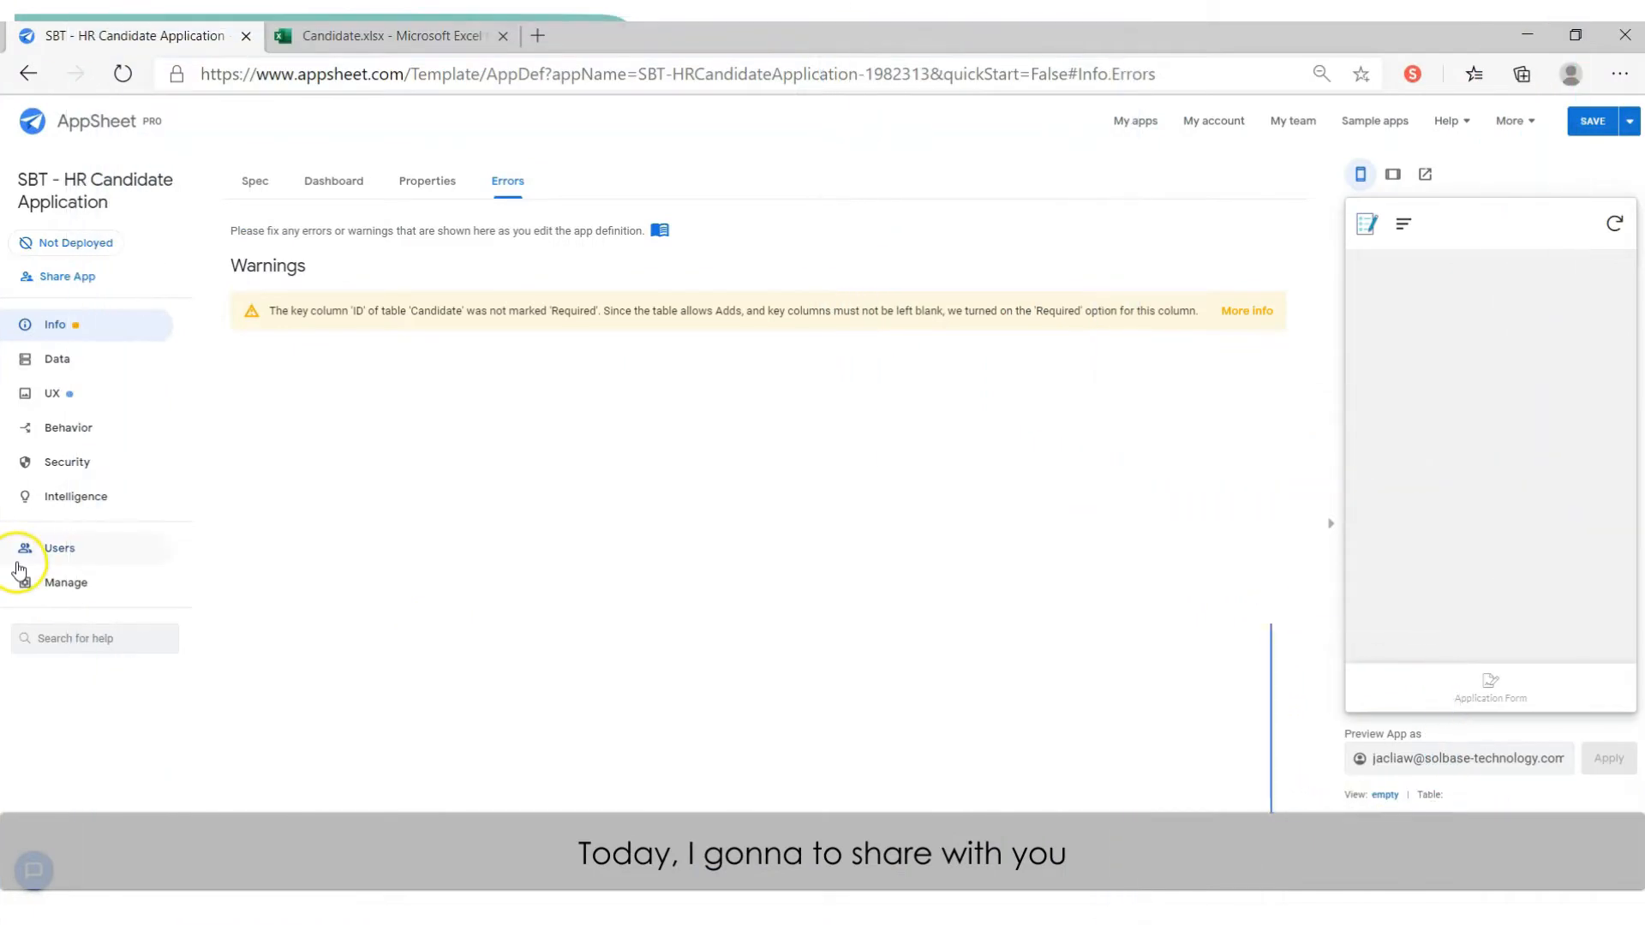
pyautogui.moveTo(1542, 679)
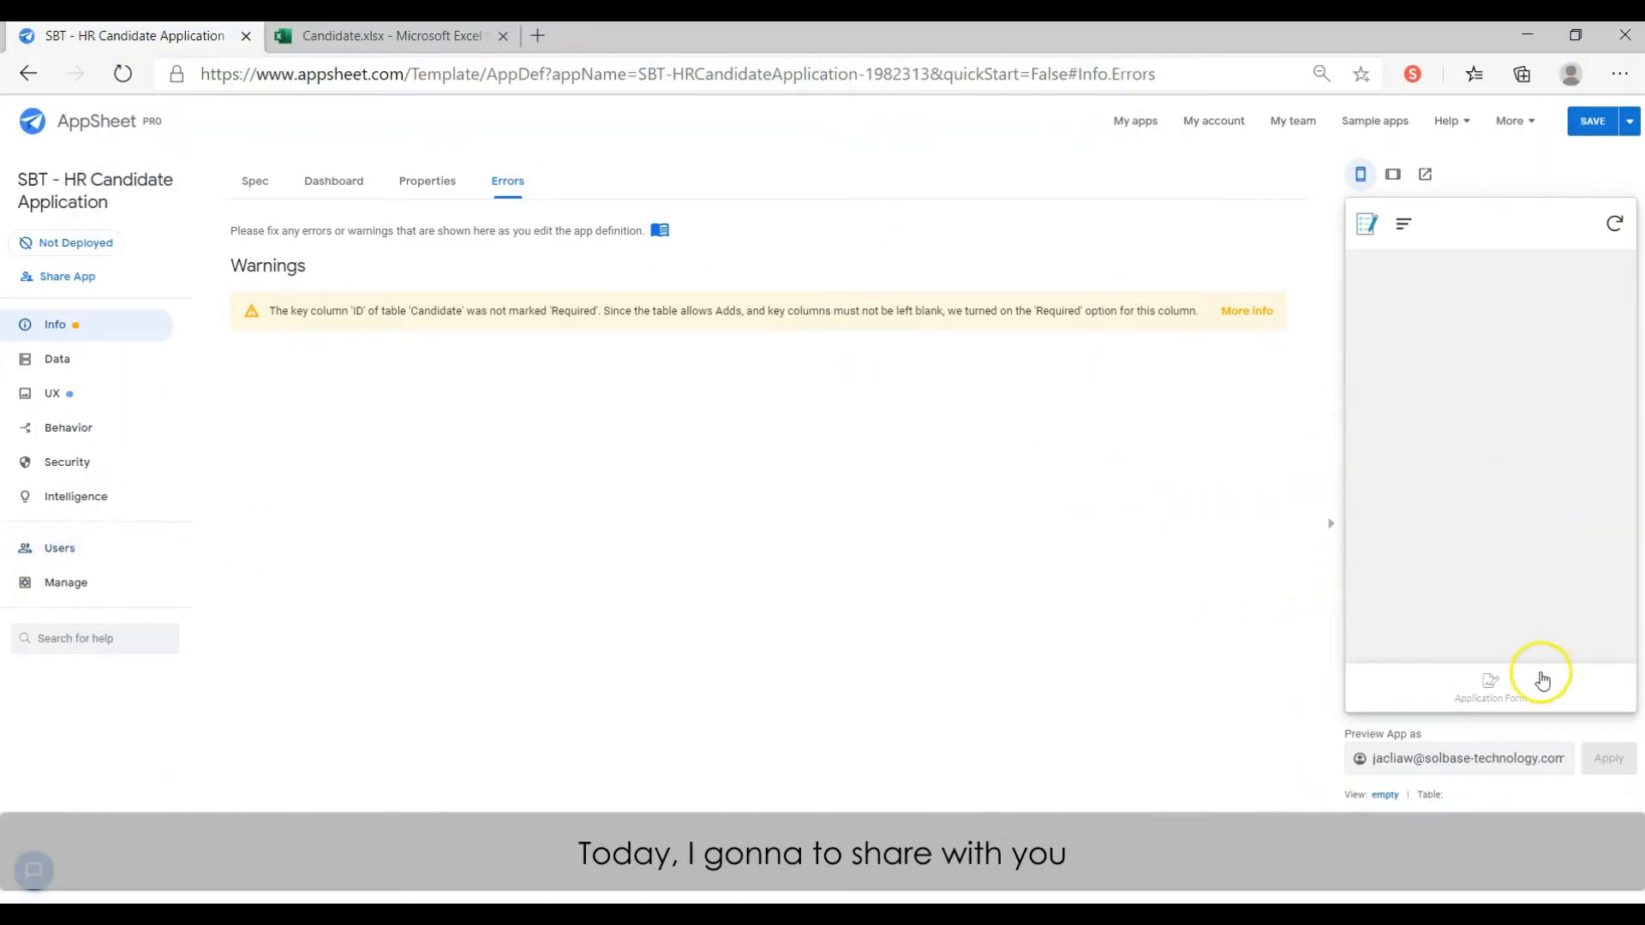
# Open the previewed Application Form and page through address details to the Resume upload page.
pyautogui.click(1489, 687)
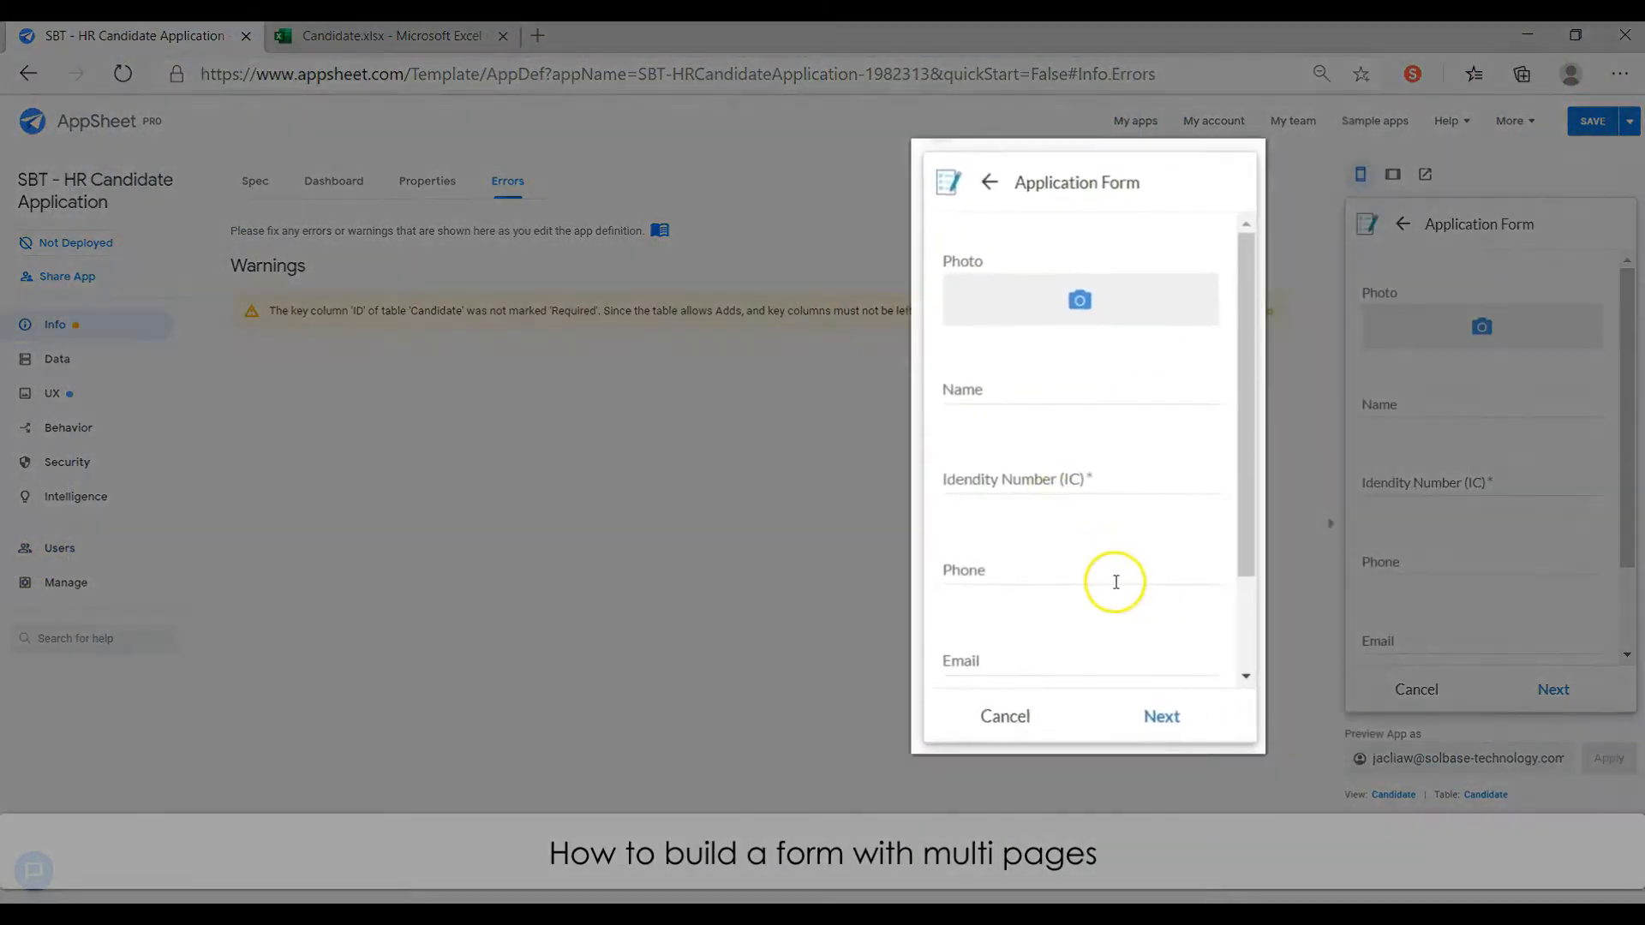
pyautogui.click(1160, 716)
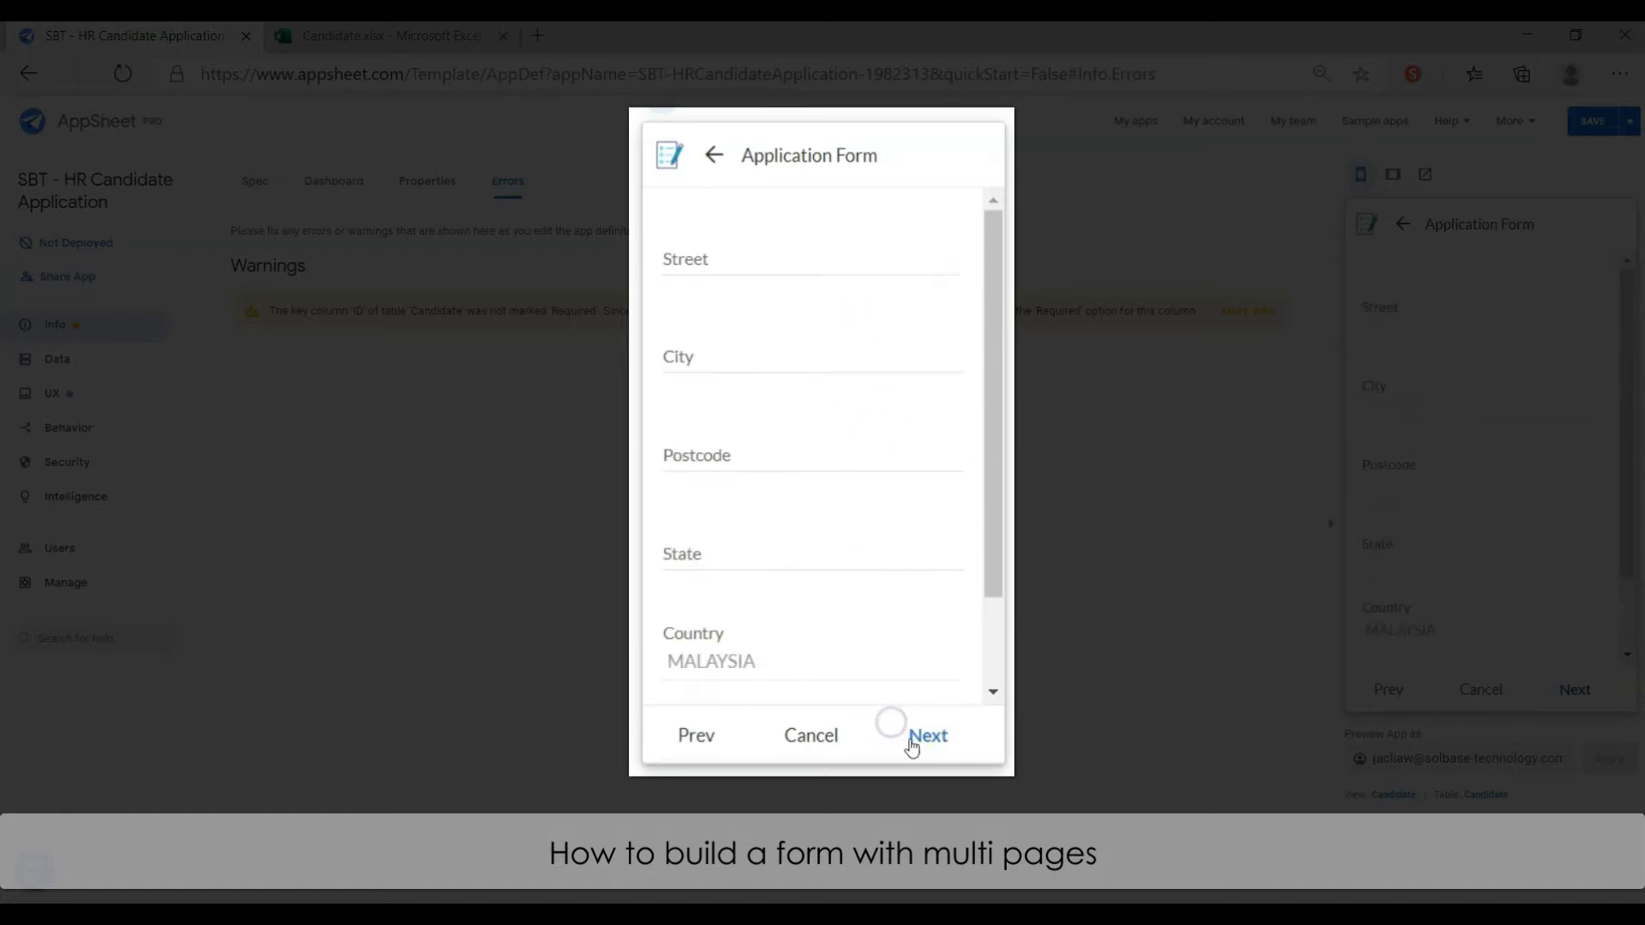
pyautogui.click(927, 734)
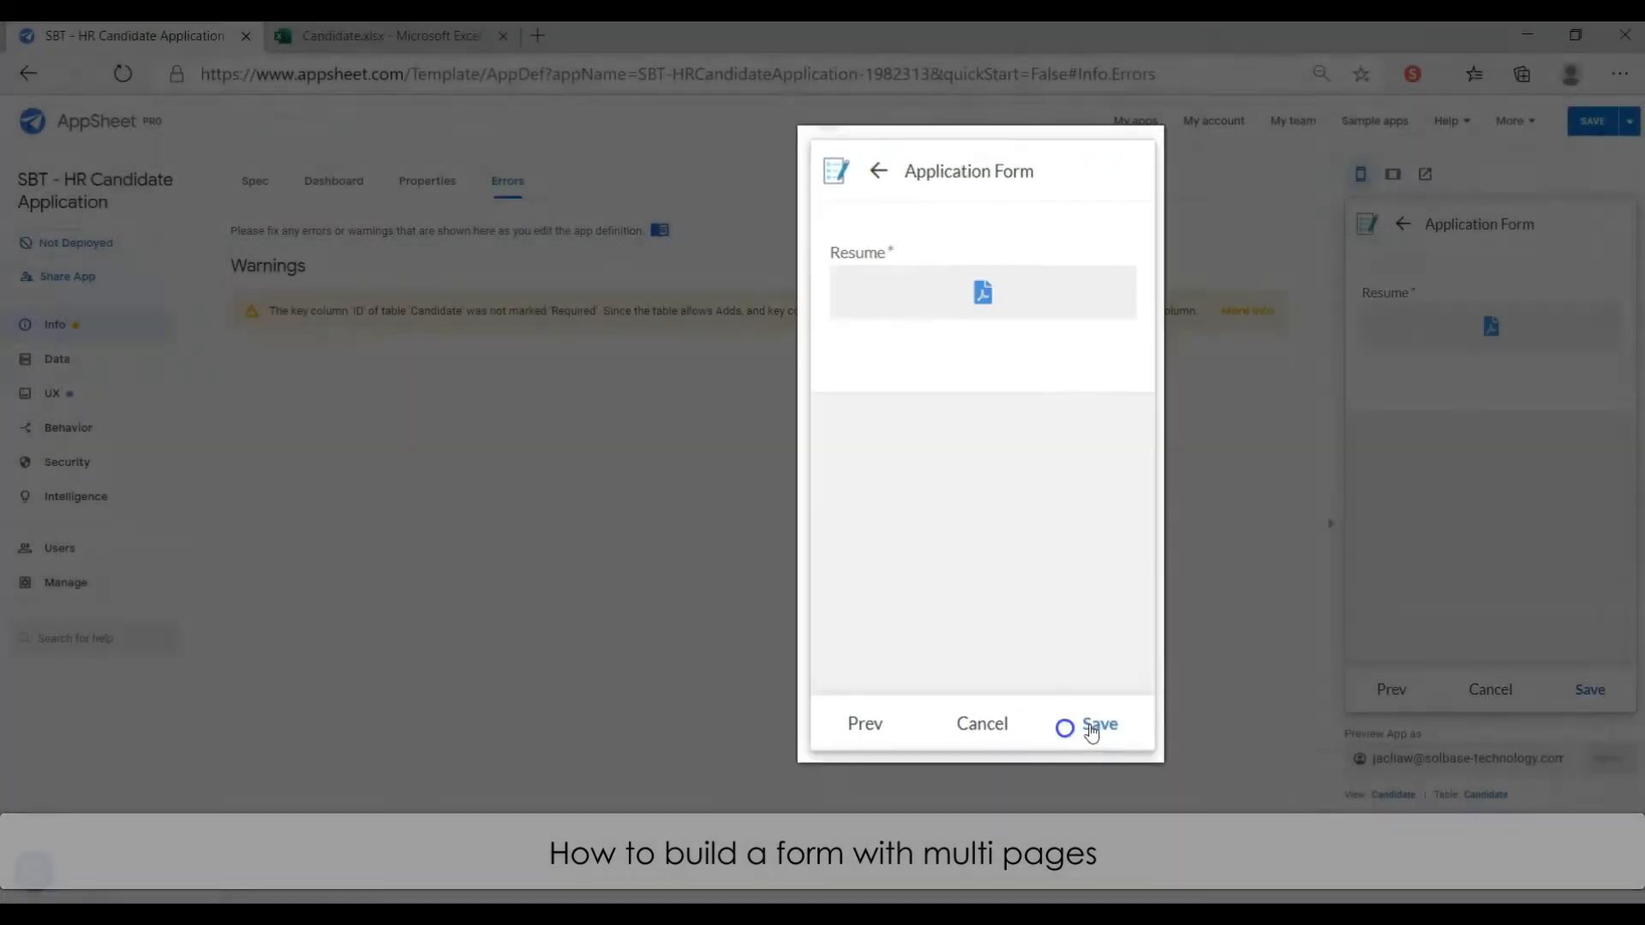
pyautogui.click(1098, 724)
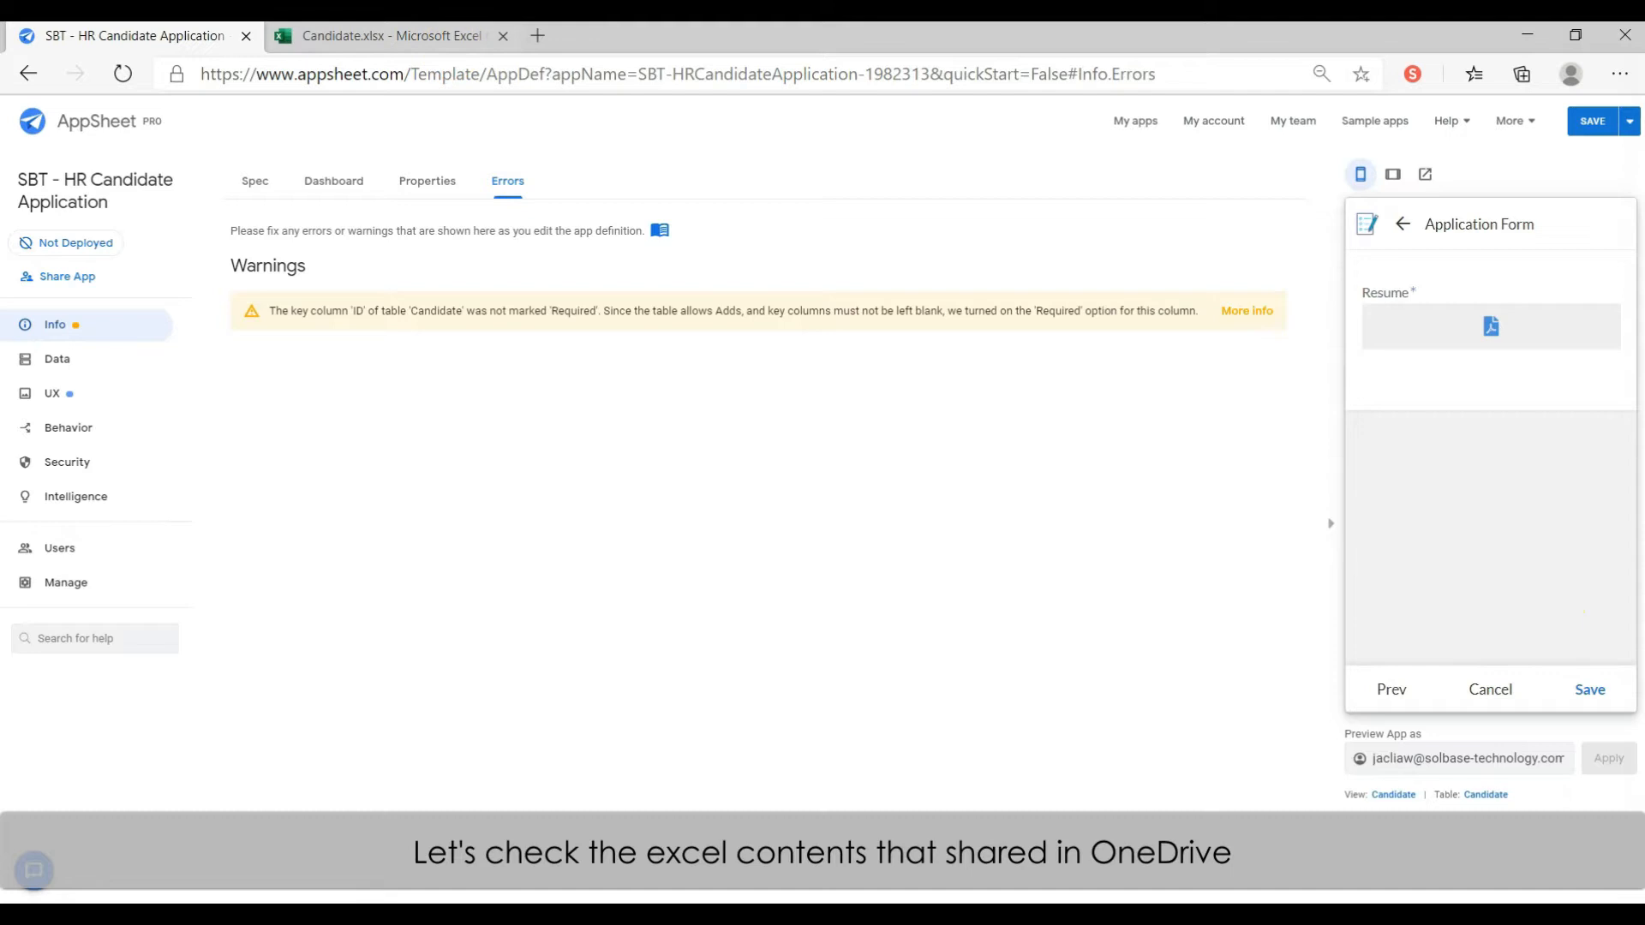
pyautogui.moveTo(394, 34)
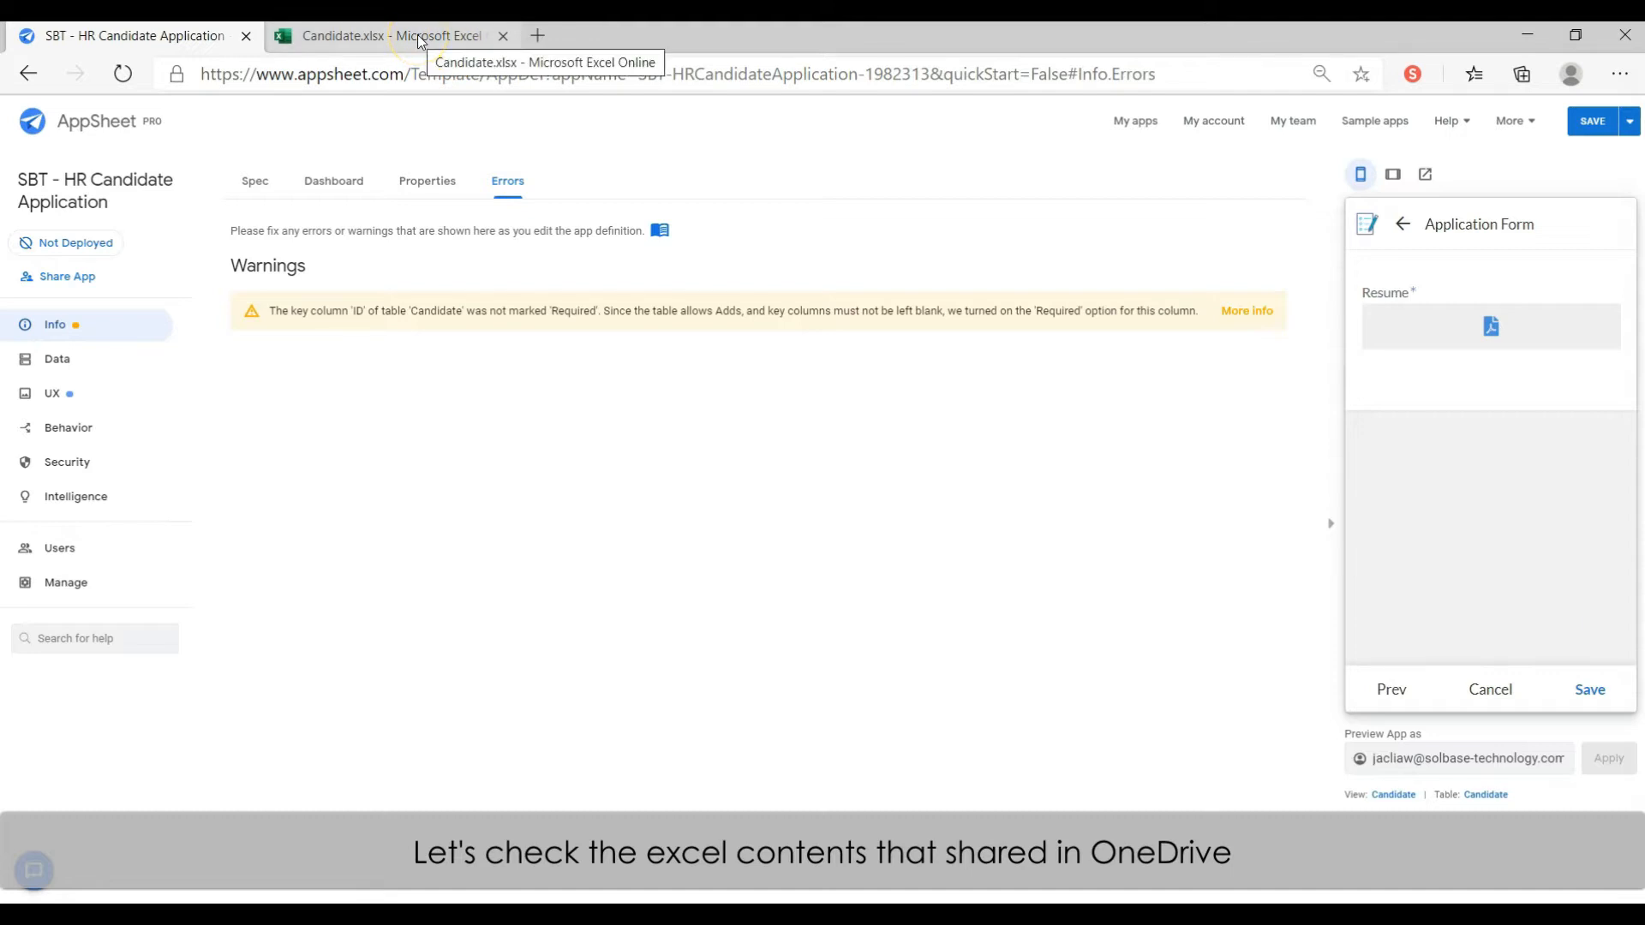
pyautogui.click(388, 34)
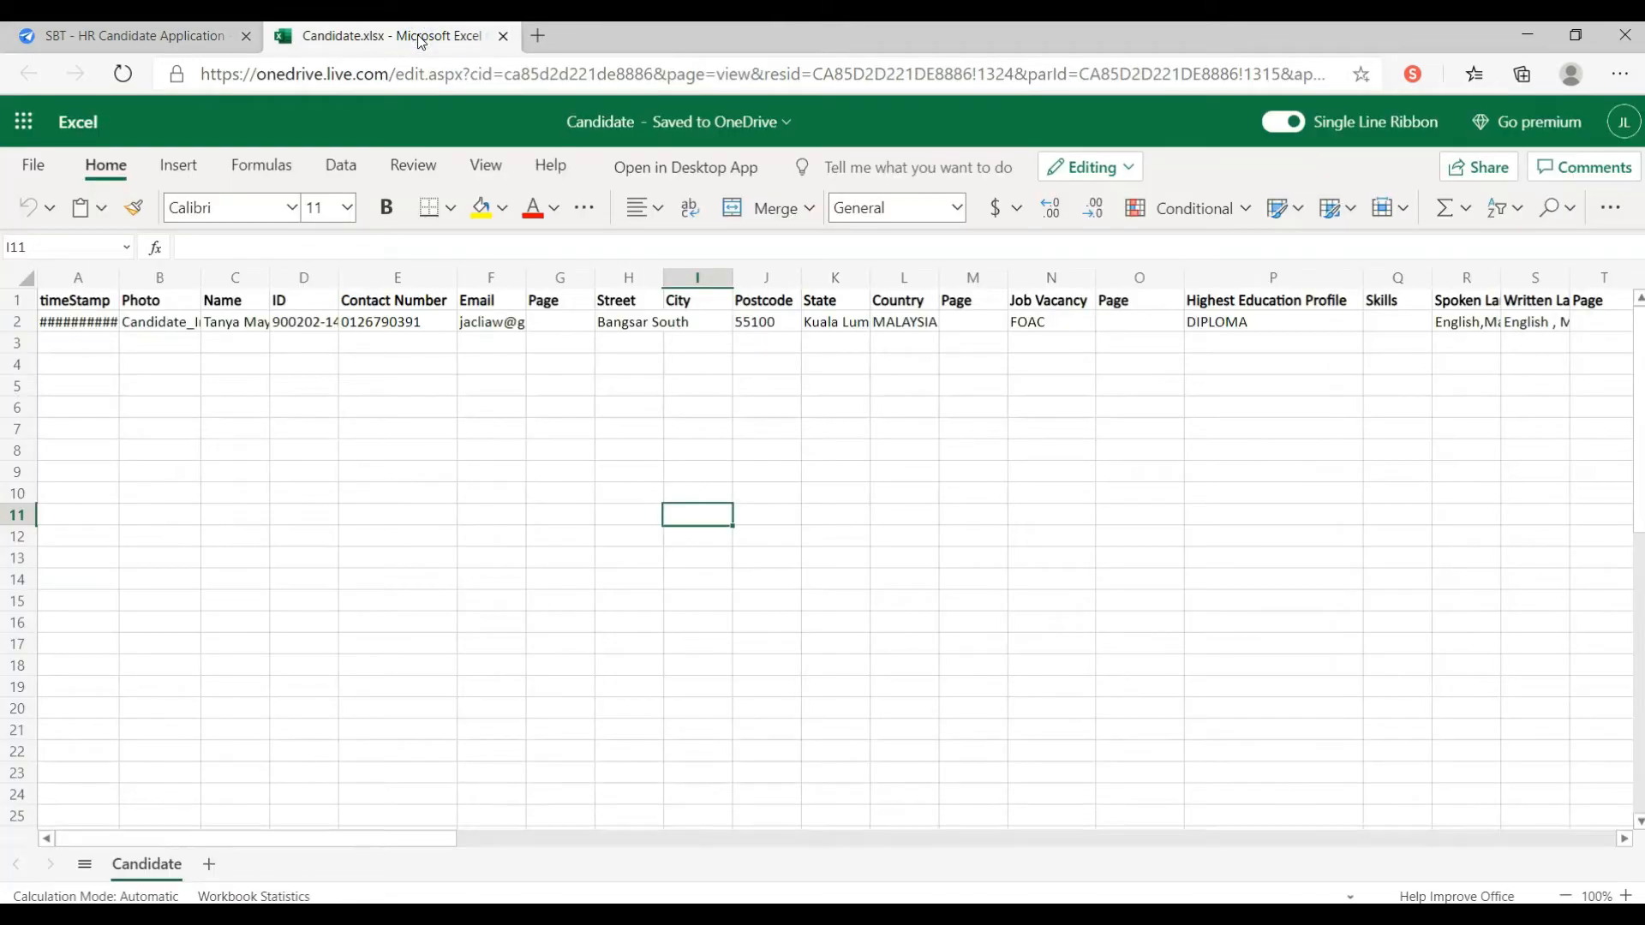
pyautogui.moveTo(771, 551)
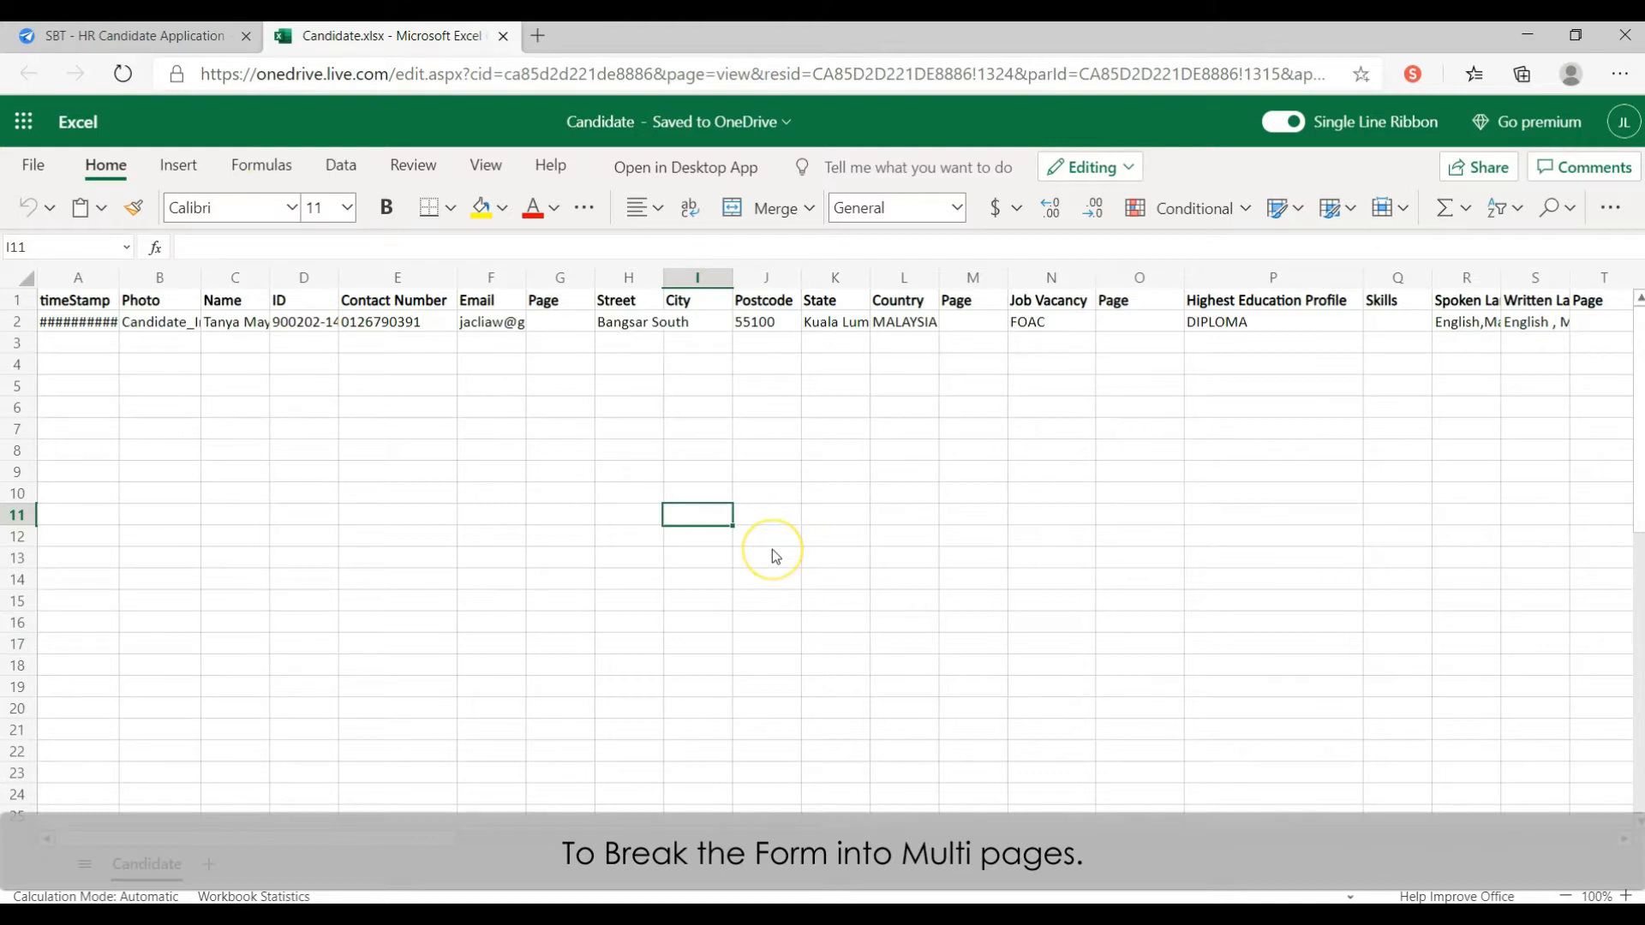
pyautogui.moveTo(764, 567)
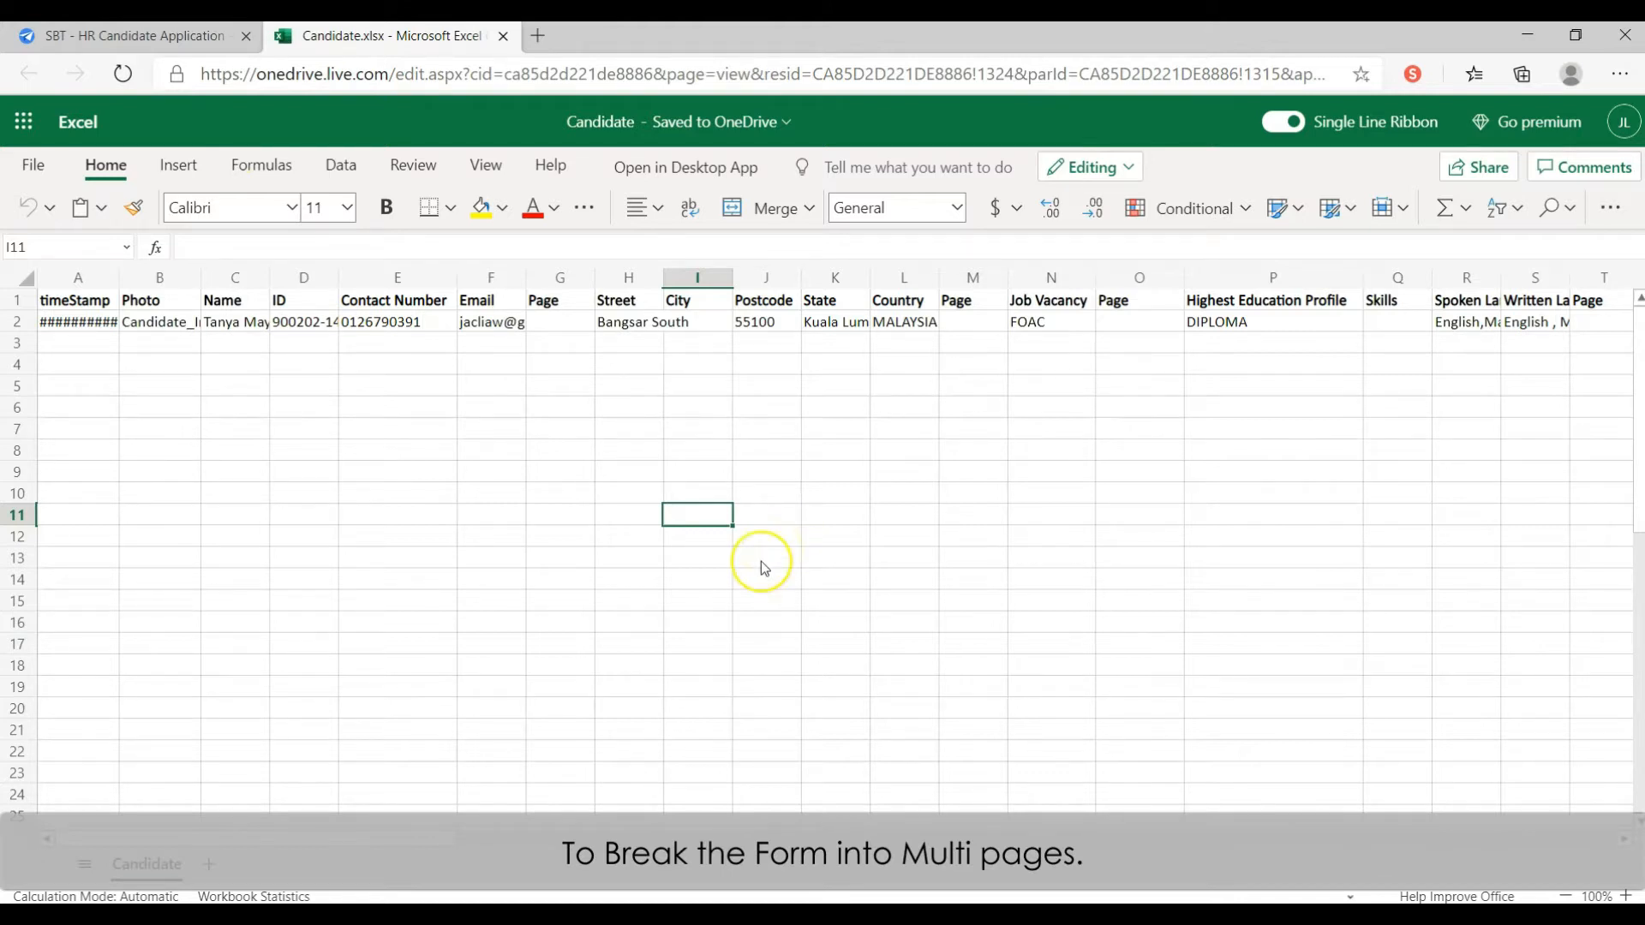
pyautogui.moveTo(738, 734)
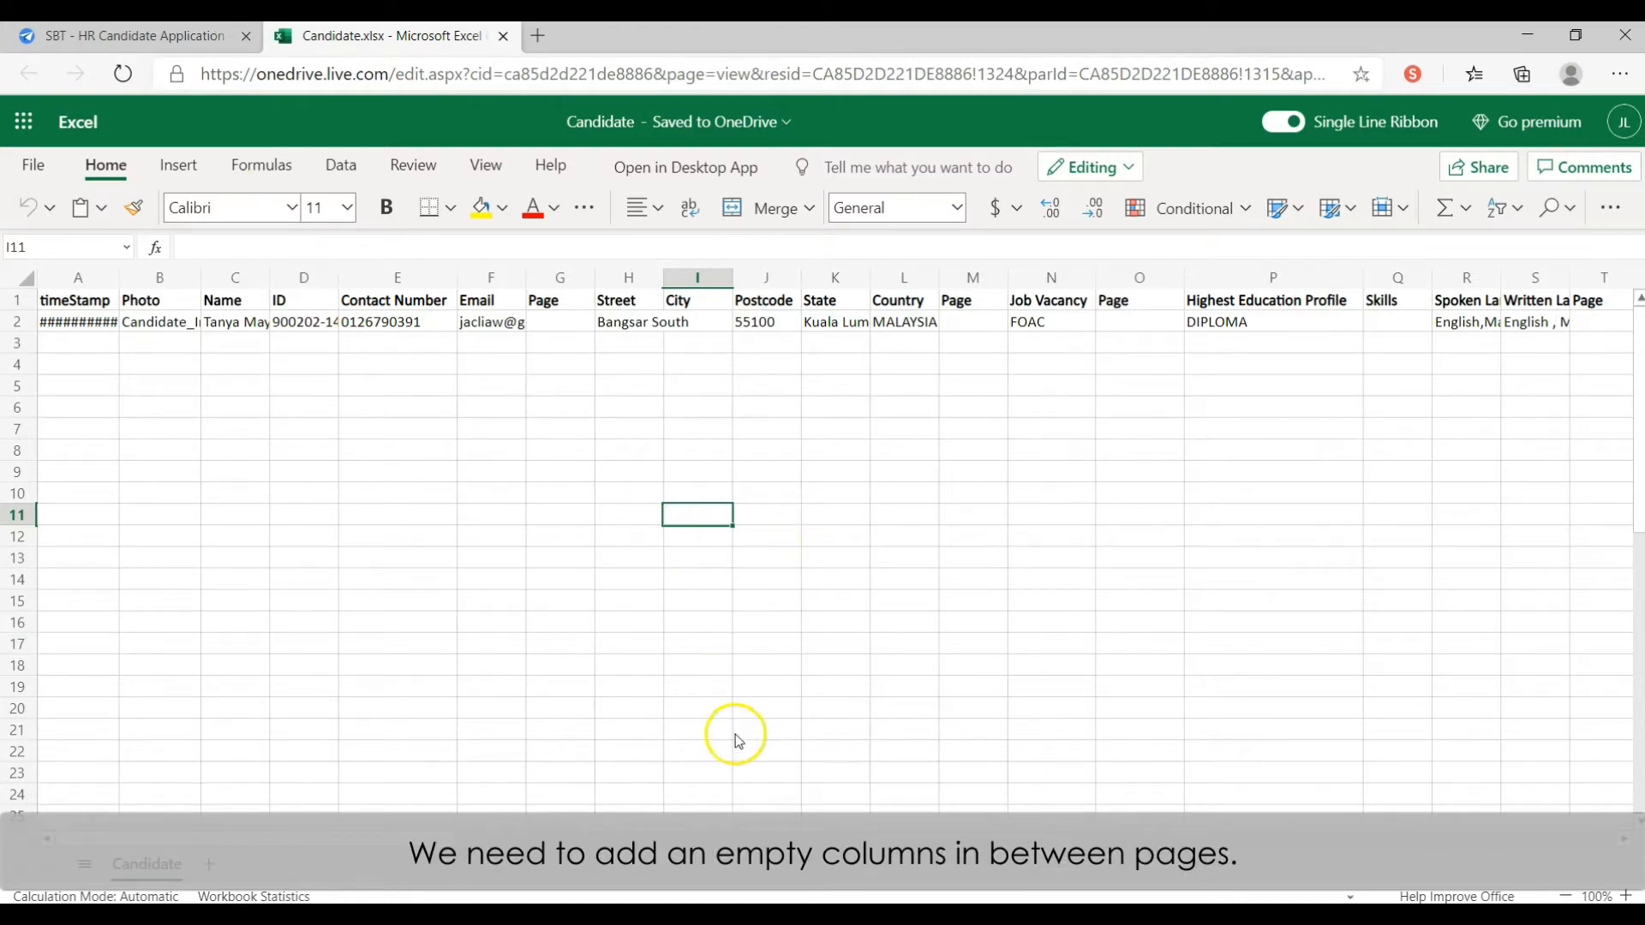
pyautogui.moveTo(584, 350)
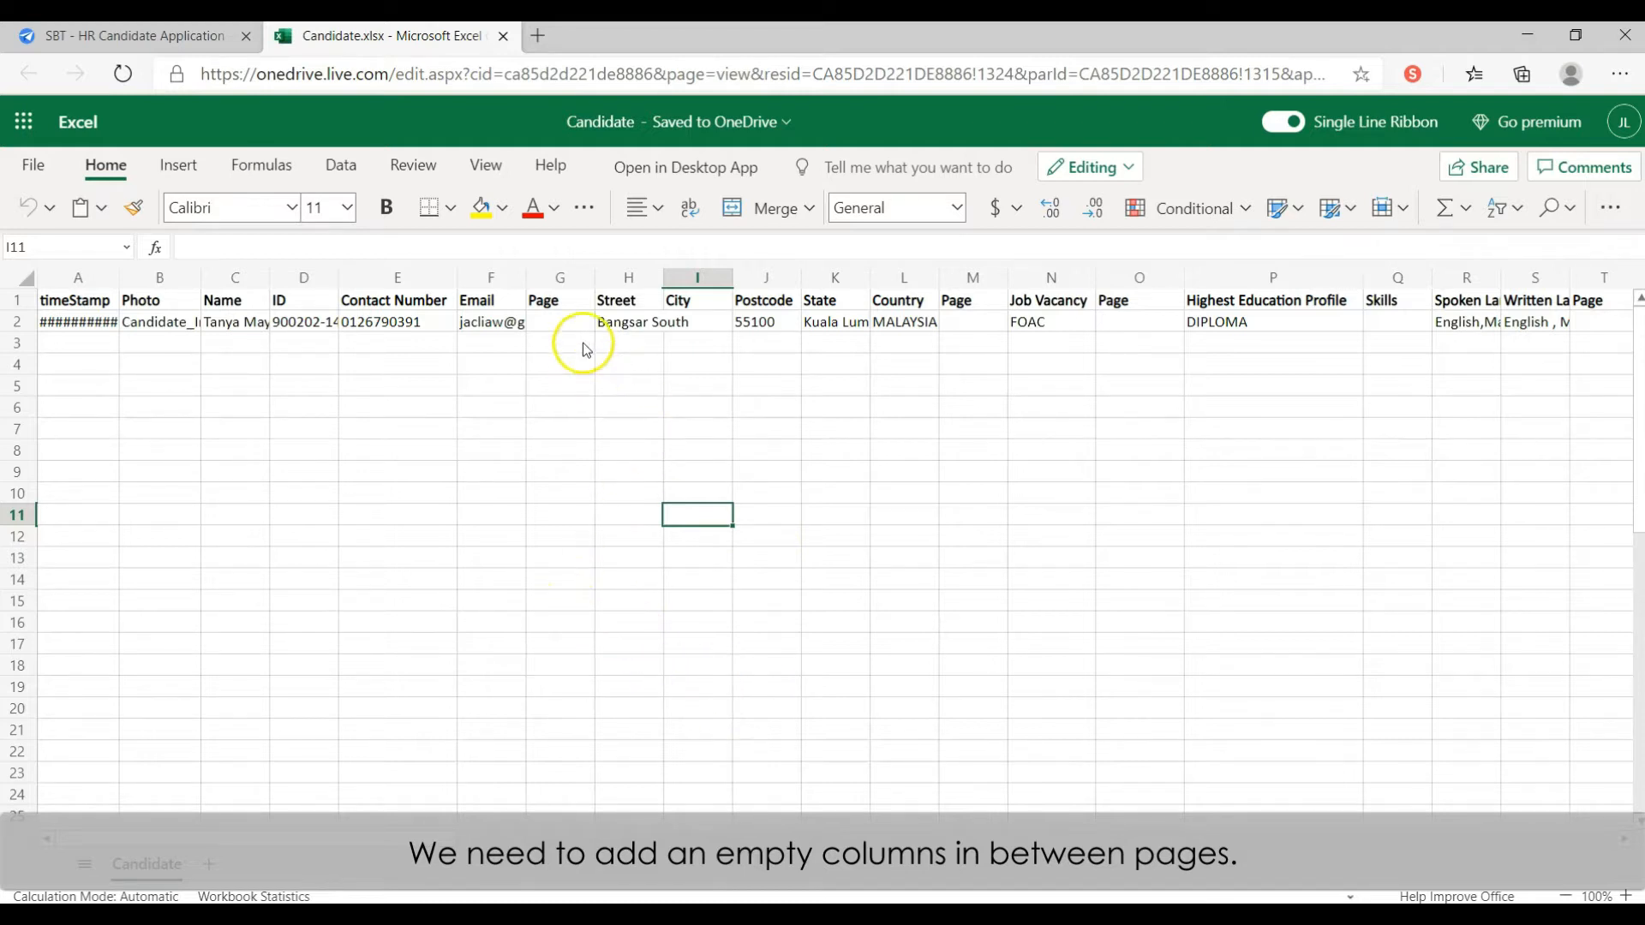
pyautogui.click(1139, 277)
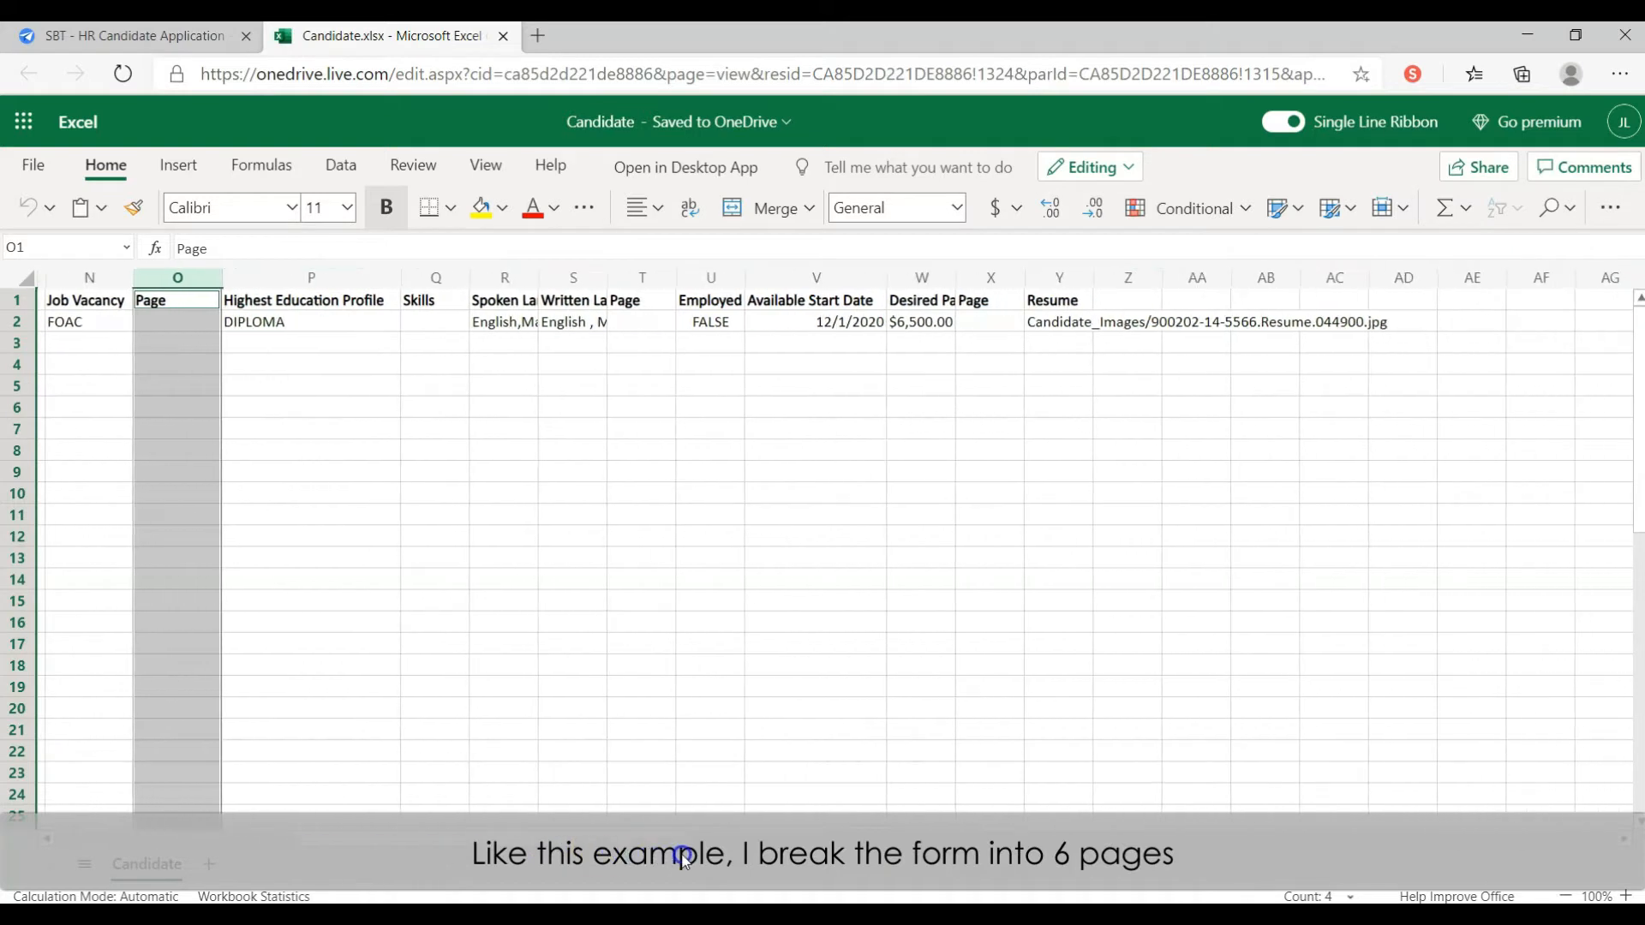
pyautogui.click(990, 277)
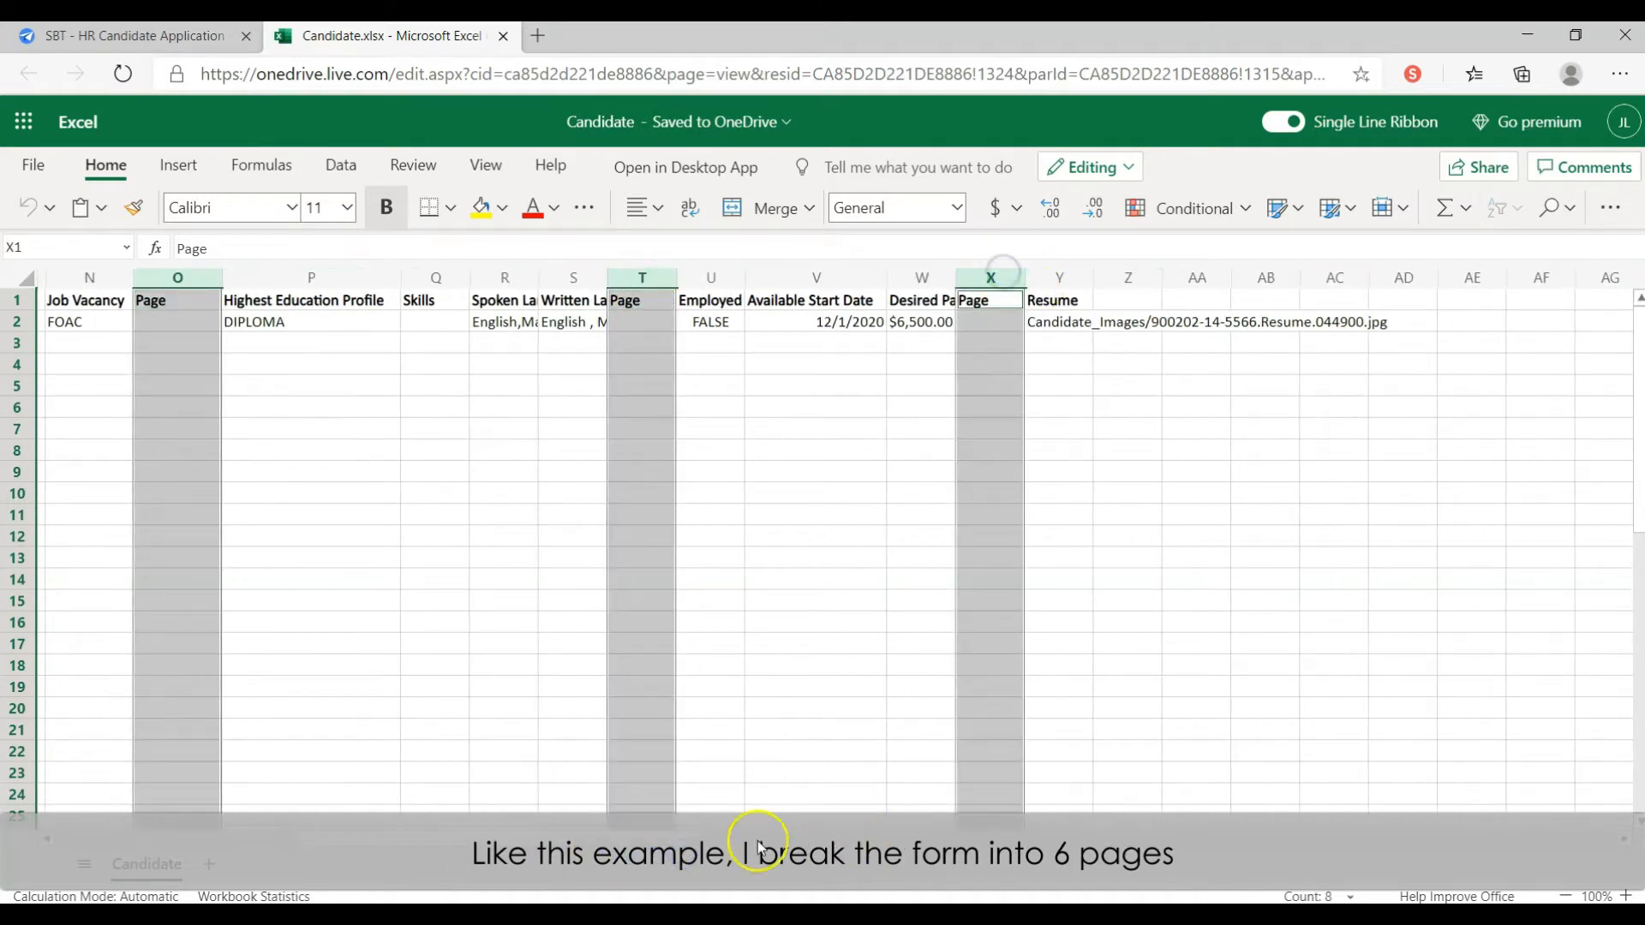
pyautogui.hscroll(-3)
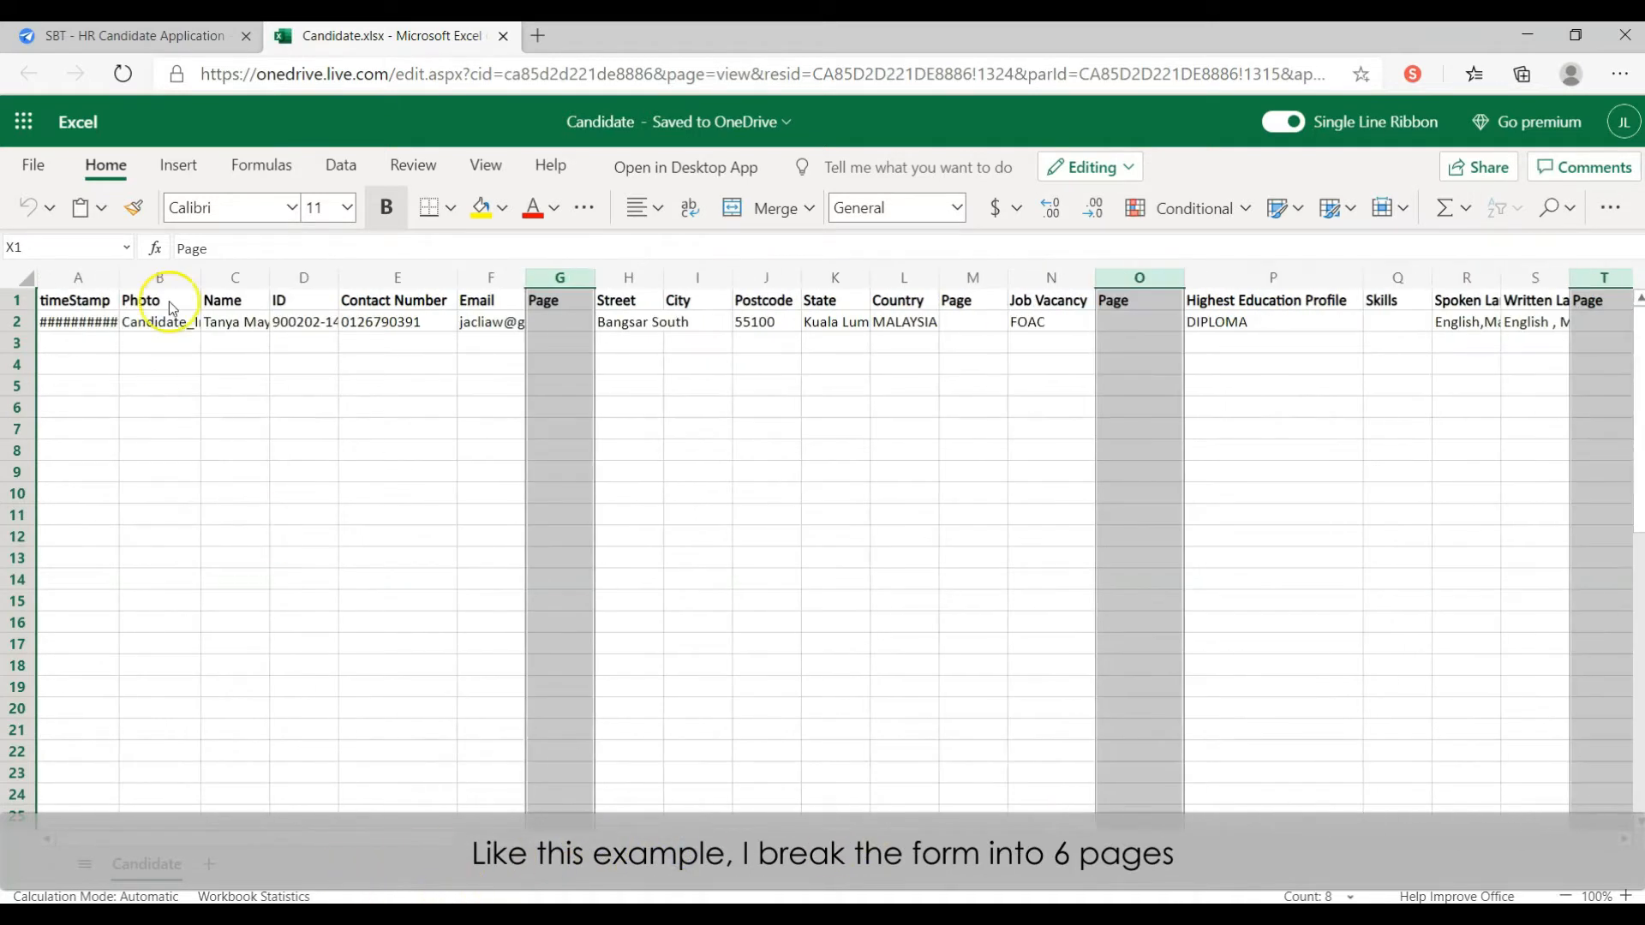
pyautogui.click(126, 35)
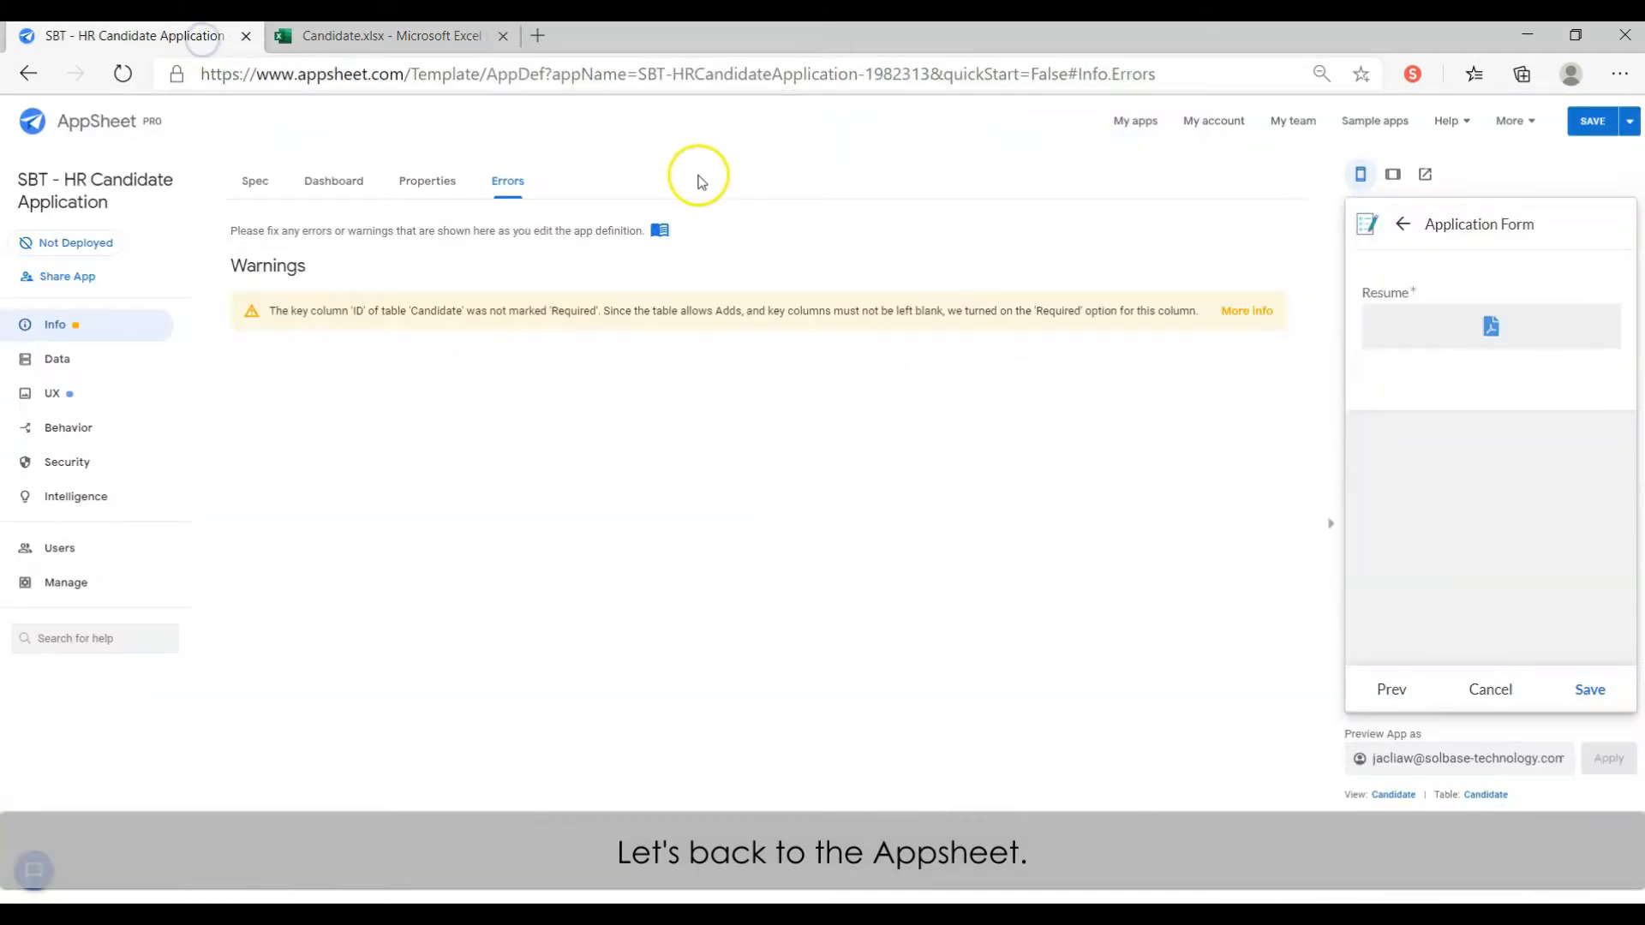
# Review the Candidate column types, then page the preview from the first page to the address page.
pyautogui.click(56, 359)
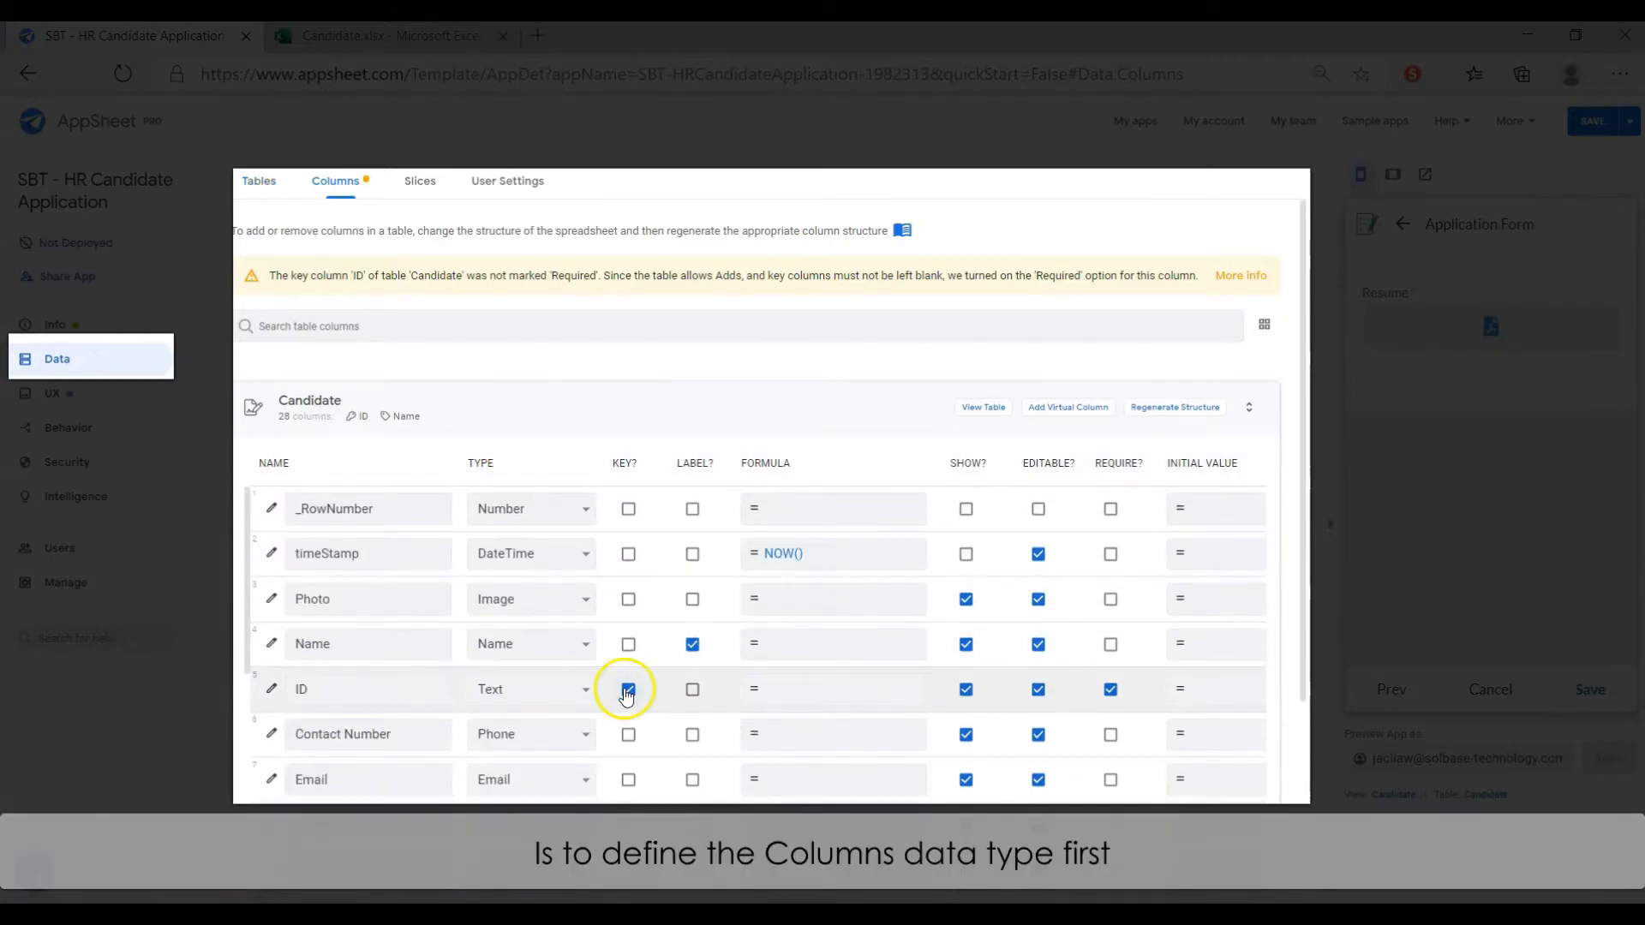
pyautogui.scroll(-3)
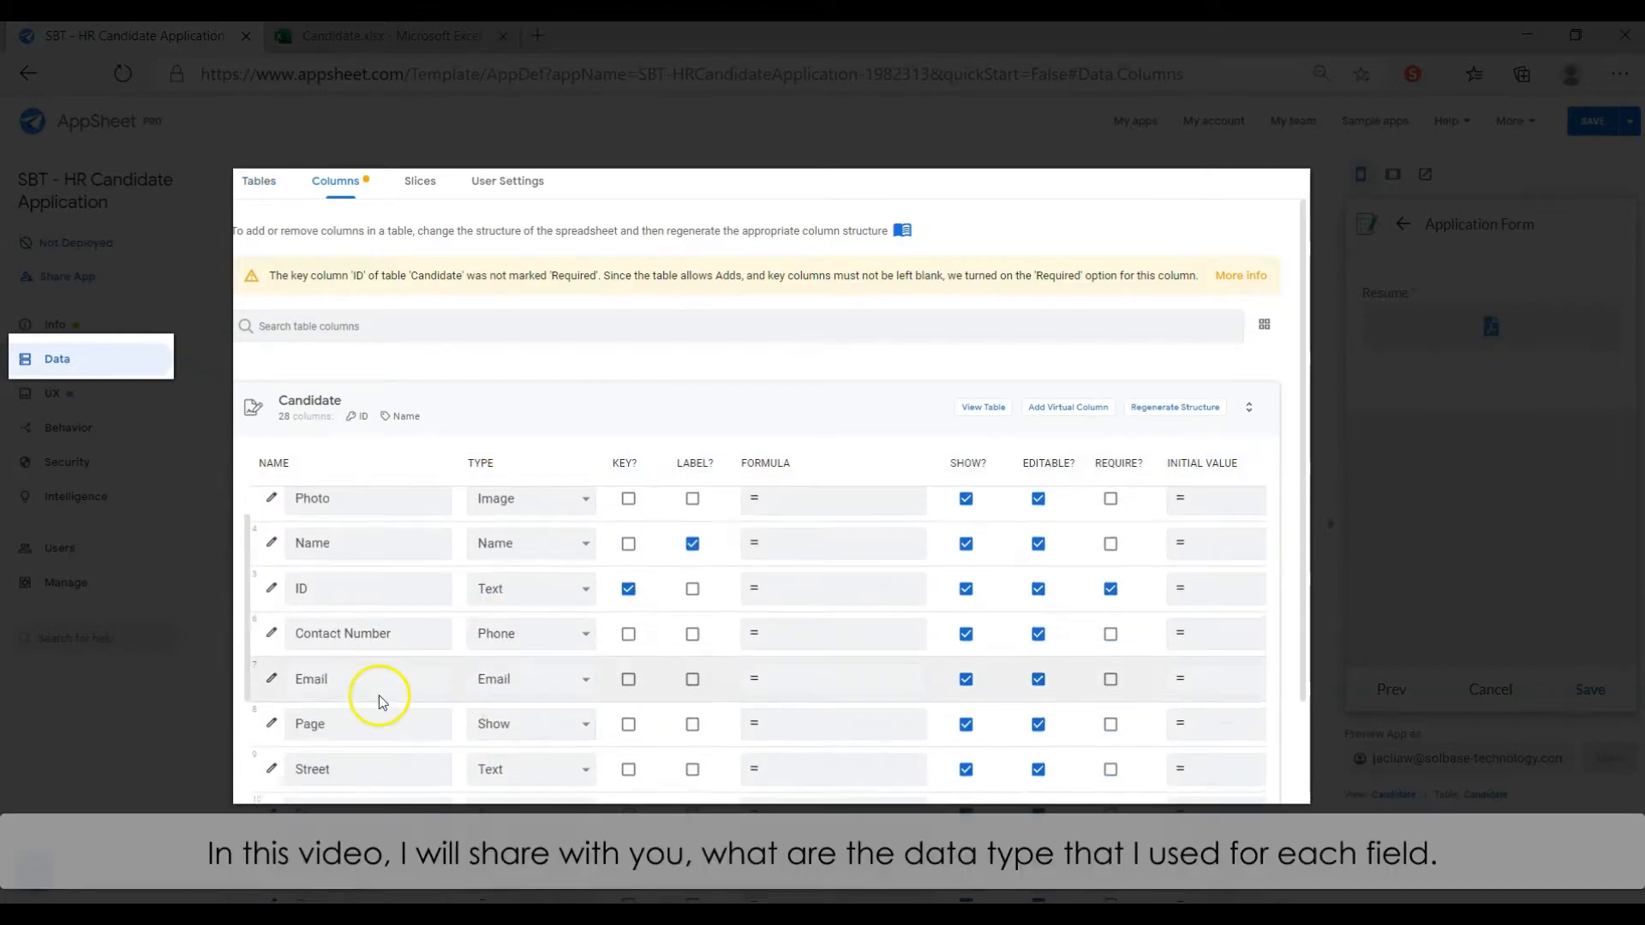
pyautogui.scroll(3)
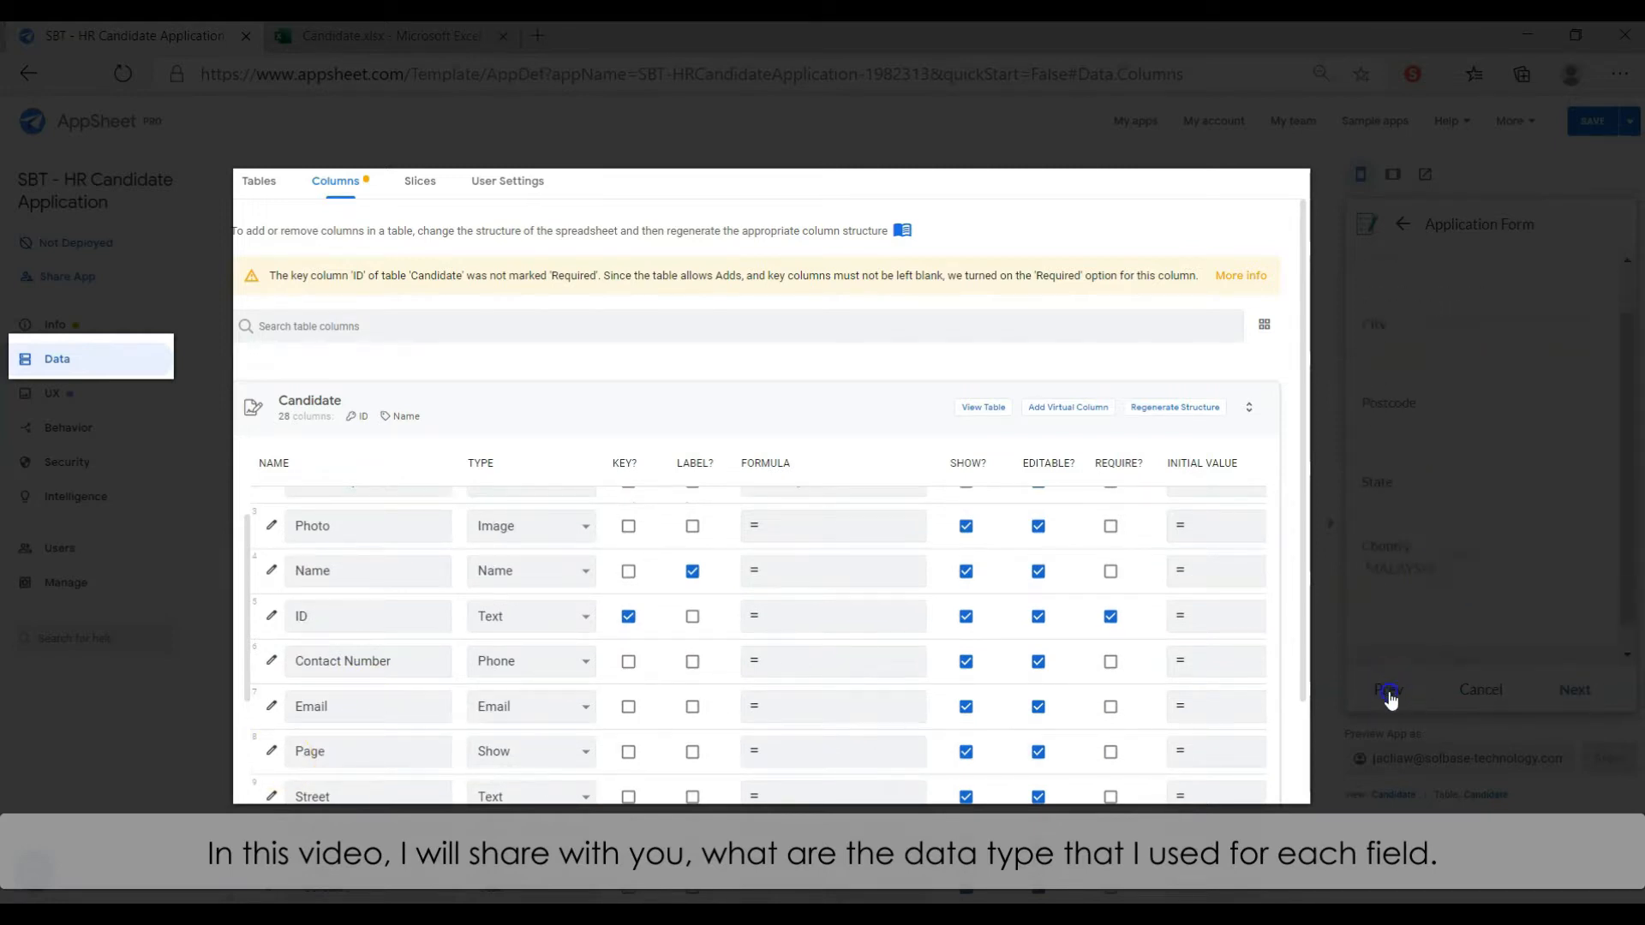
pyautogui.click(271, 525)
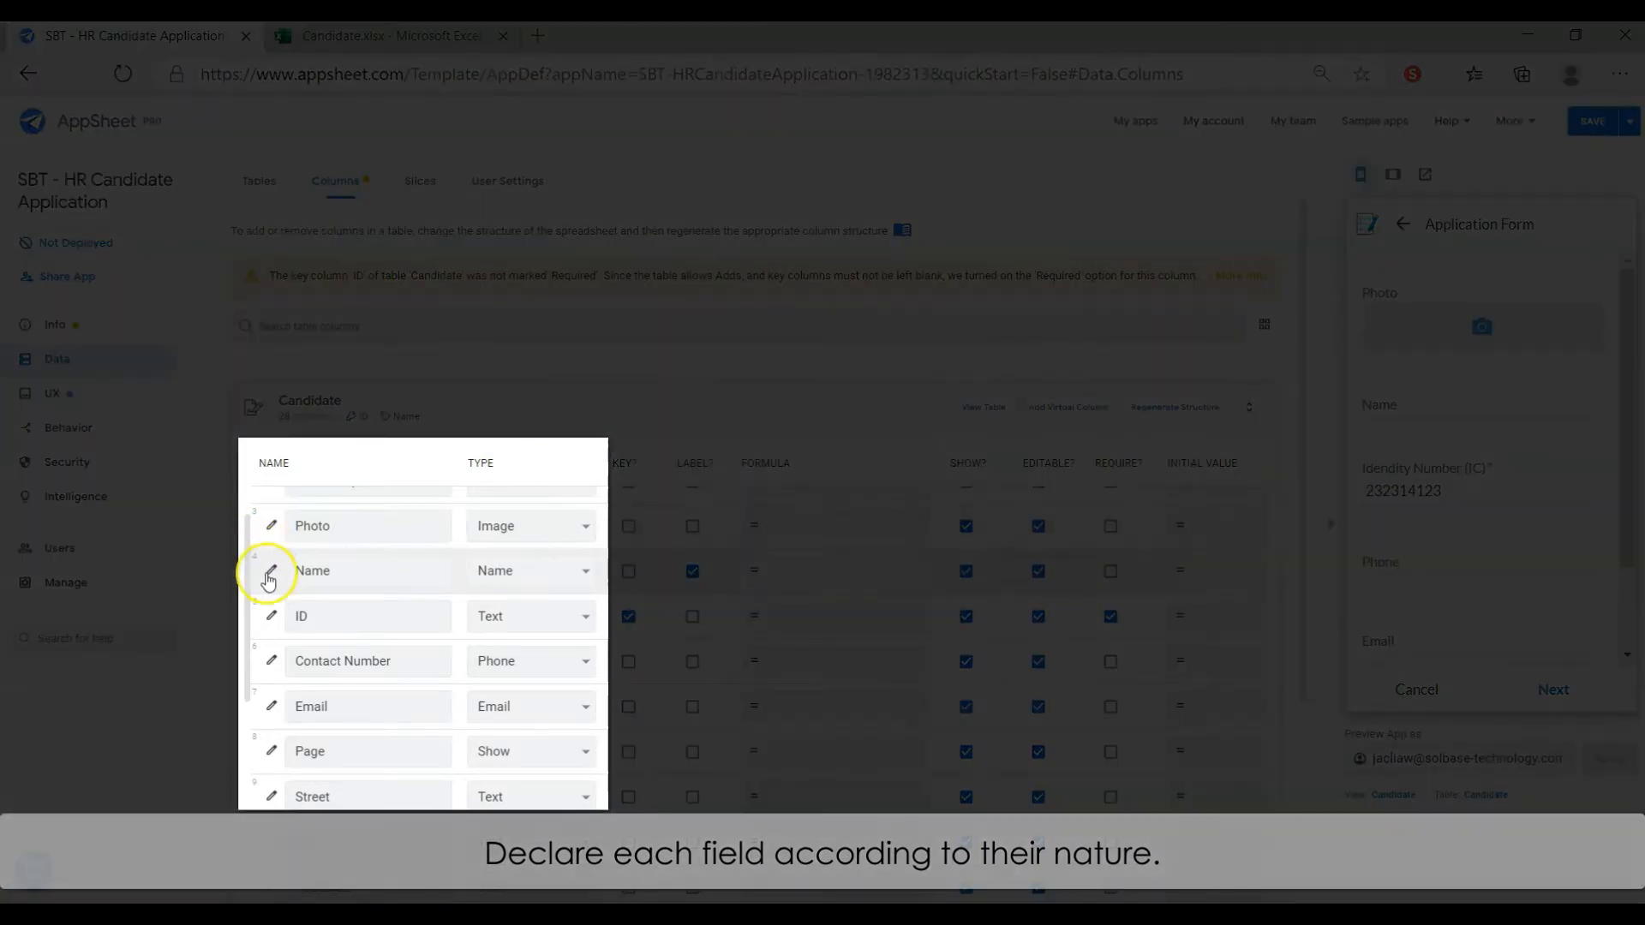
pyautogui.moveTo(269, 618)
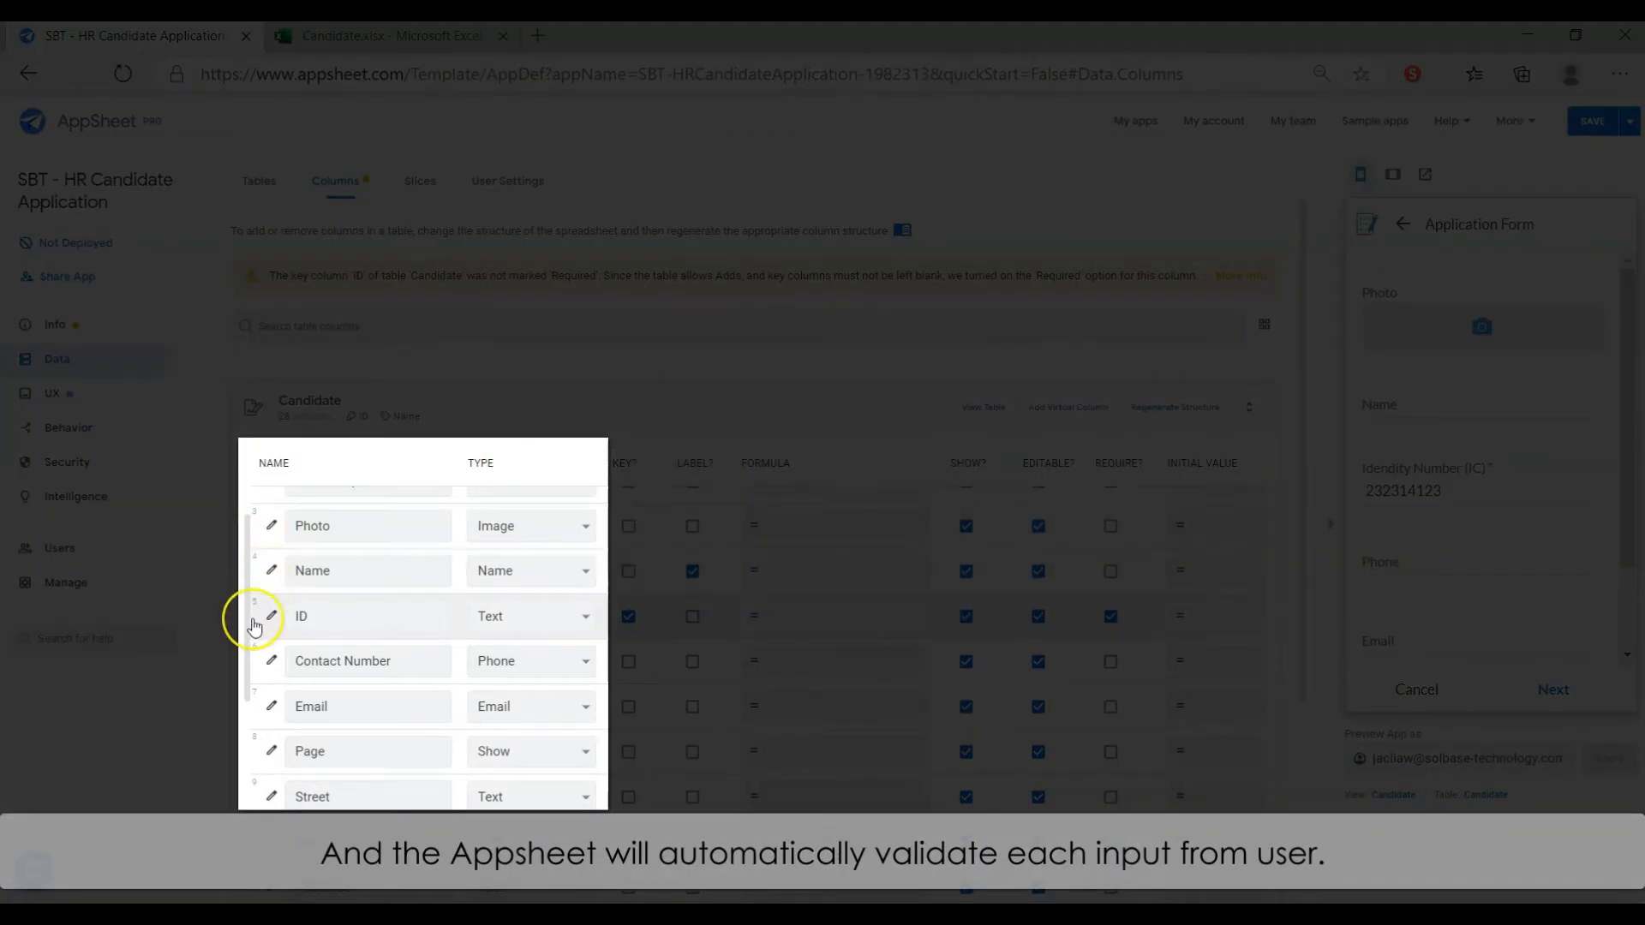
pyautogui.moveTo(258, 650)
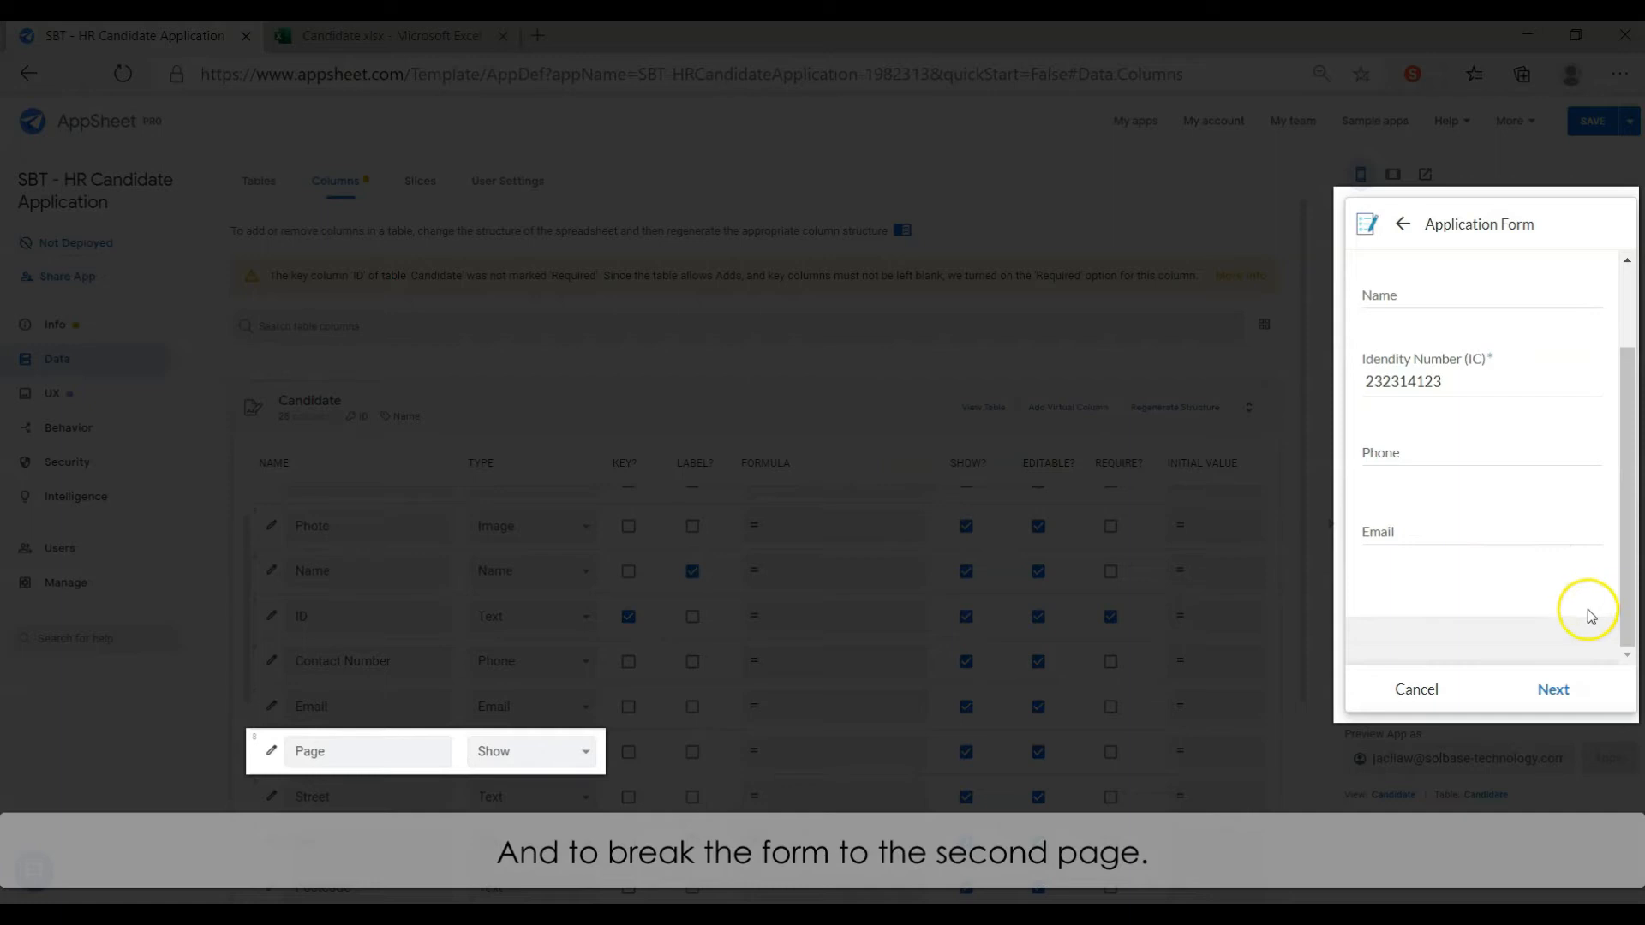
pyautogui.click(1553, 689)
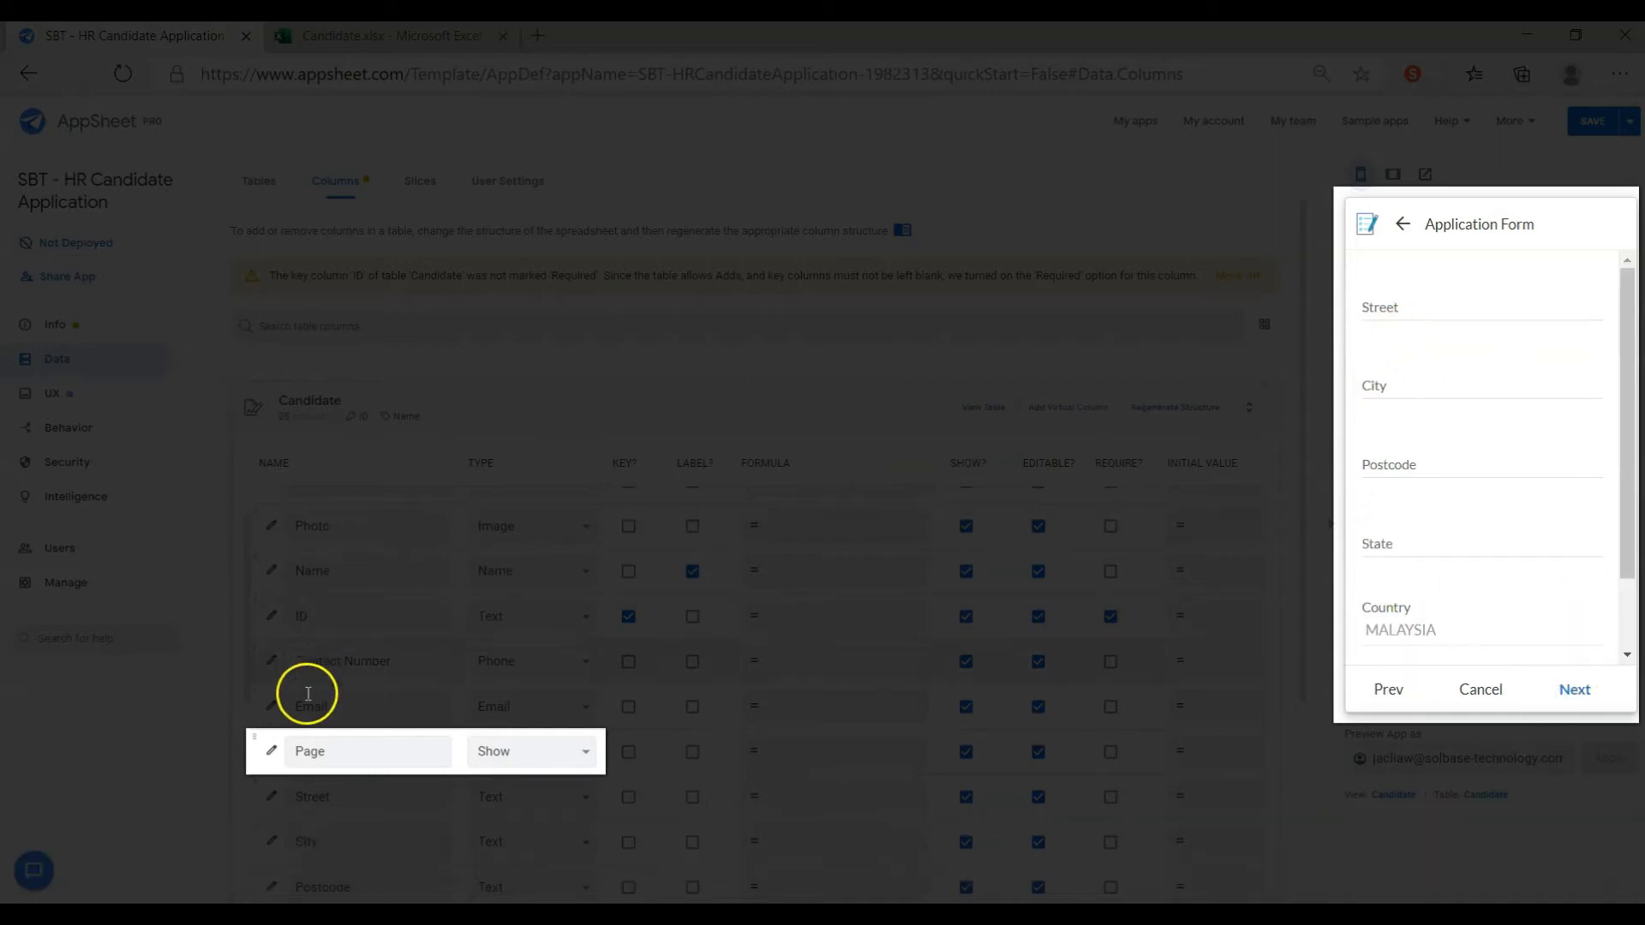
pyautogui.moveTo(271, 758)
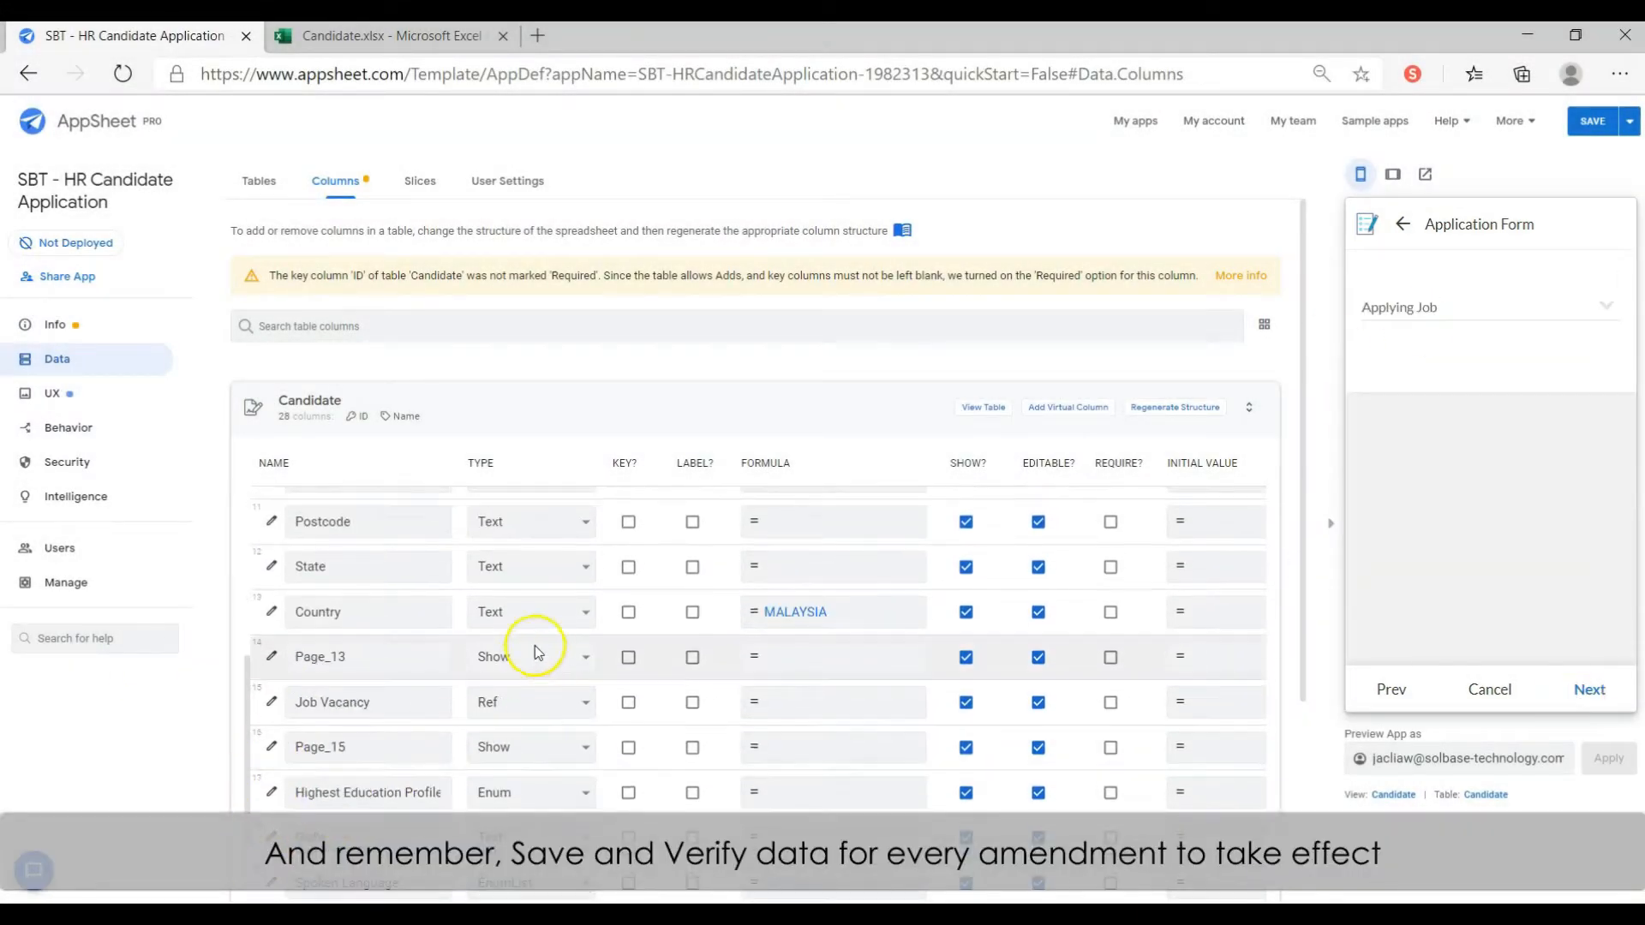
pyautogui.scroll(-3)
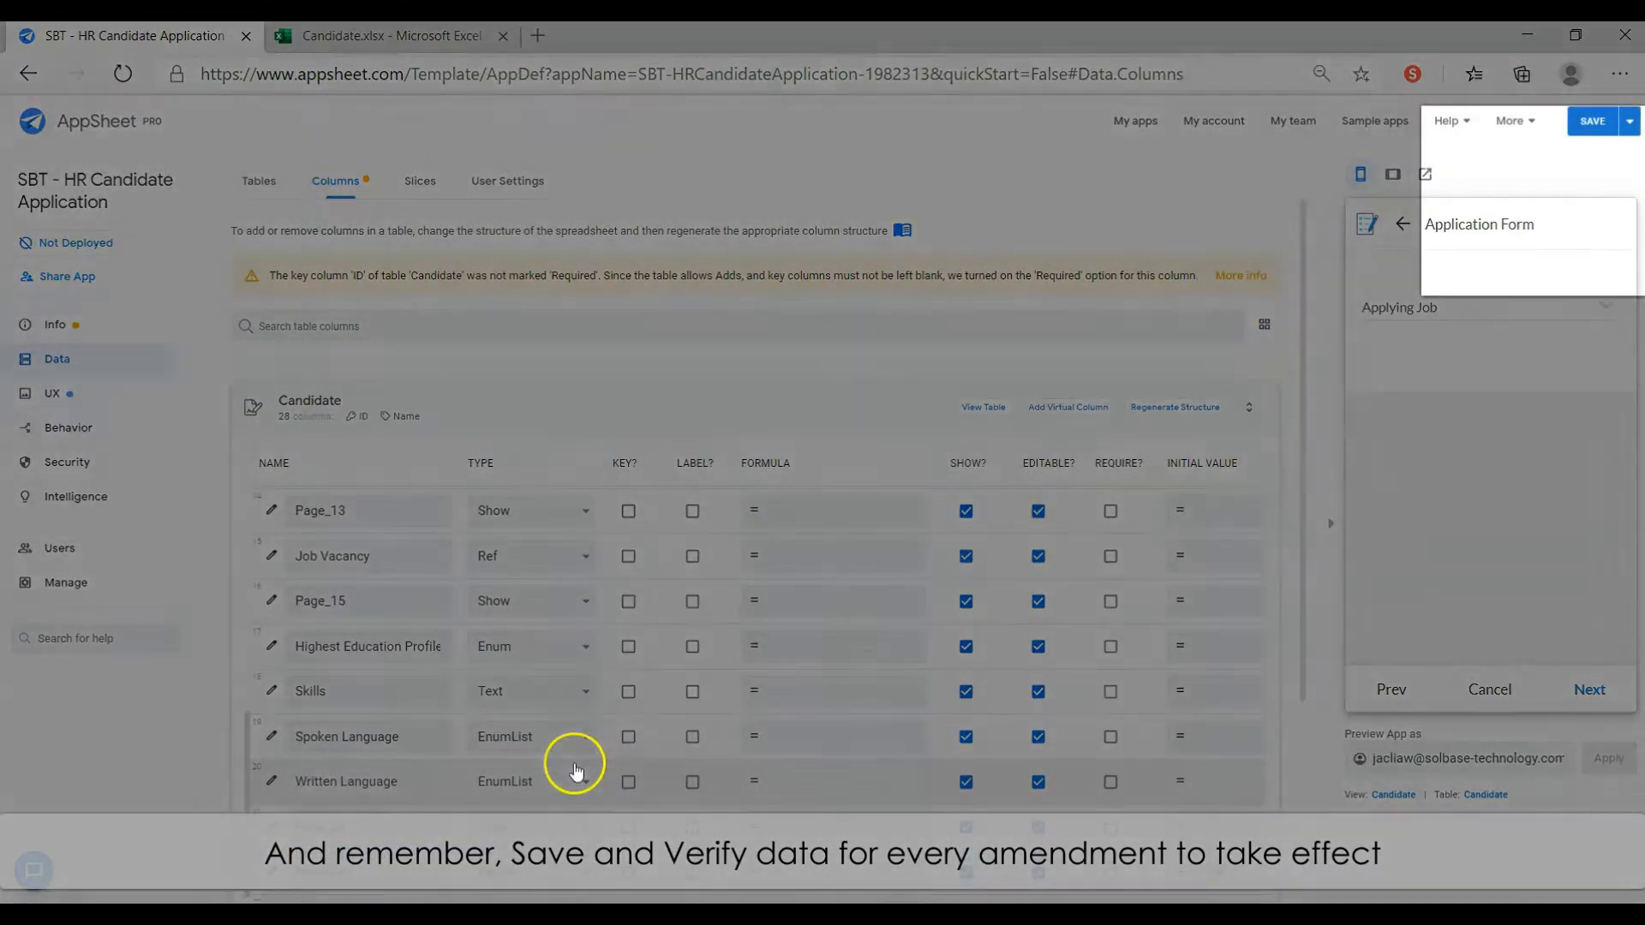
pyautogui.scroll(-3)
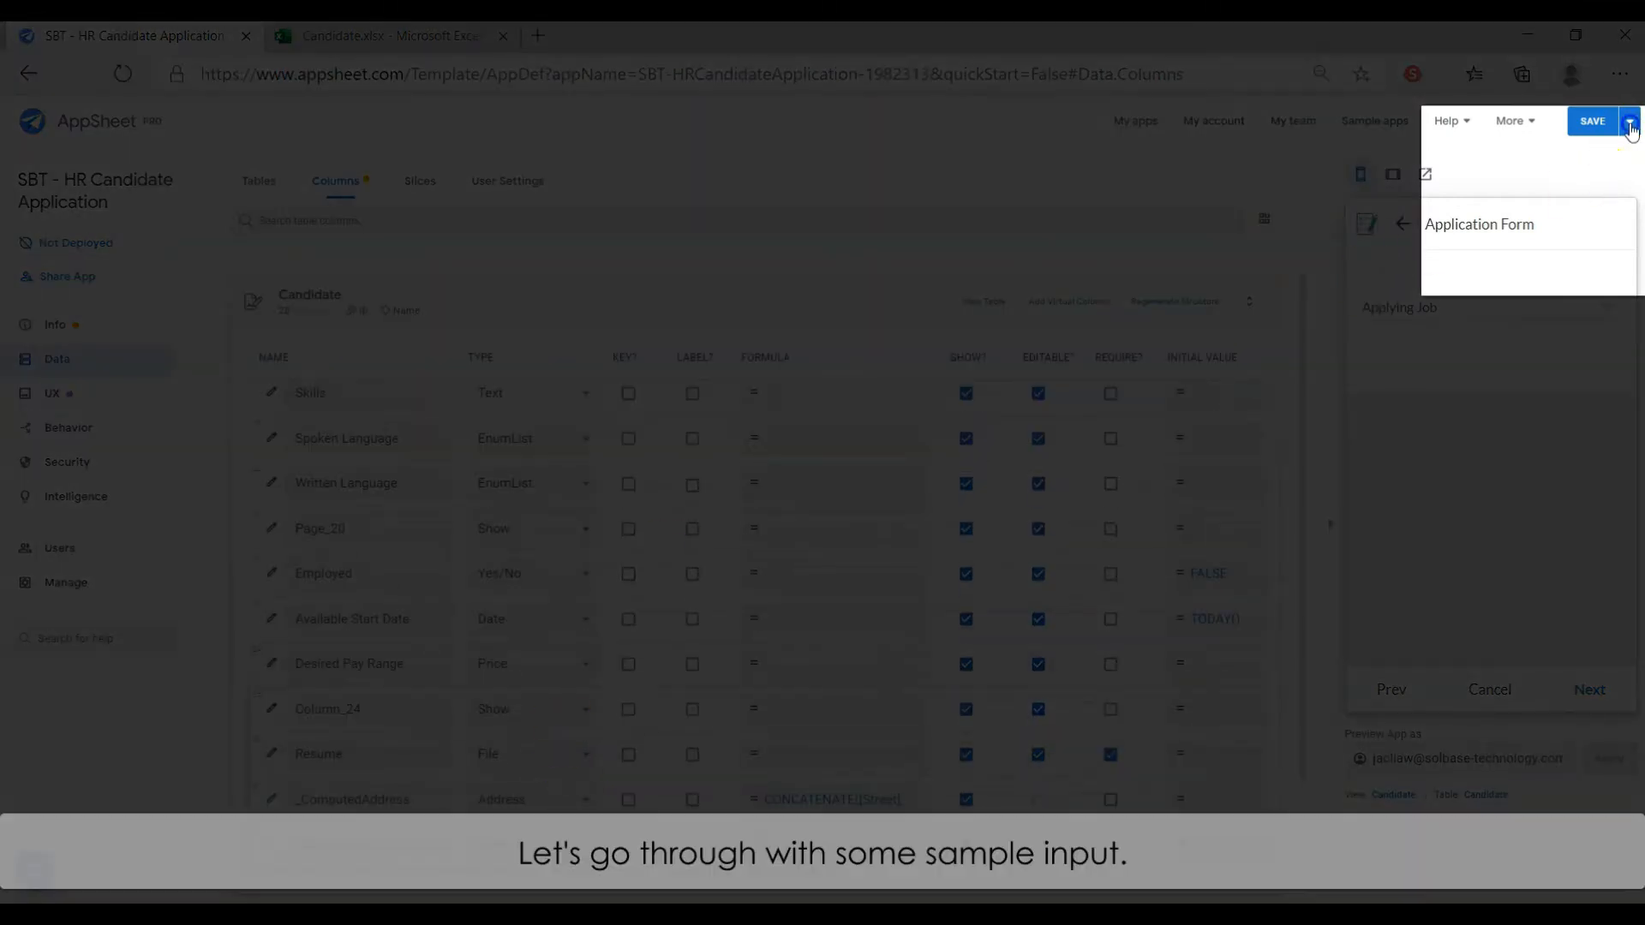
# Save pending app changes, choose a candidate photo, and enter the name 'Tan'.
pyautogui.click(1592, 121)
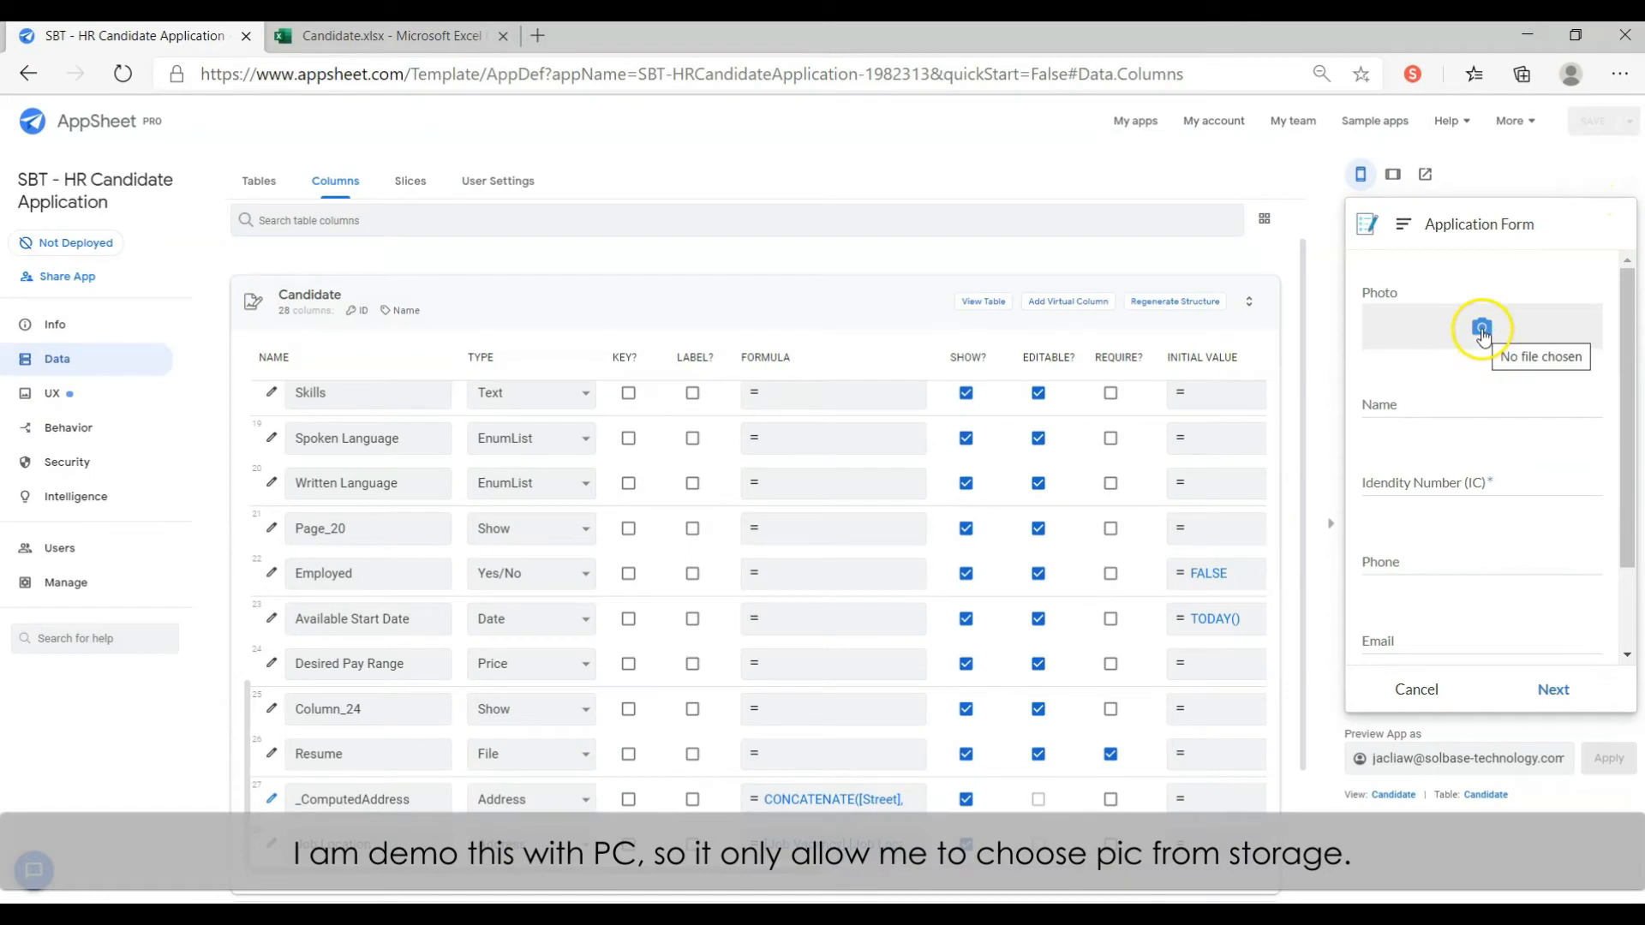
pyautogui.click(1481, 327)
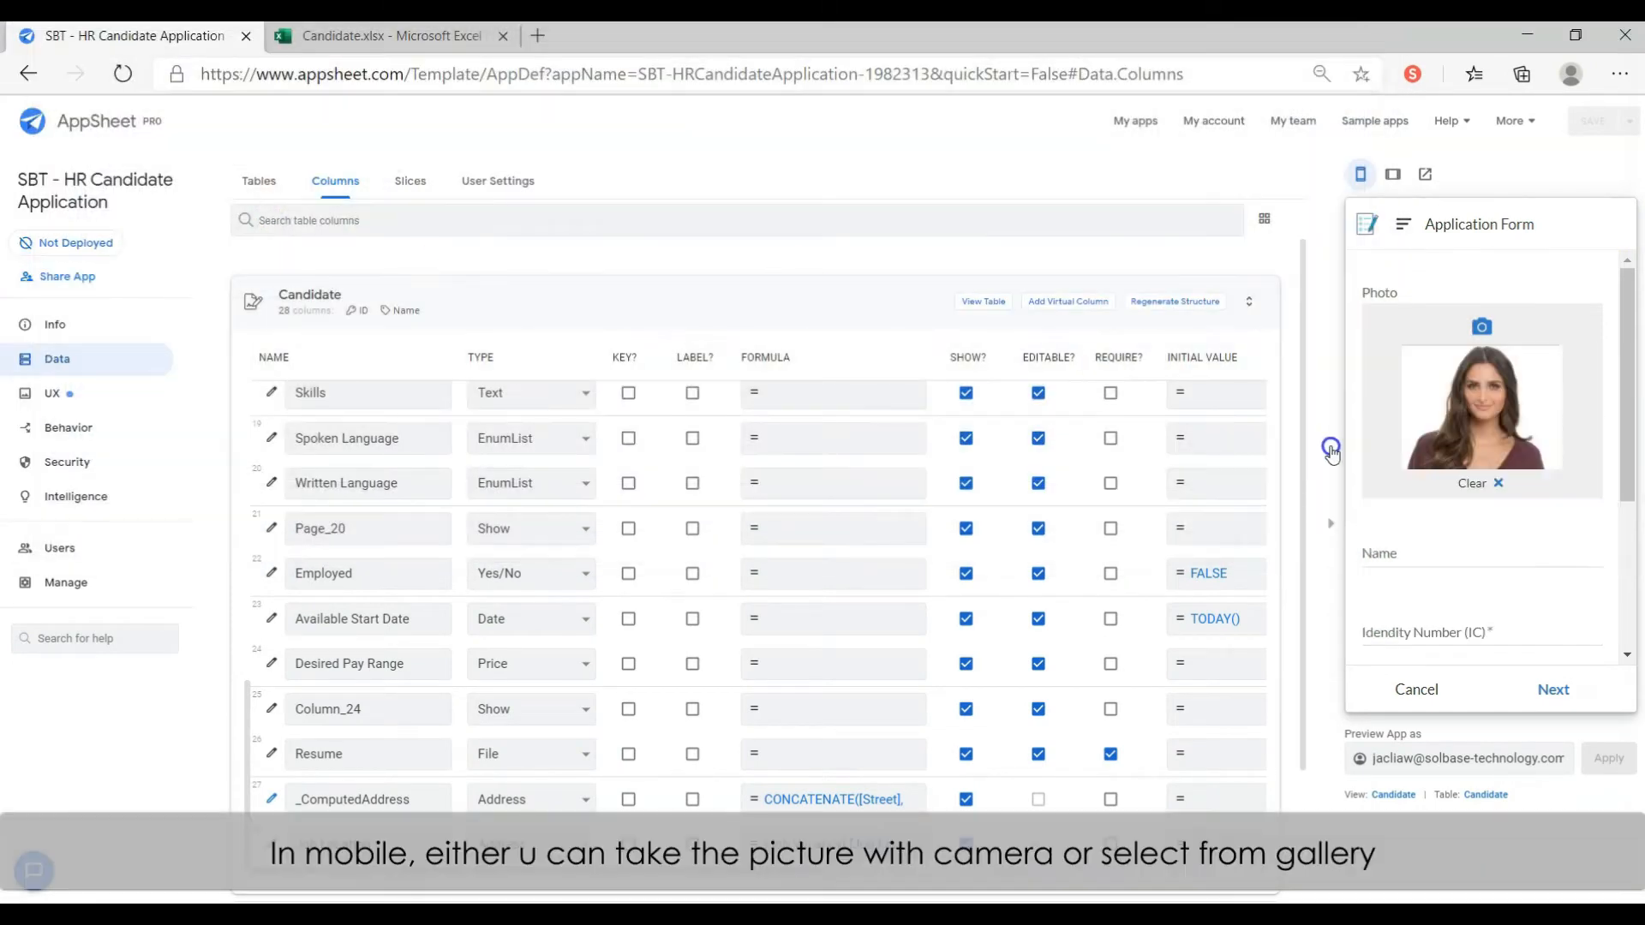
pyautogui.scroll(-3)
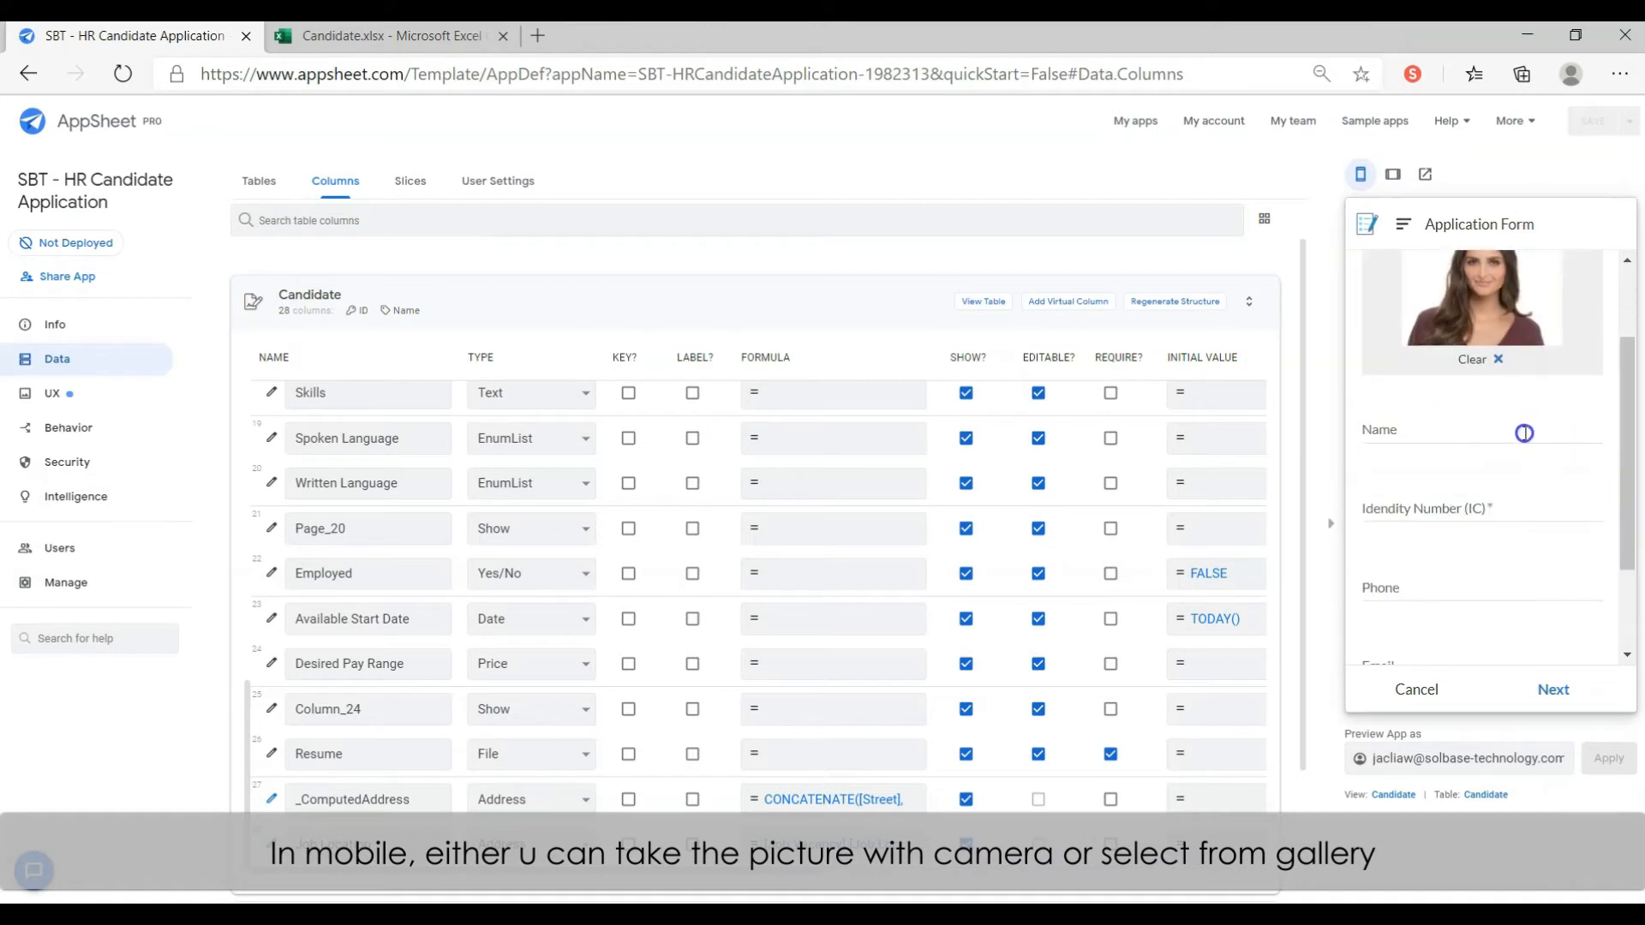
pyautogui.write('Tan')
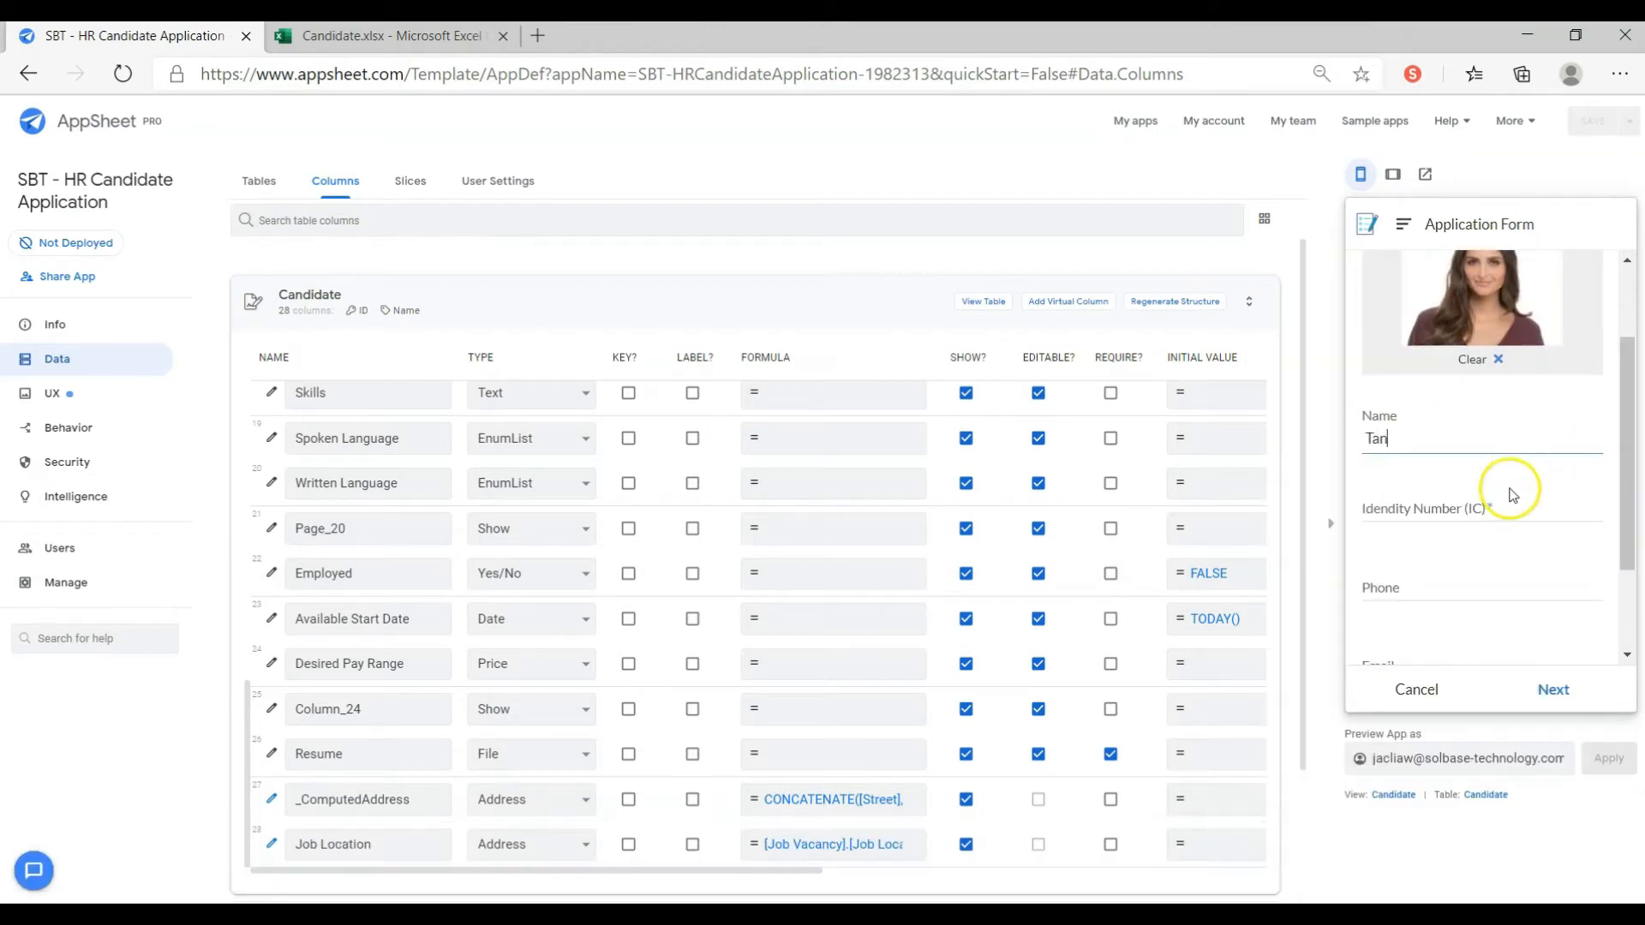
pyautogui.click(1479, 508)
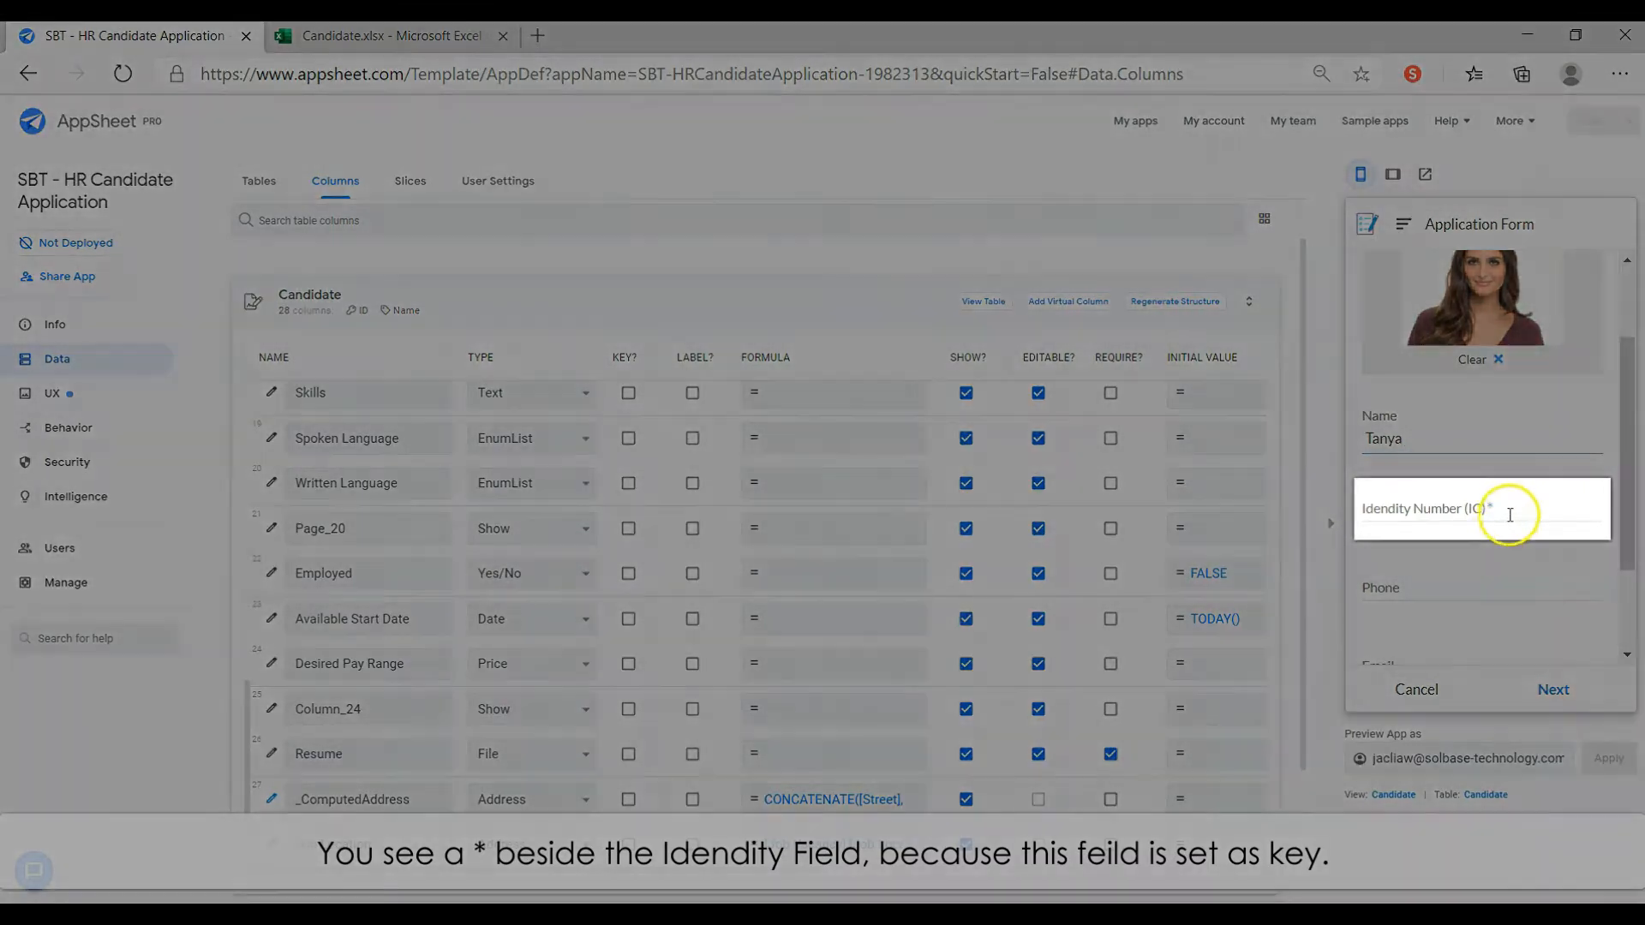
pyautogui.click(1481, 515)
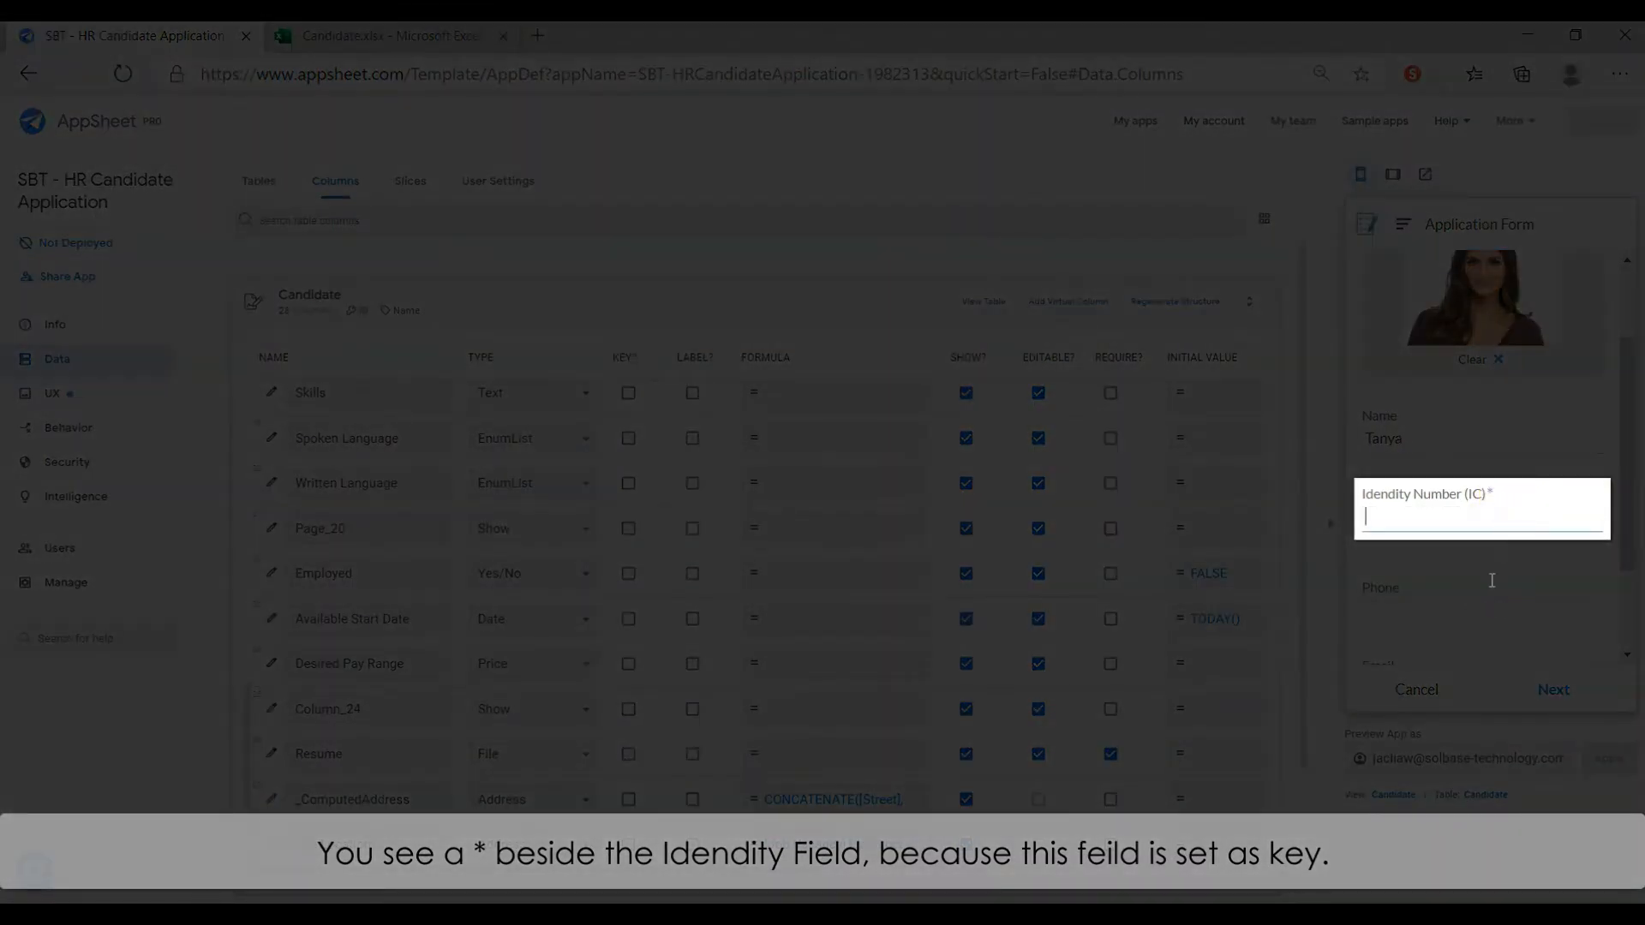
pyautogui.scroll(3)
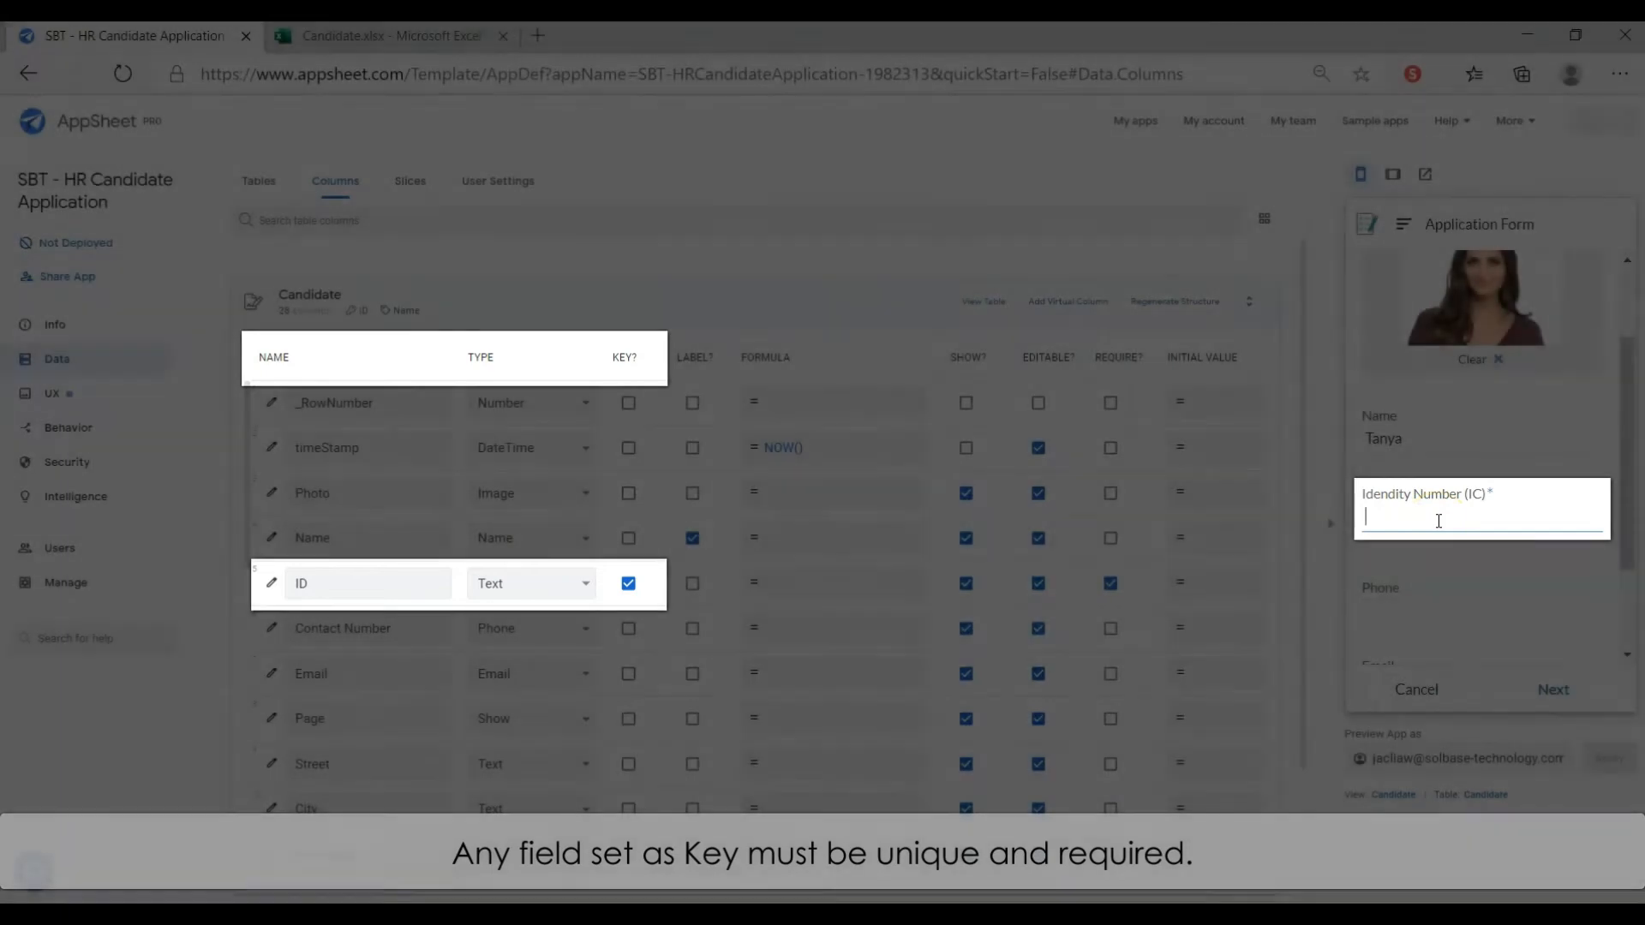
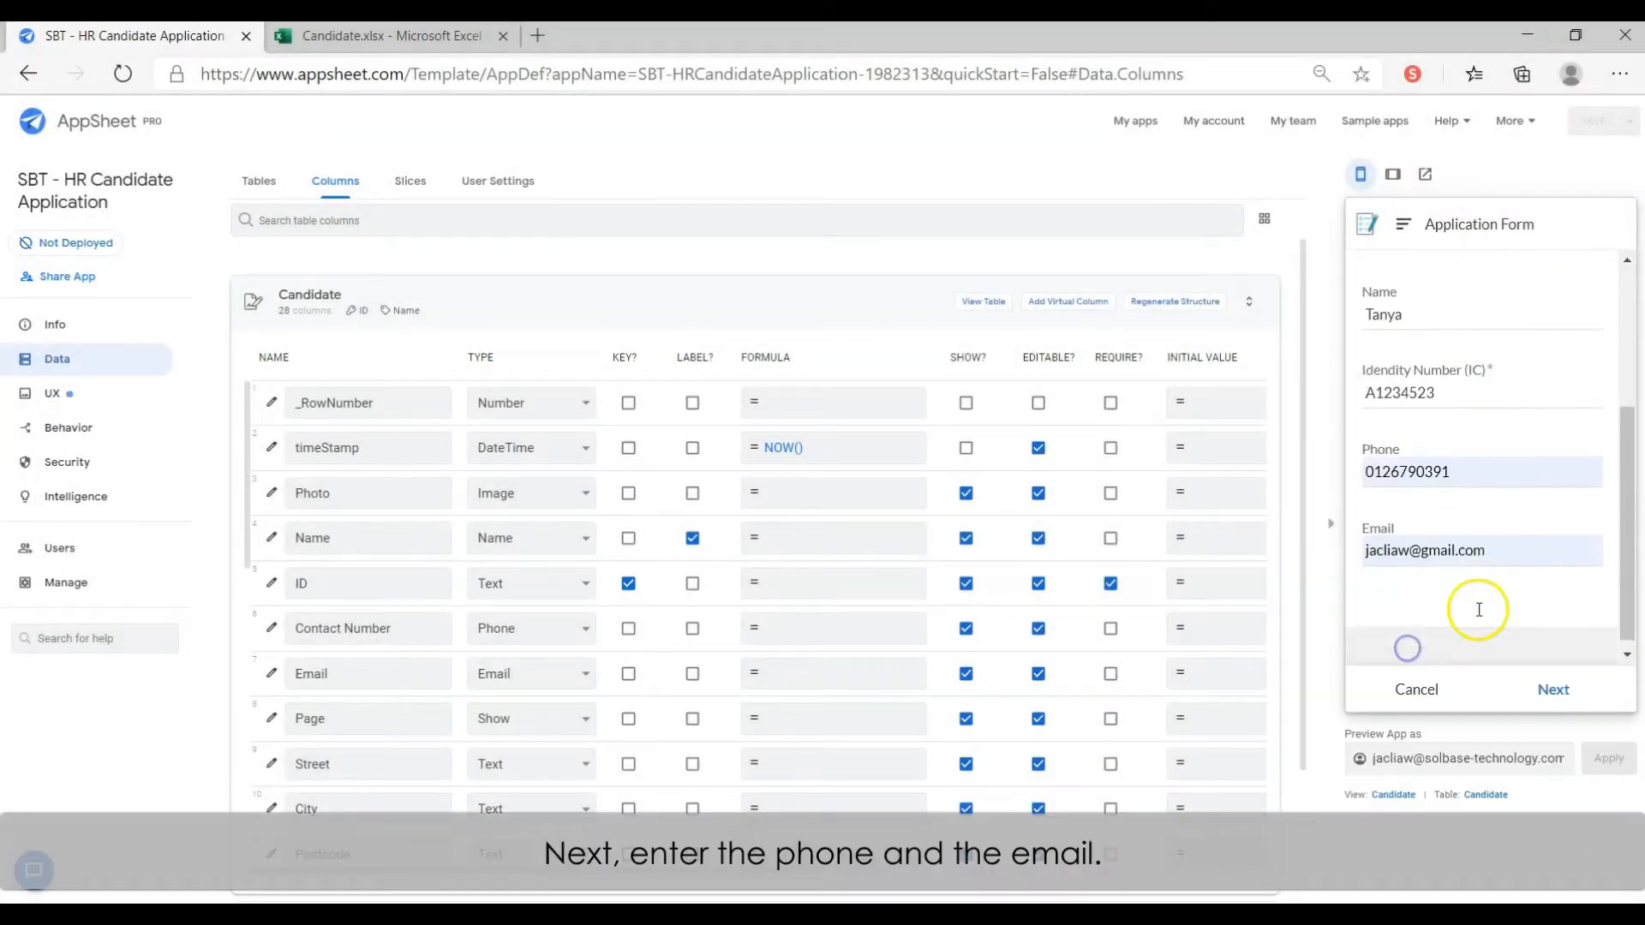
pyautogui.moveTo(1603, 689)
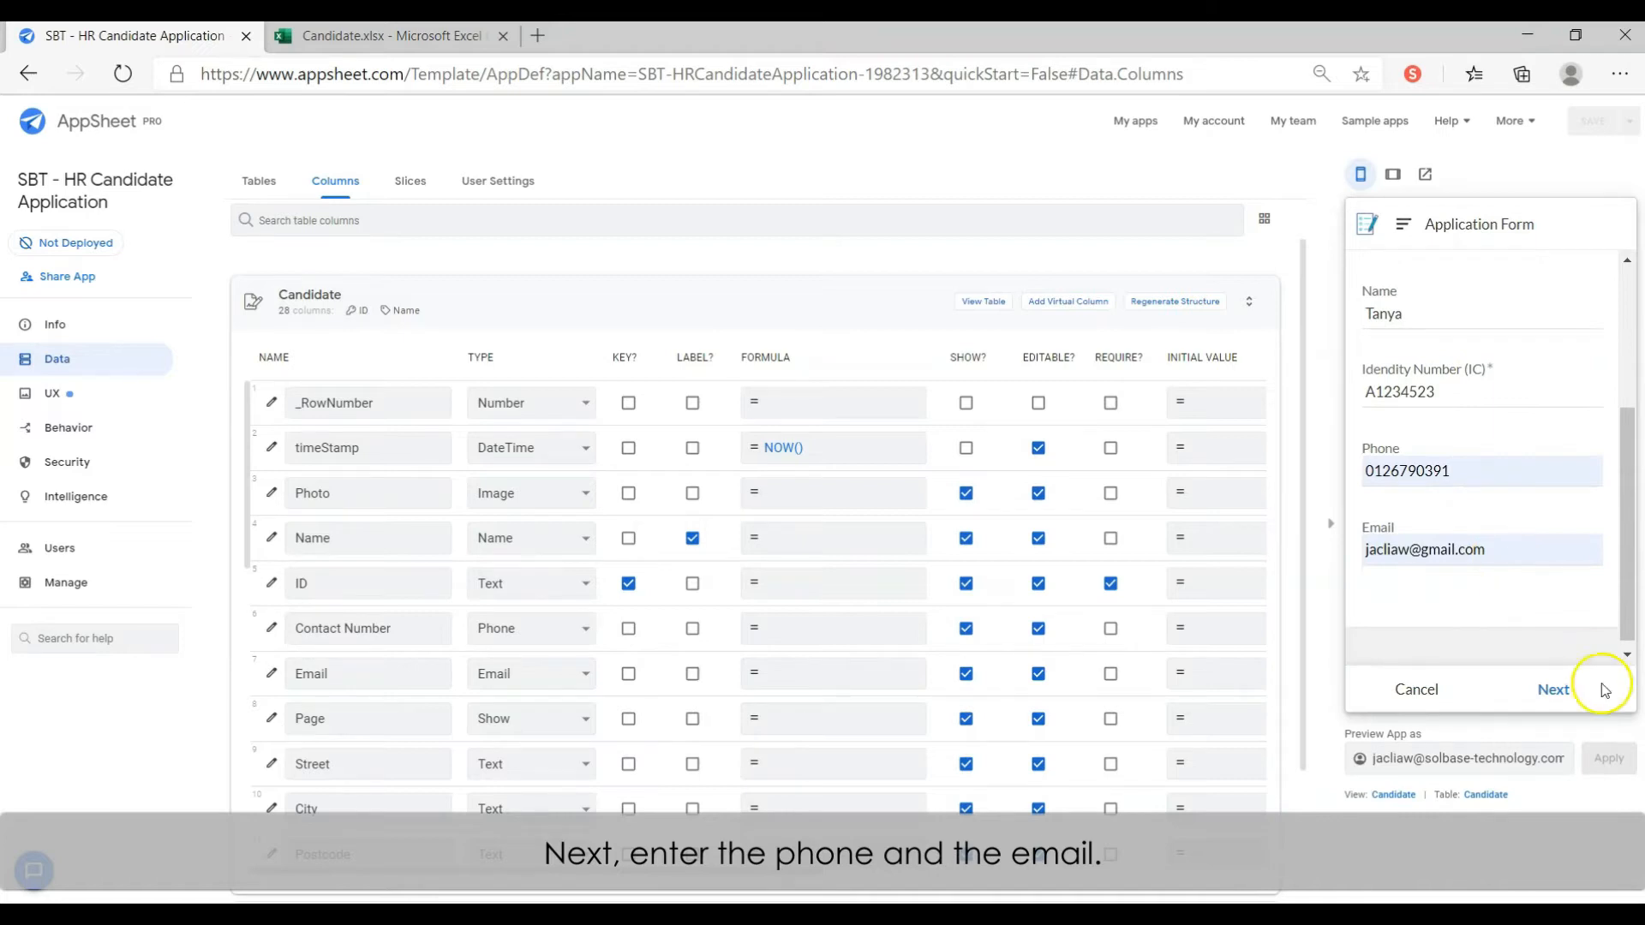
# Auto-fill city, postcode and state from the suggested street, then reach the Applying Job page.
pyautogui.click(1553, 689)
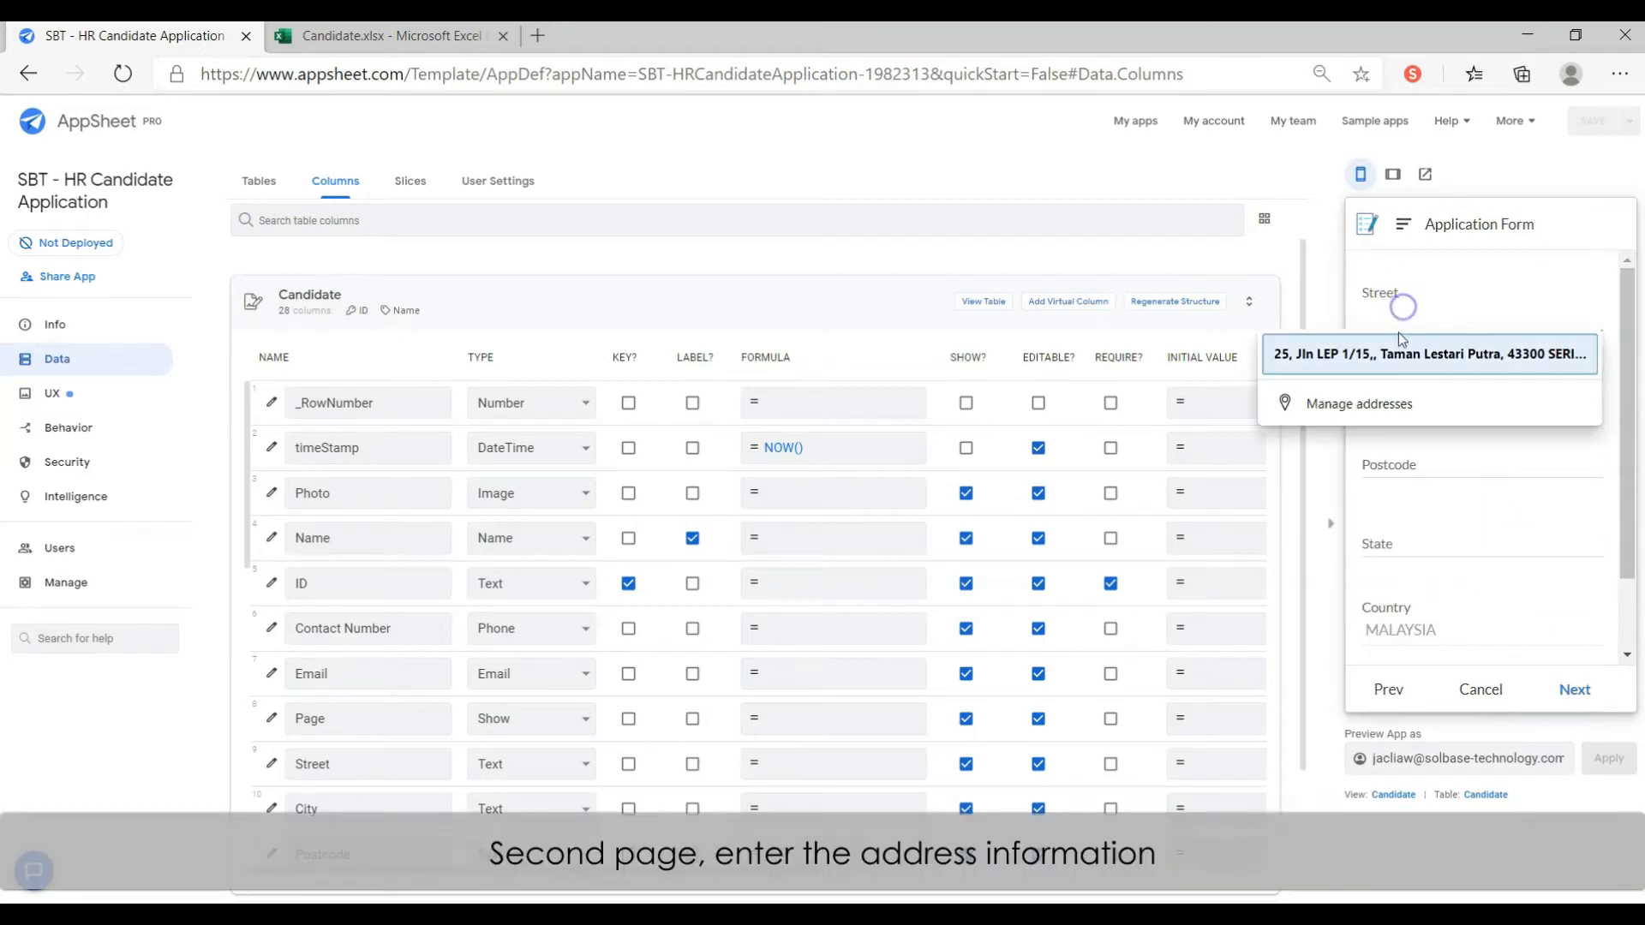
pyautogui.click(1427, 354)
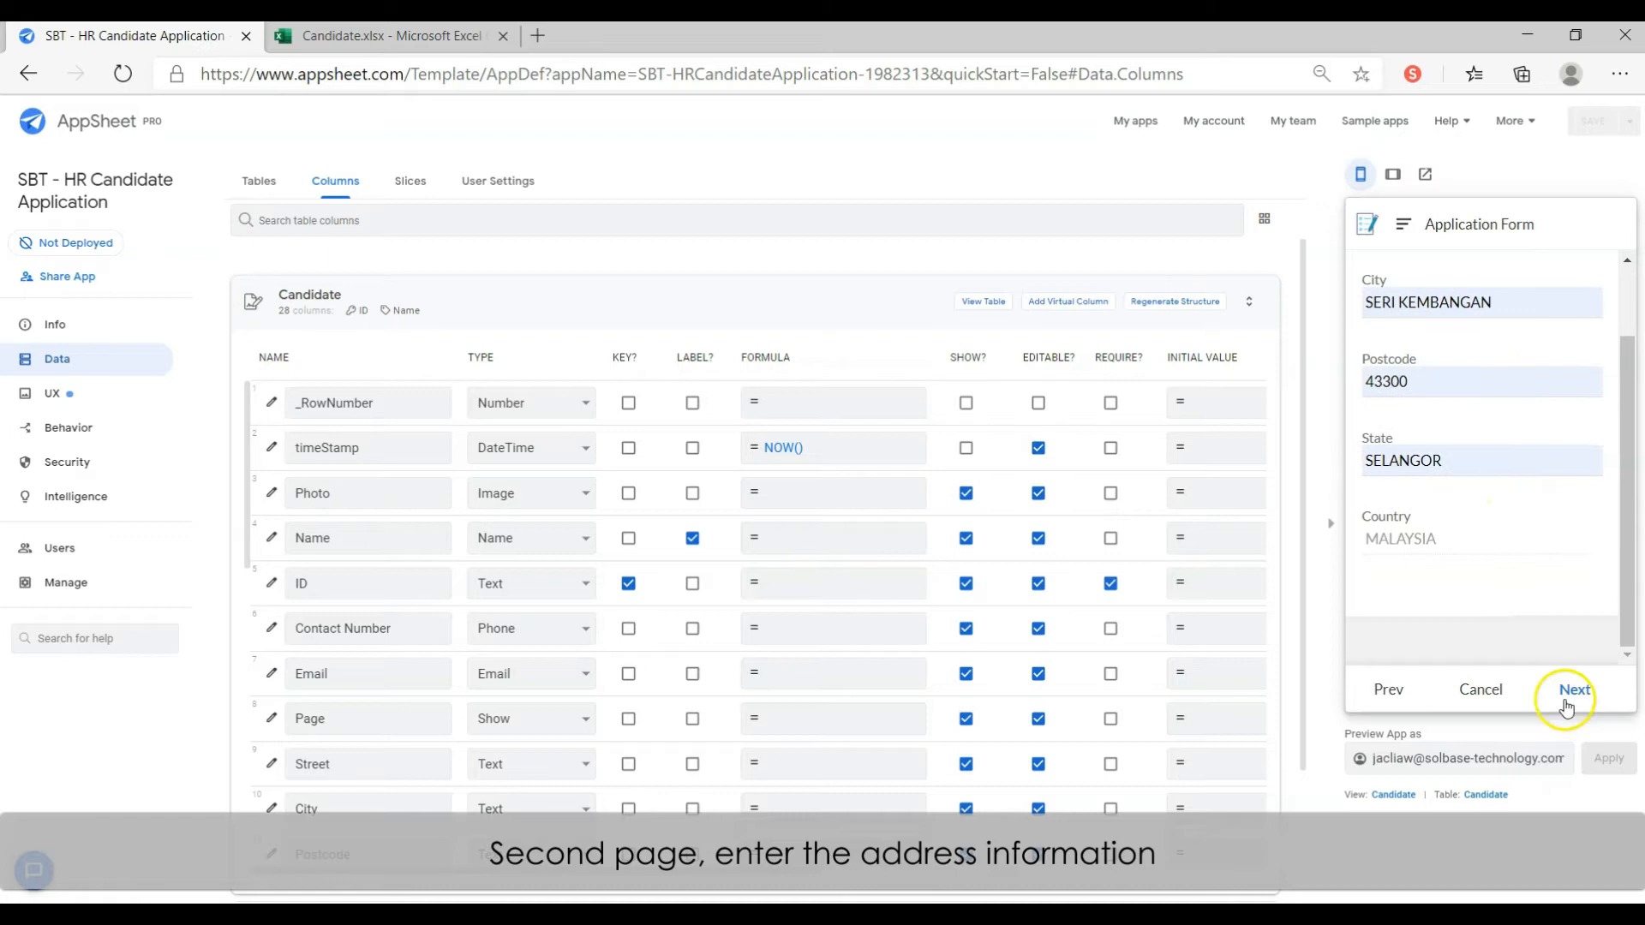
pyautogui.click(1573, 689)
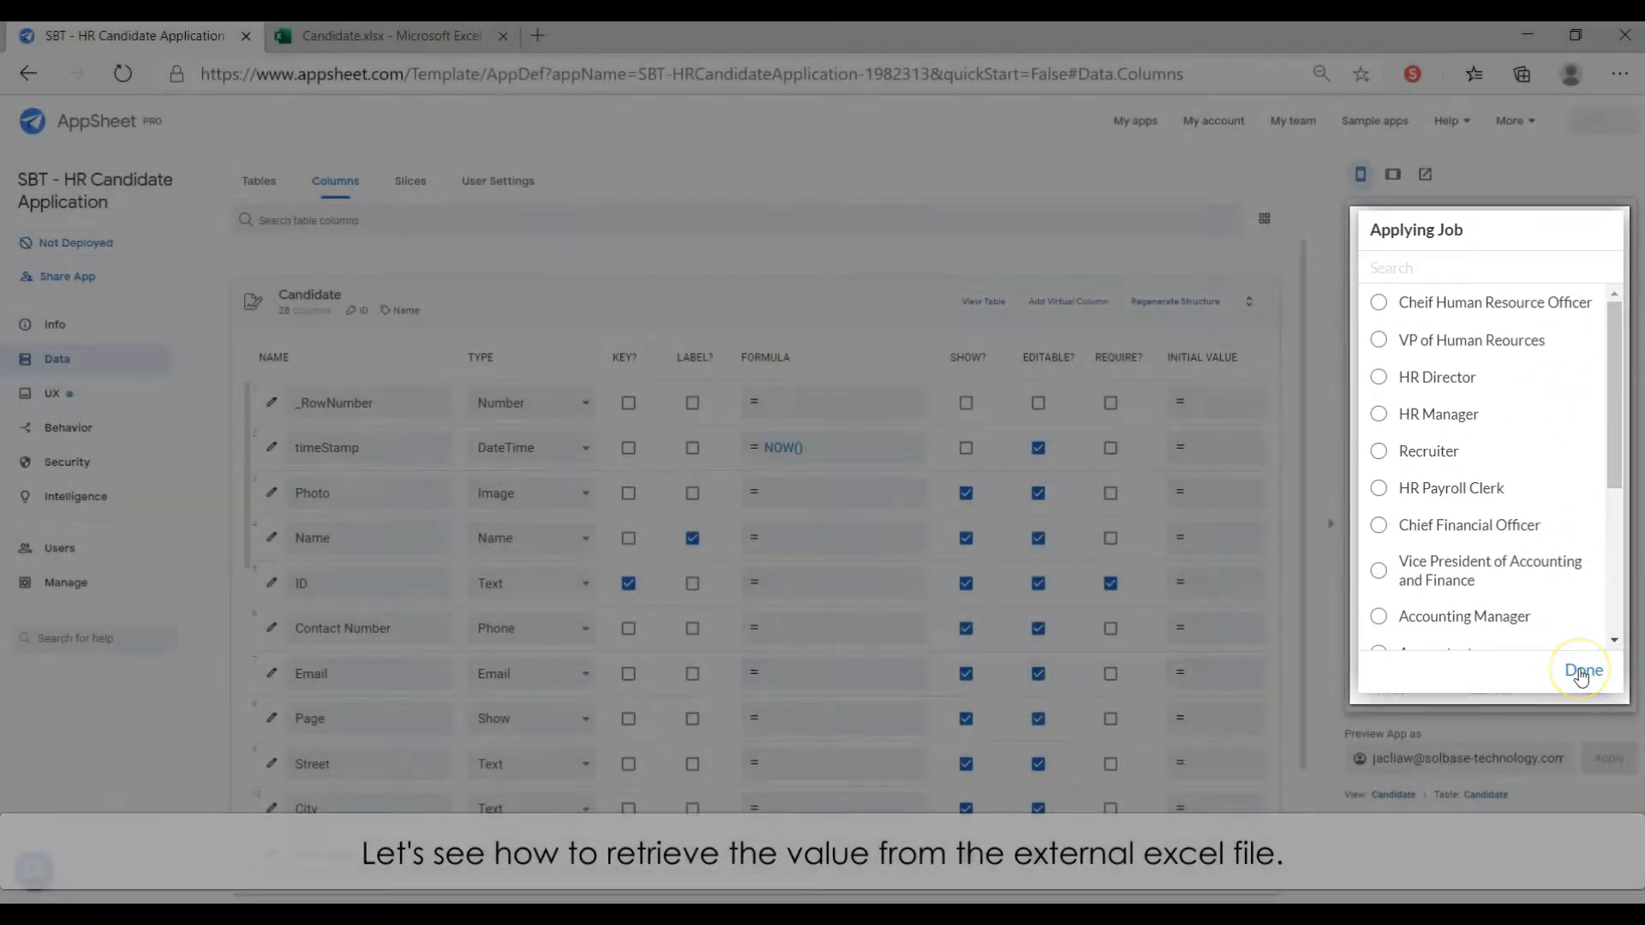
pyautogui.click(1584, 670)
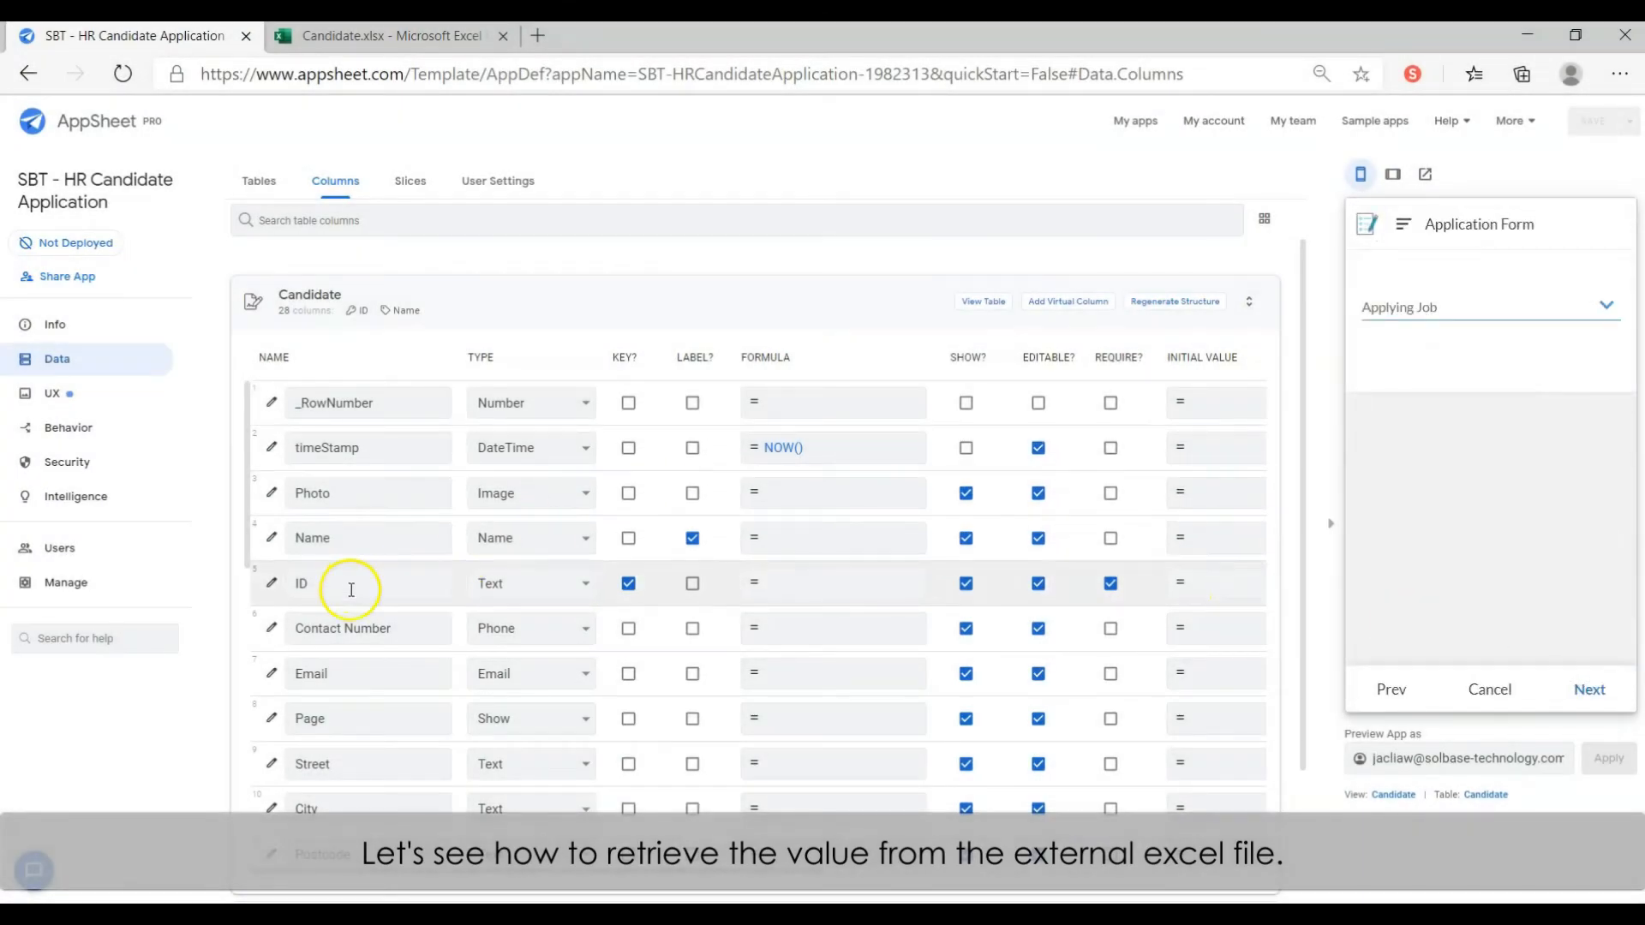
pyautogui.scroll(-3)
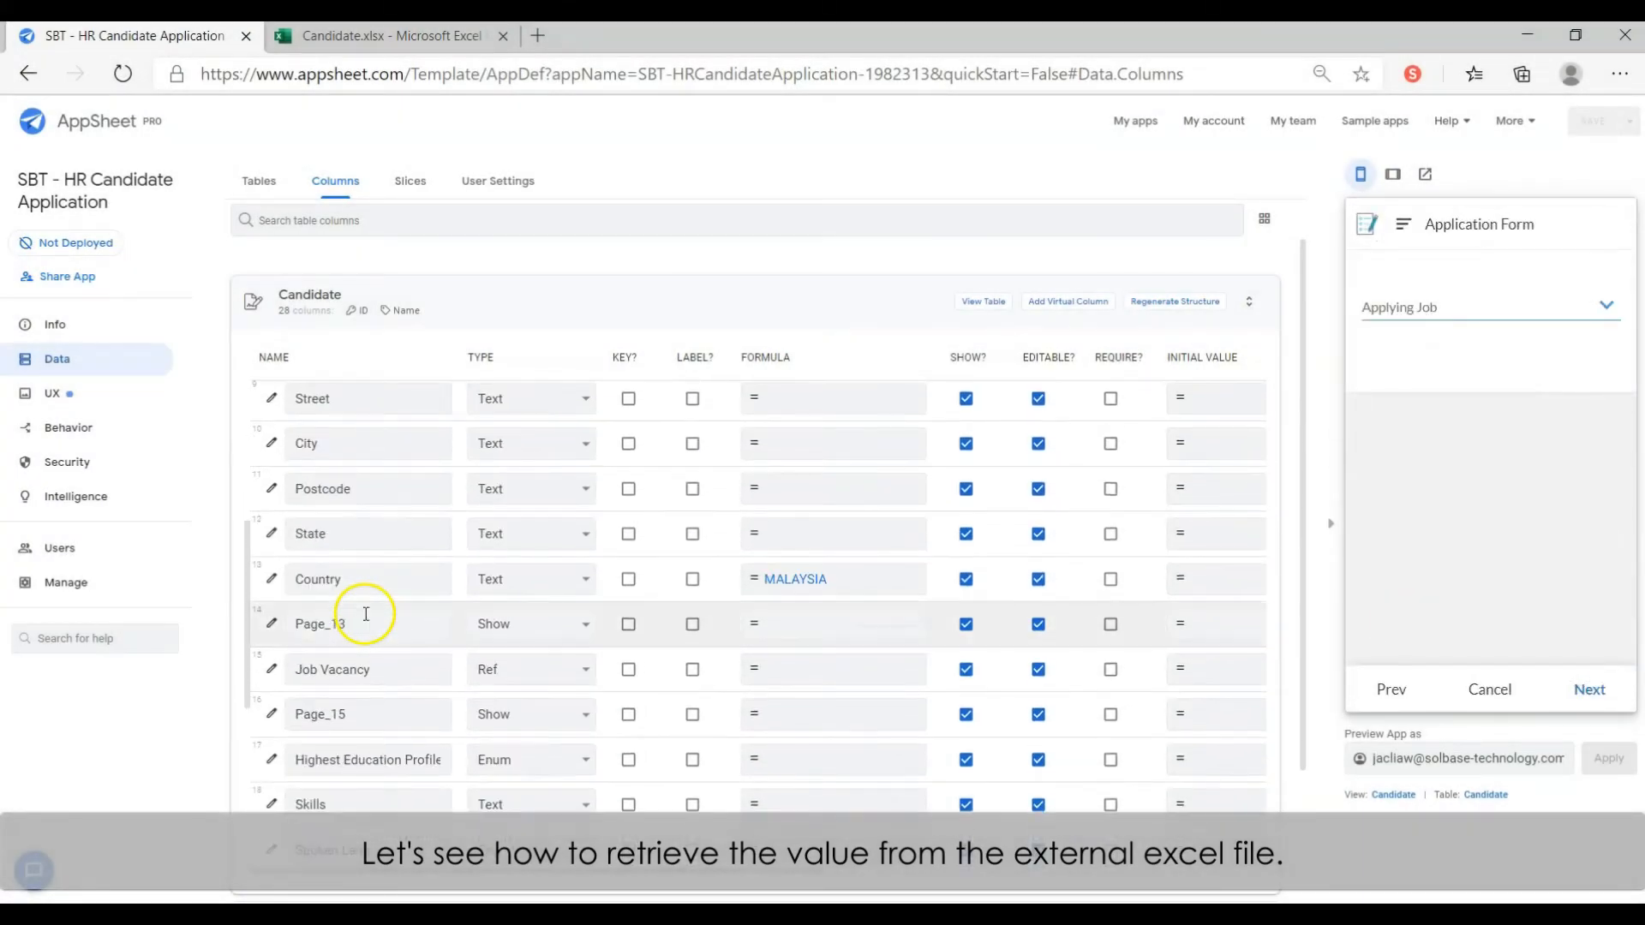
pyautogui.scroll(-3)
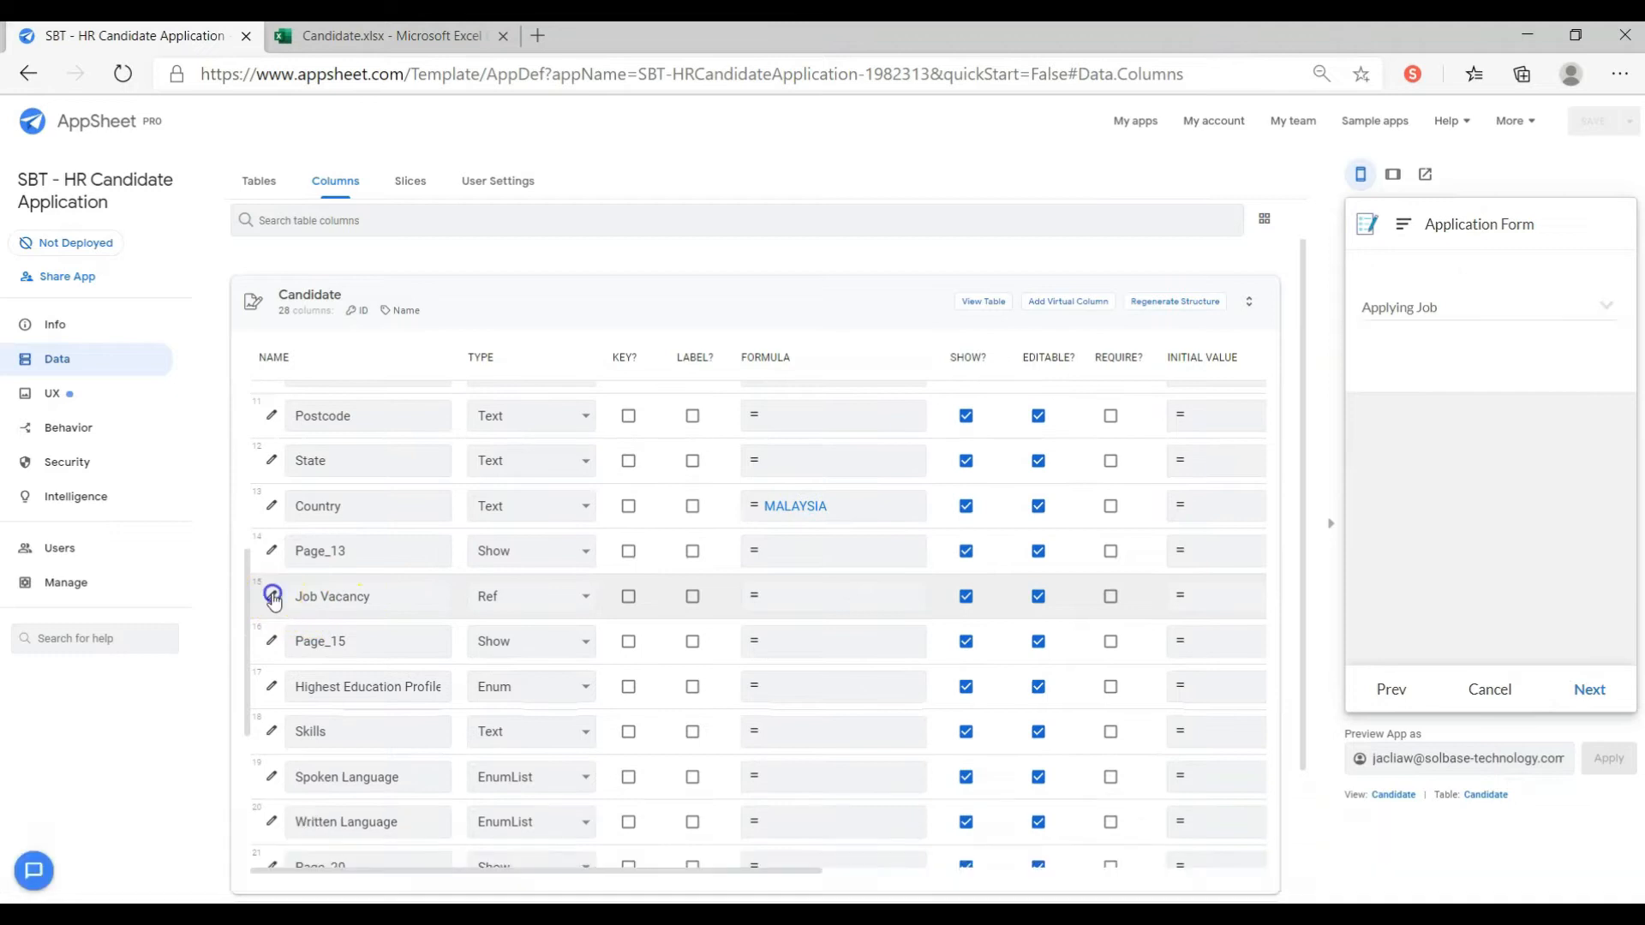
# Select HR Payroll Clerk and DEGREE, inspecting the Job Vacancy and Education Profile column settings.
pyautogui.click(270, 597)
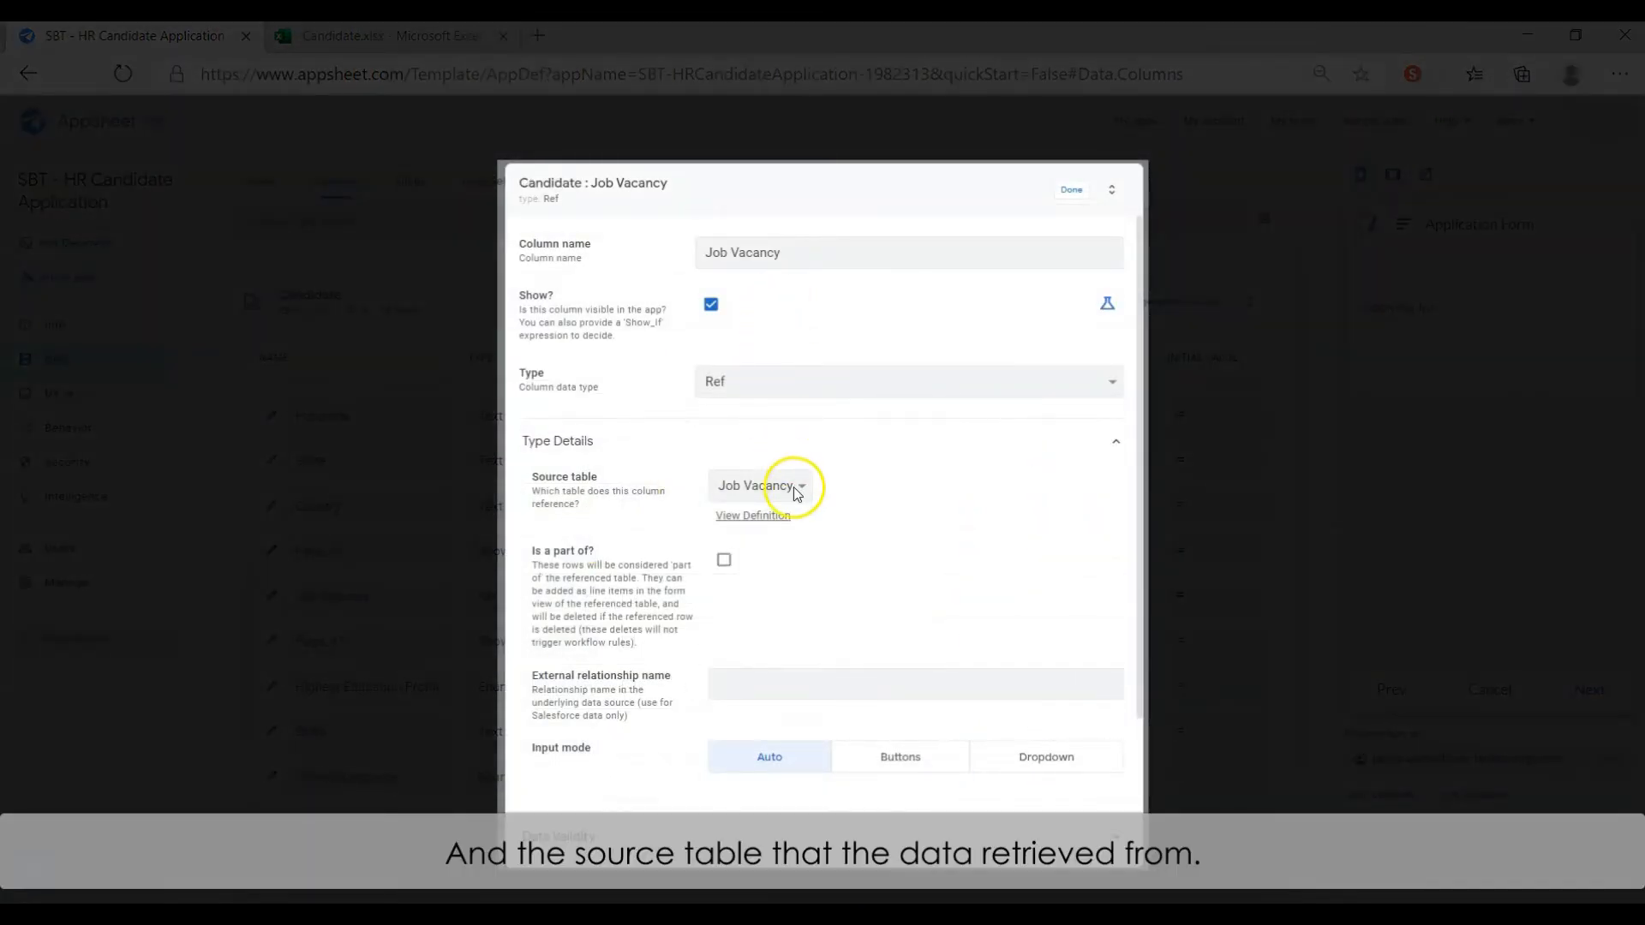
pyautogui.moveTo(1033, 225)
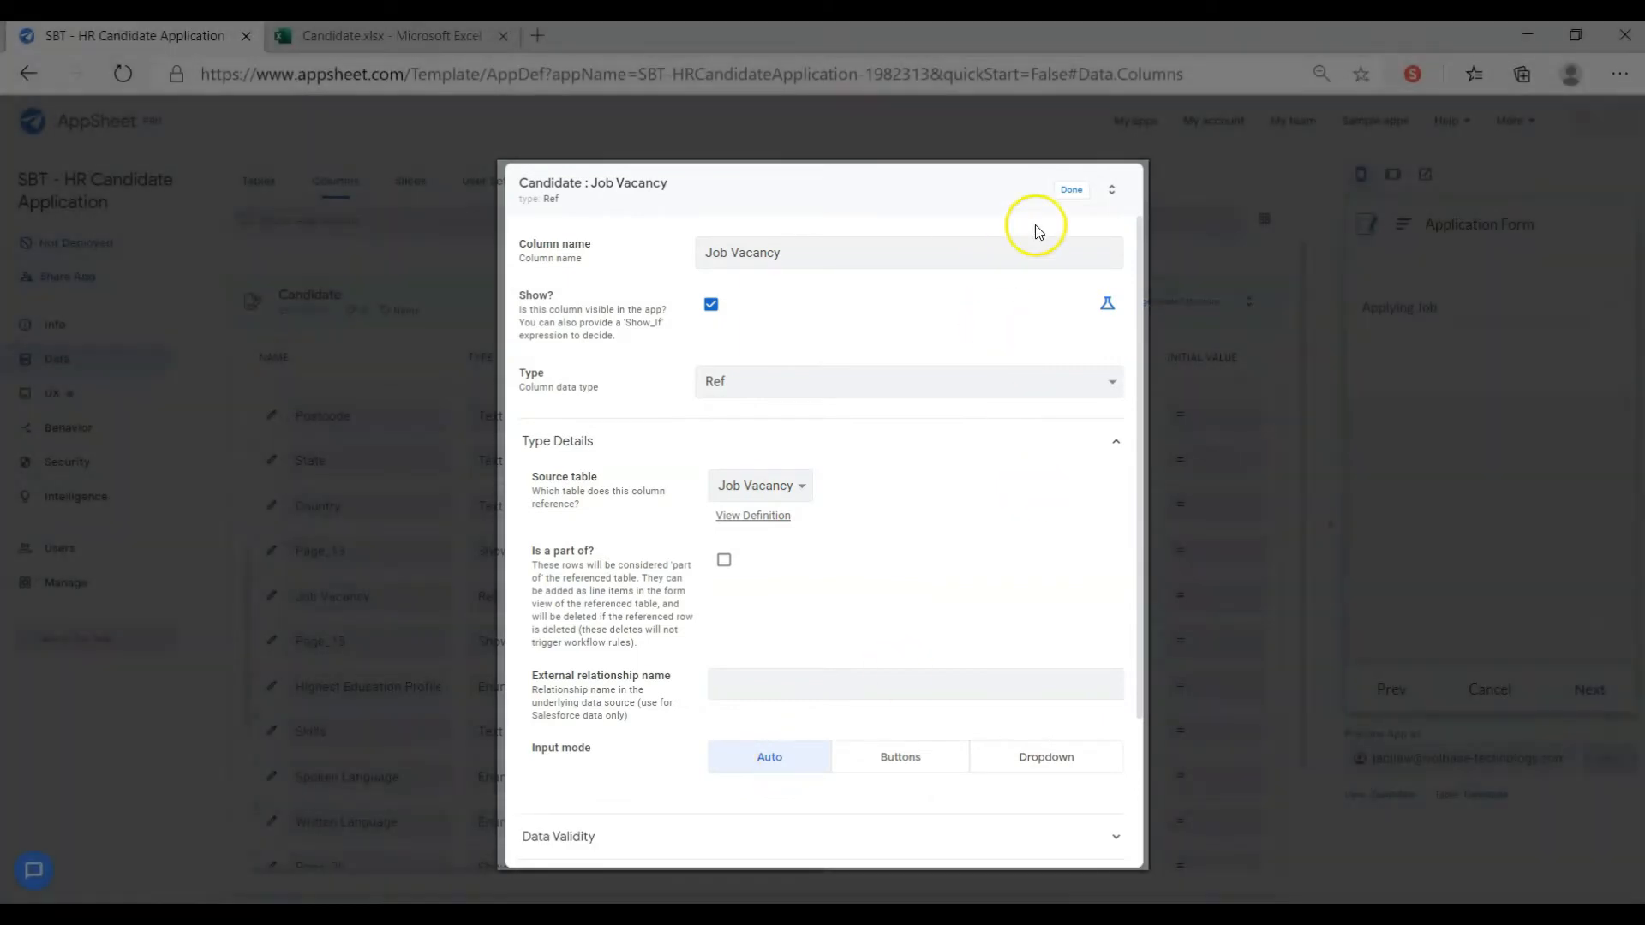
pyautogui.click(1070, 190)
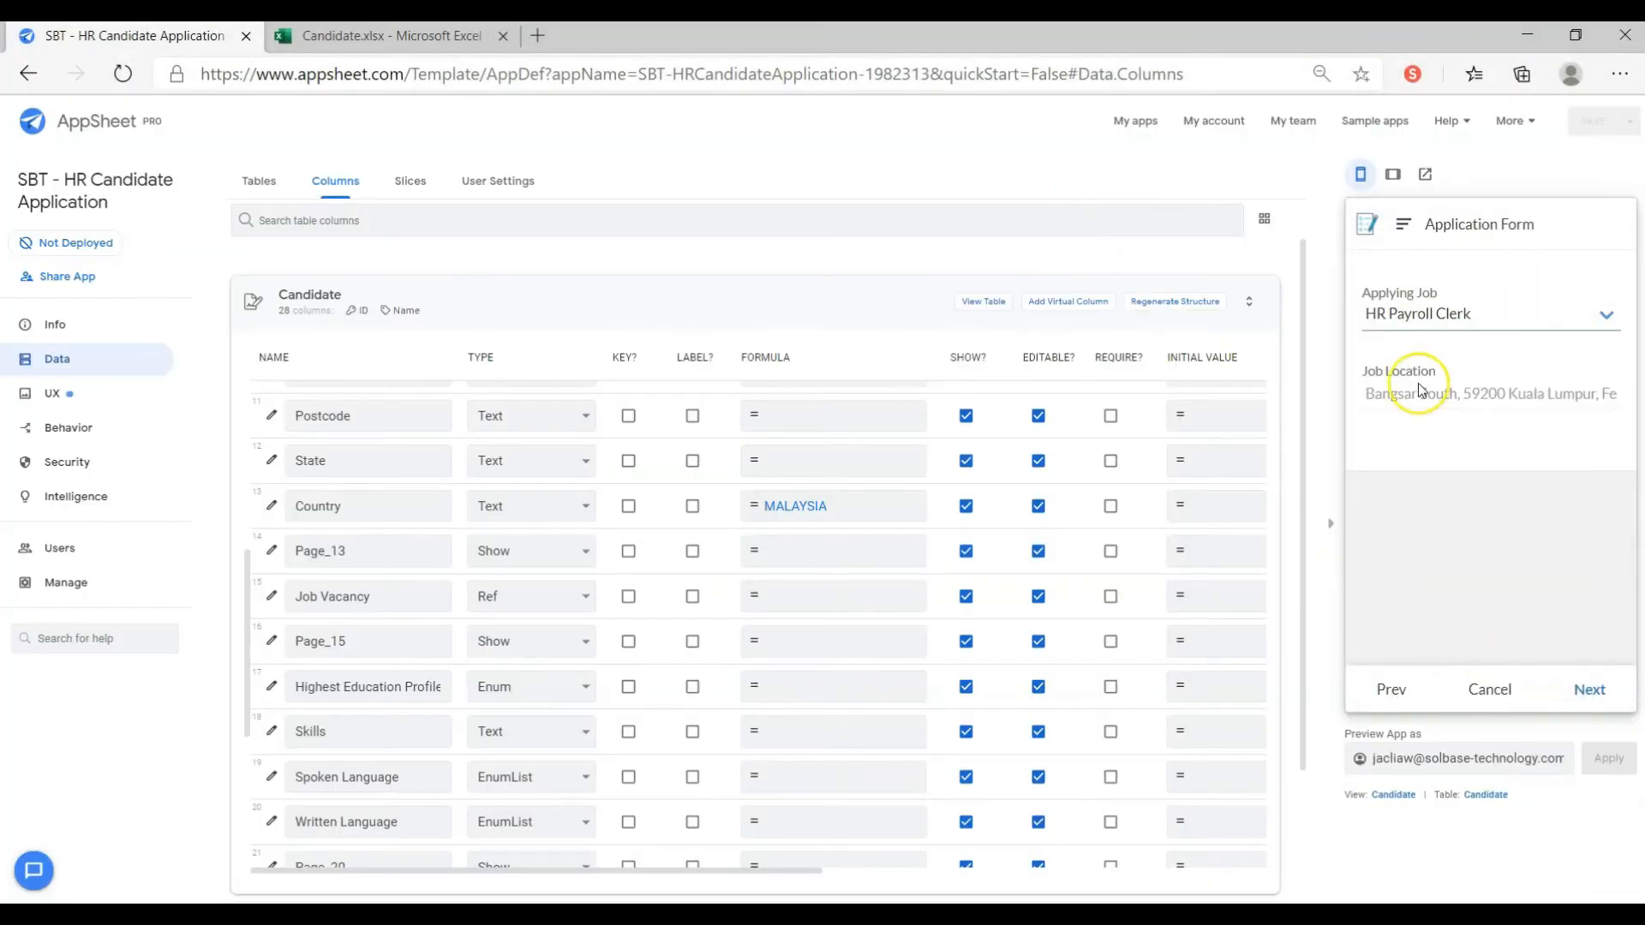
pyautogui.scroll(-3)
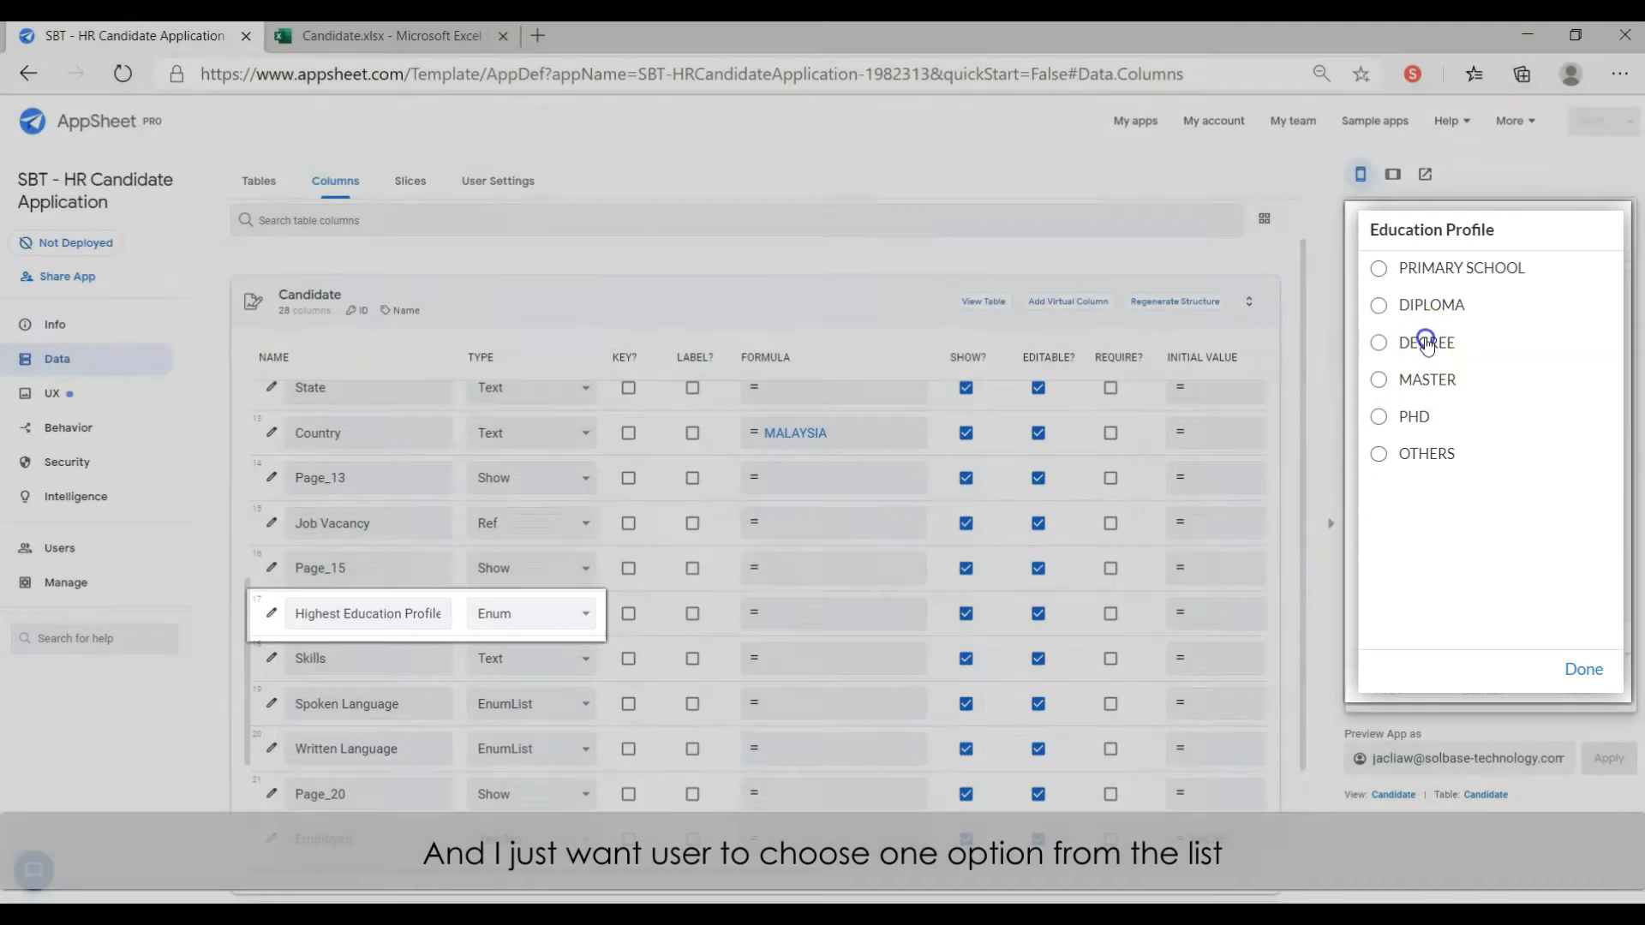
pyautogui.click(1379, 342)
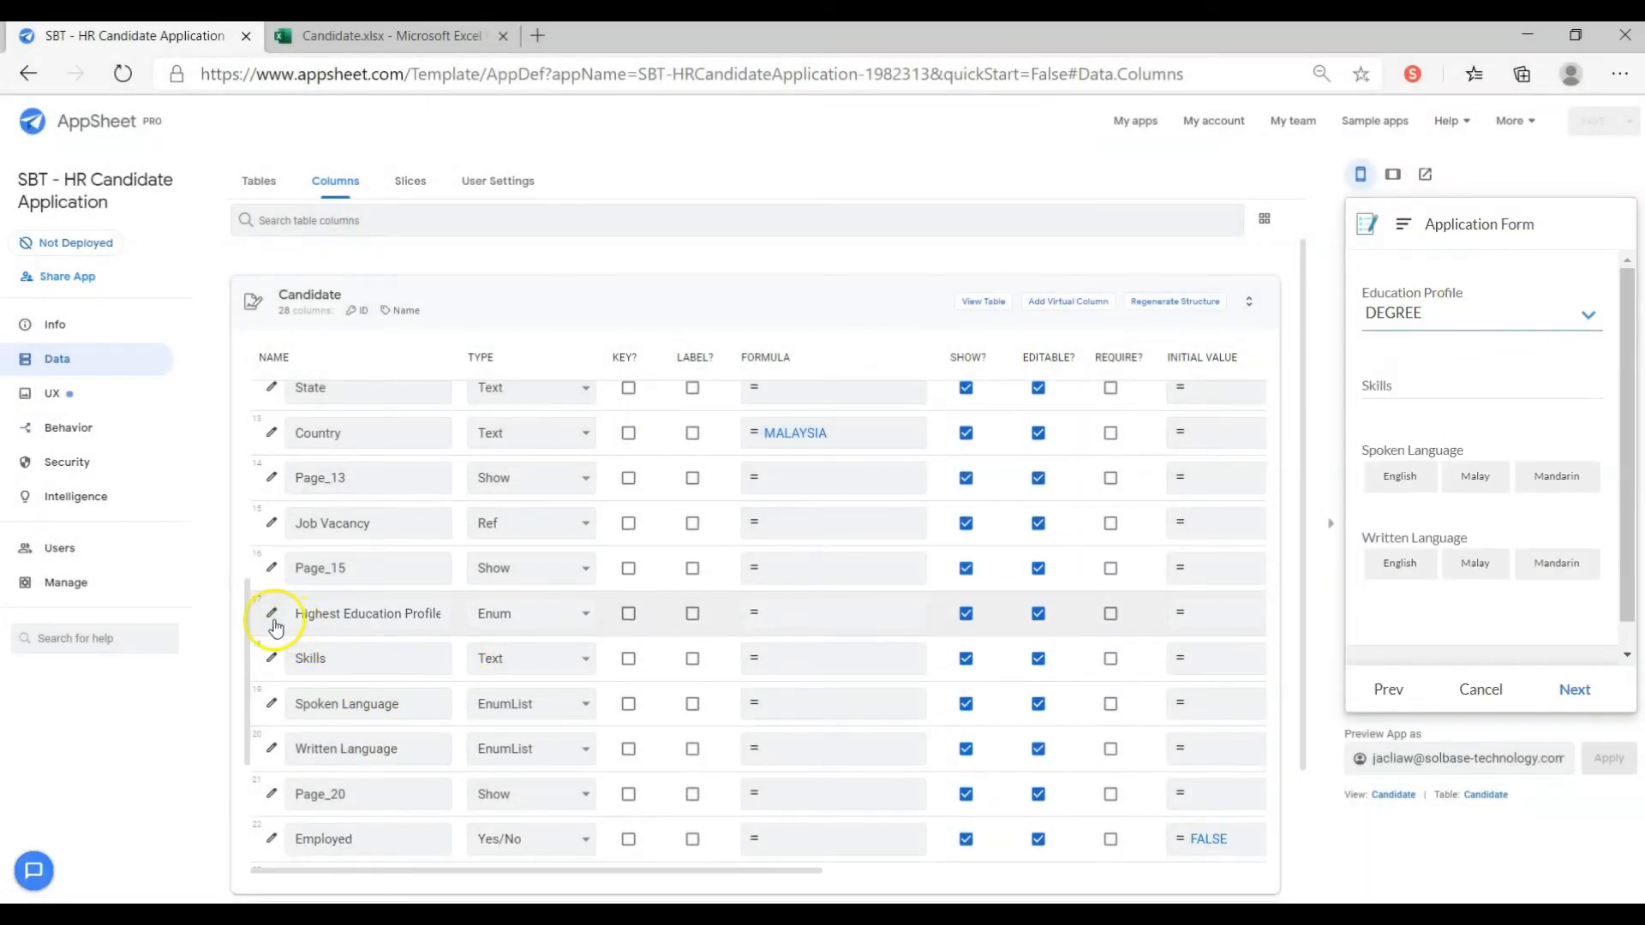
pyautogui.click(271, 613)
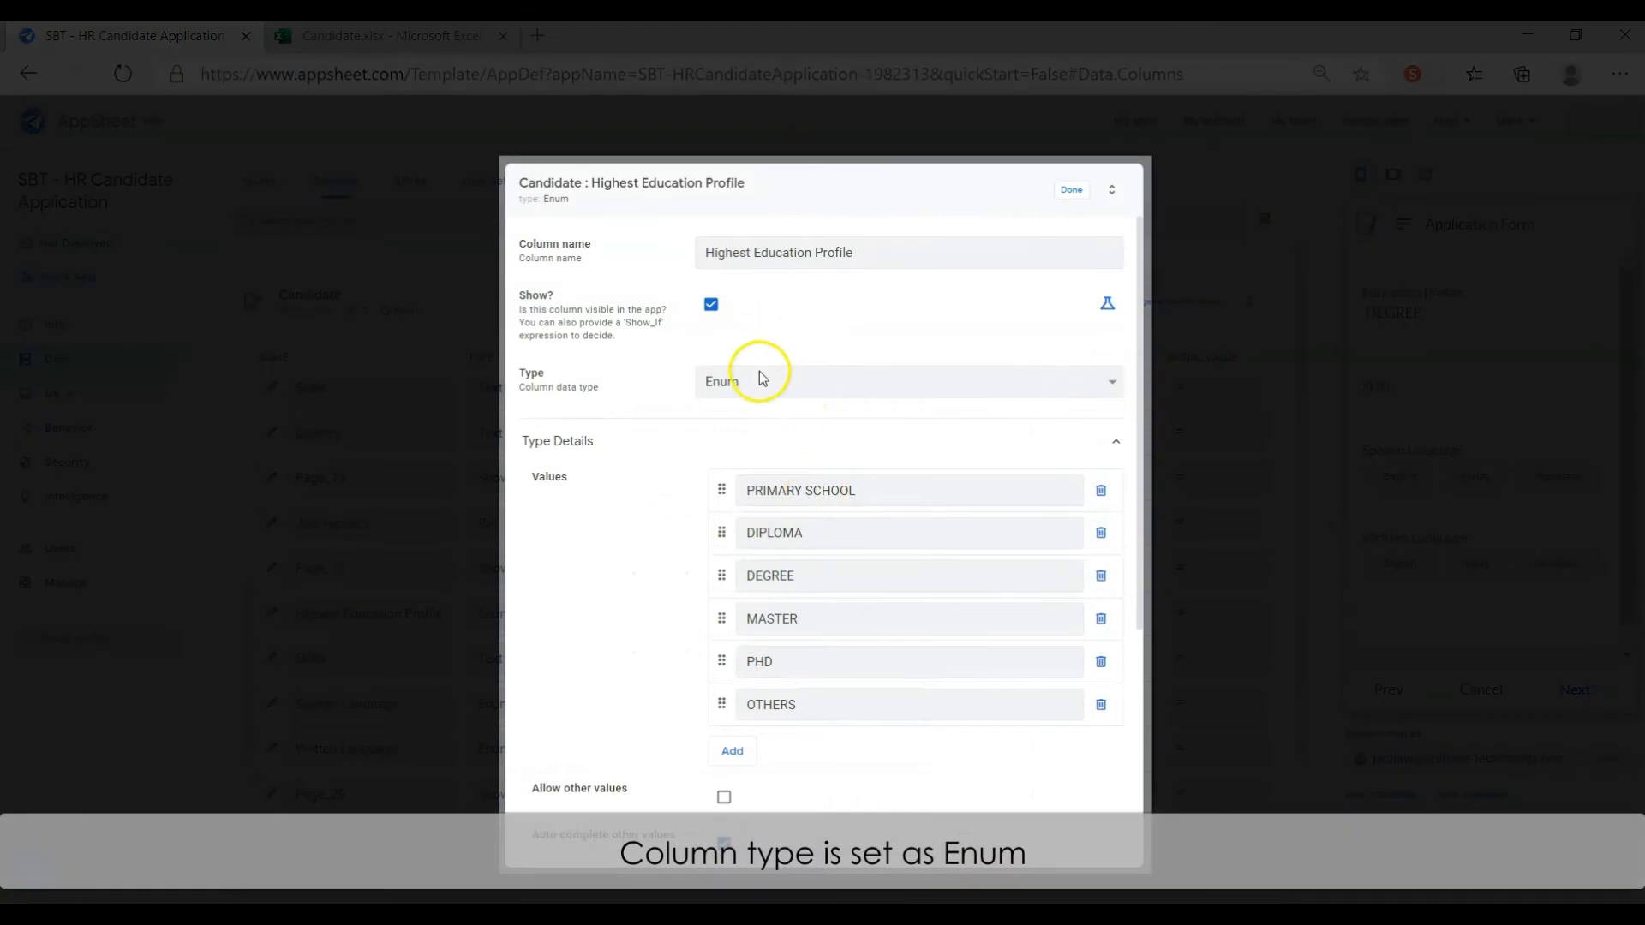
pyautogui.moveTo(810, 704)
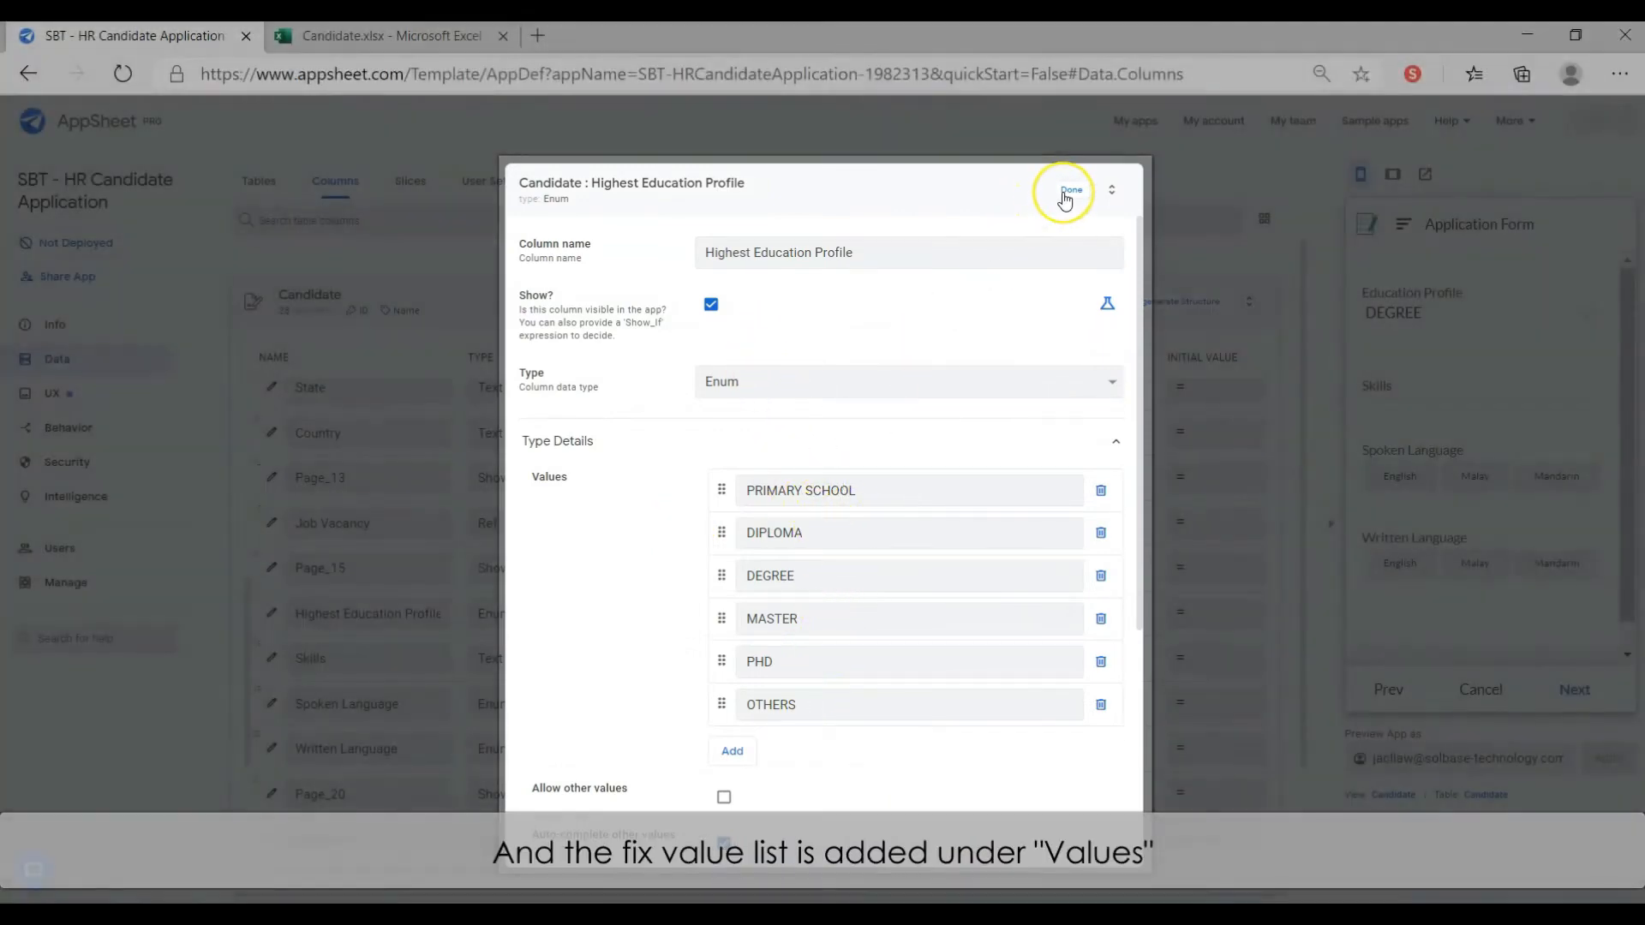
pyautogui.click(1065, 190)
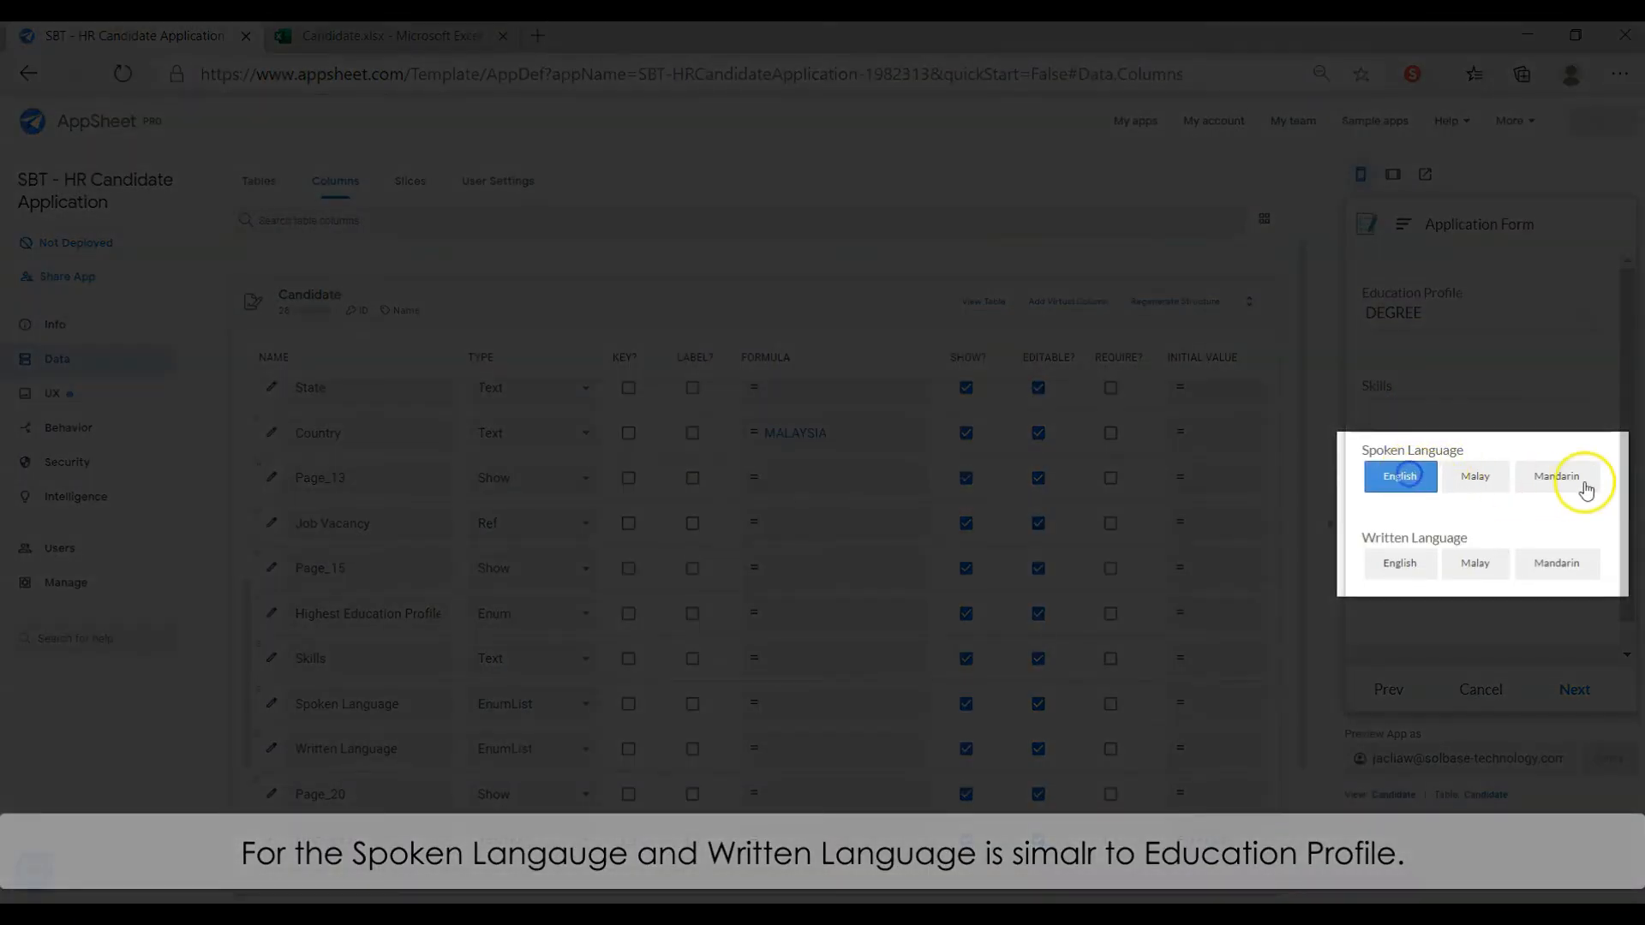
# Add Mandarin as a spoken language, check its column settings, and advance to the employment page.
pyautogui.click(1556, 477)
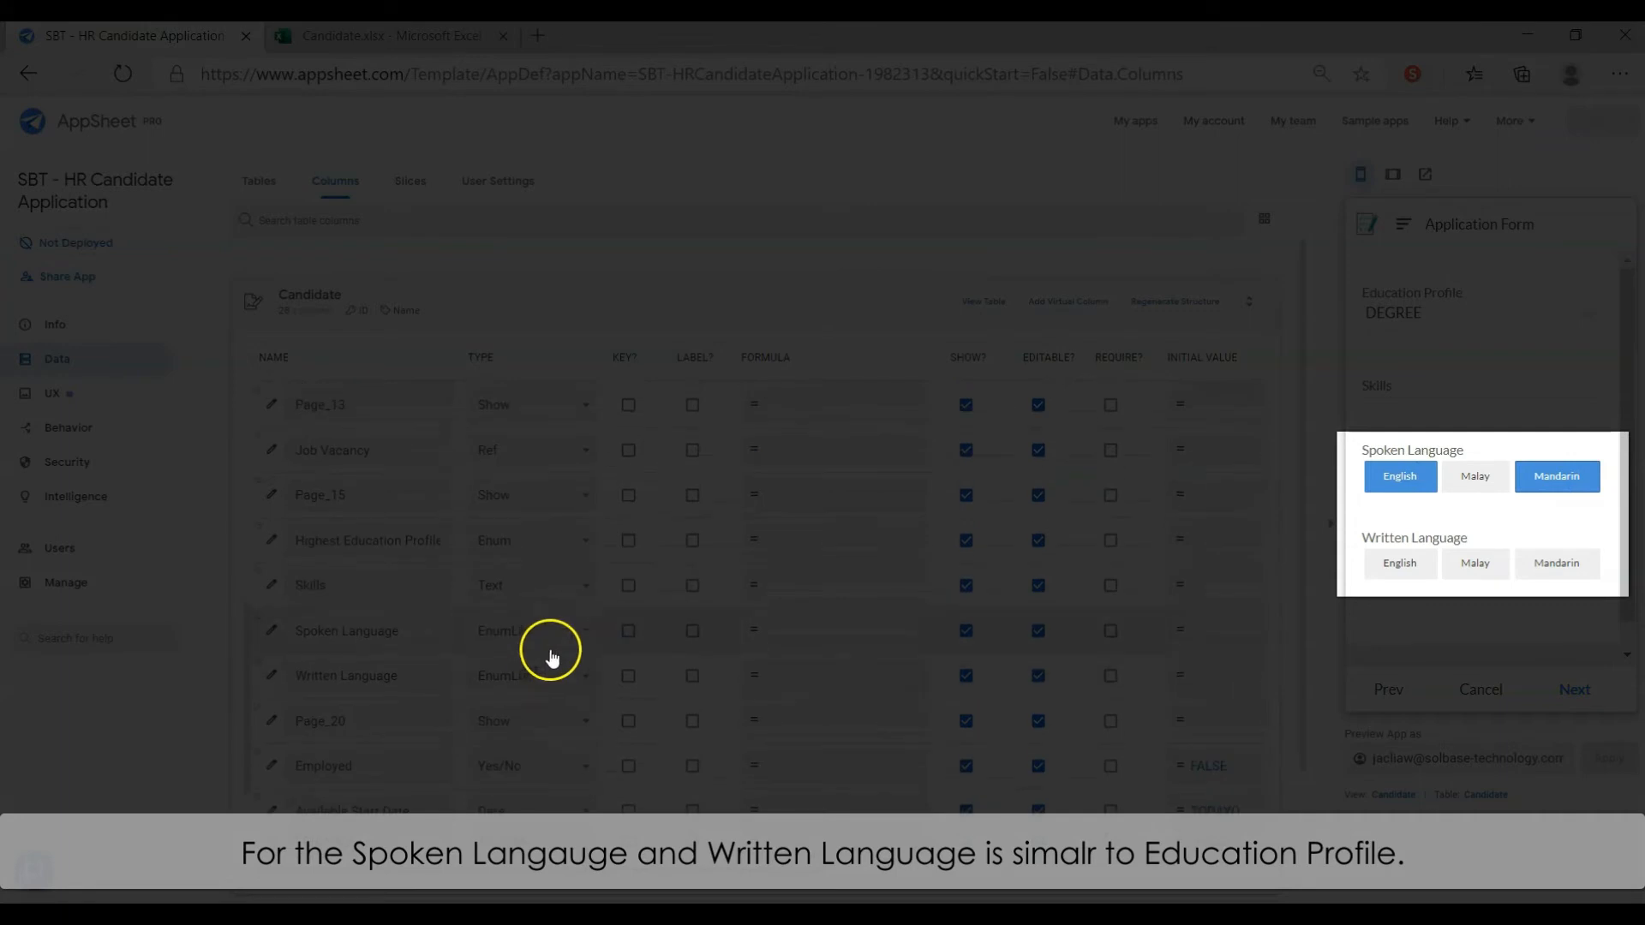
pyautogui.click(271, 630)
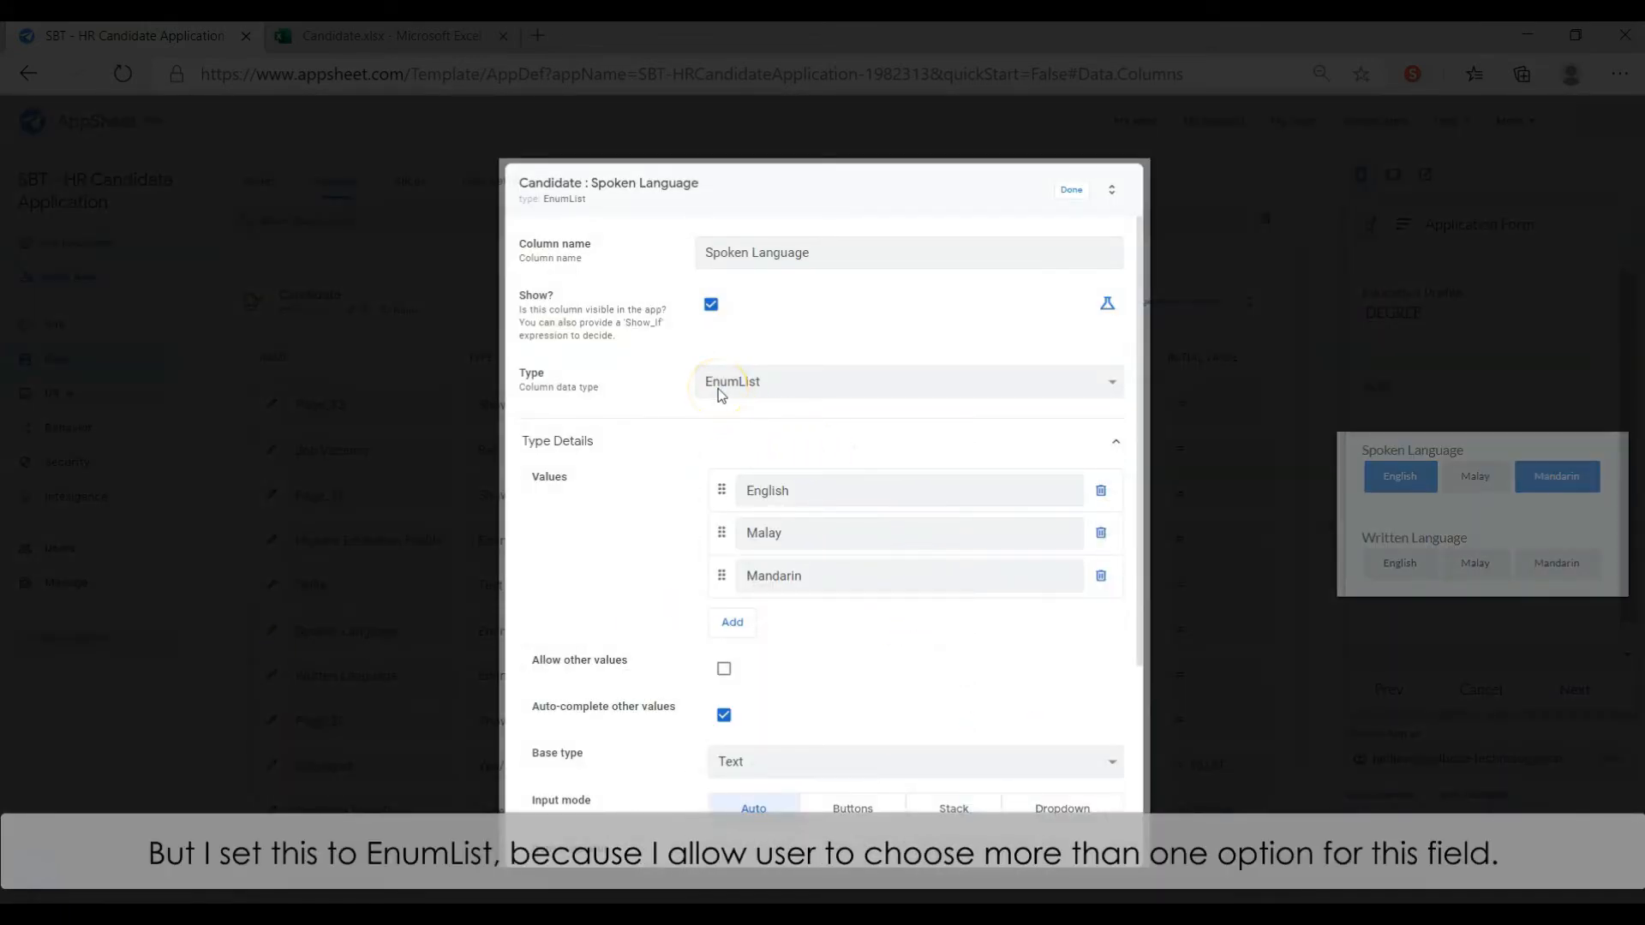
pyautogui.moveTo(843, 496)
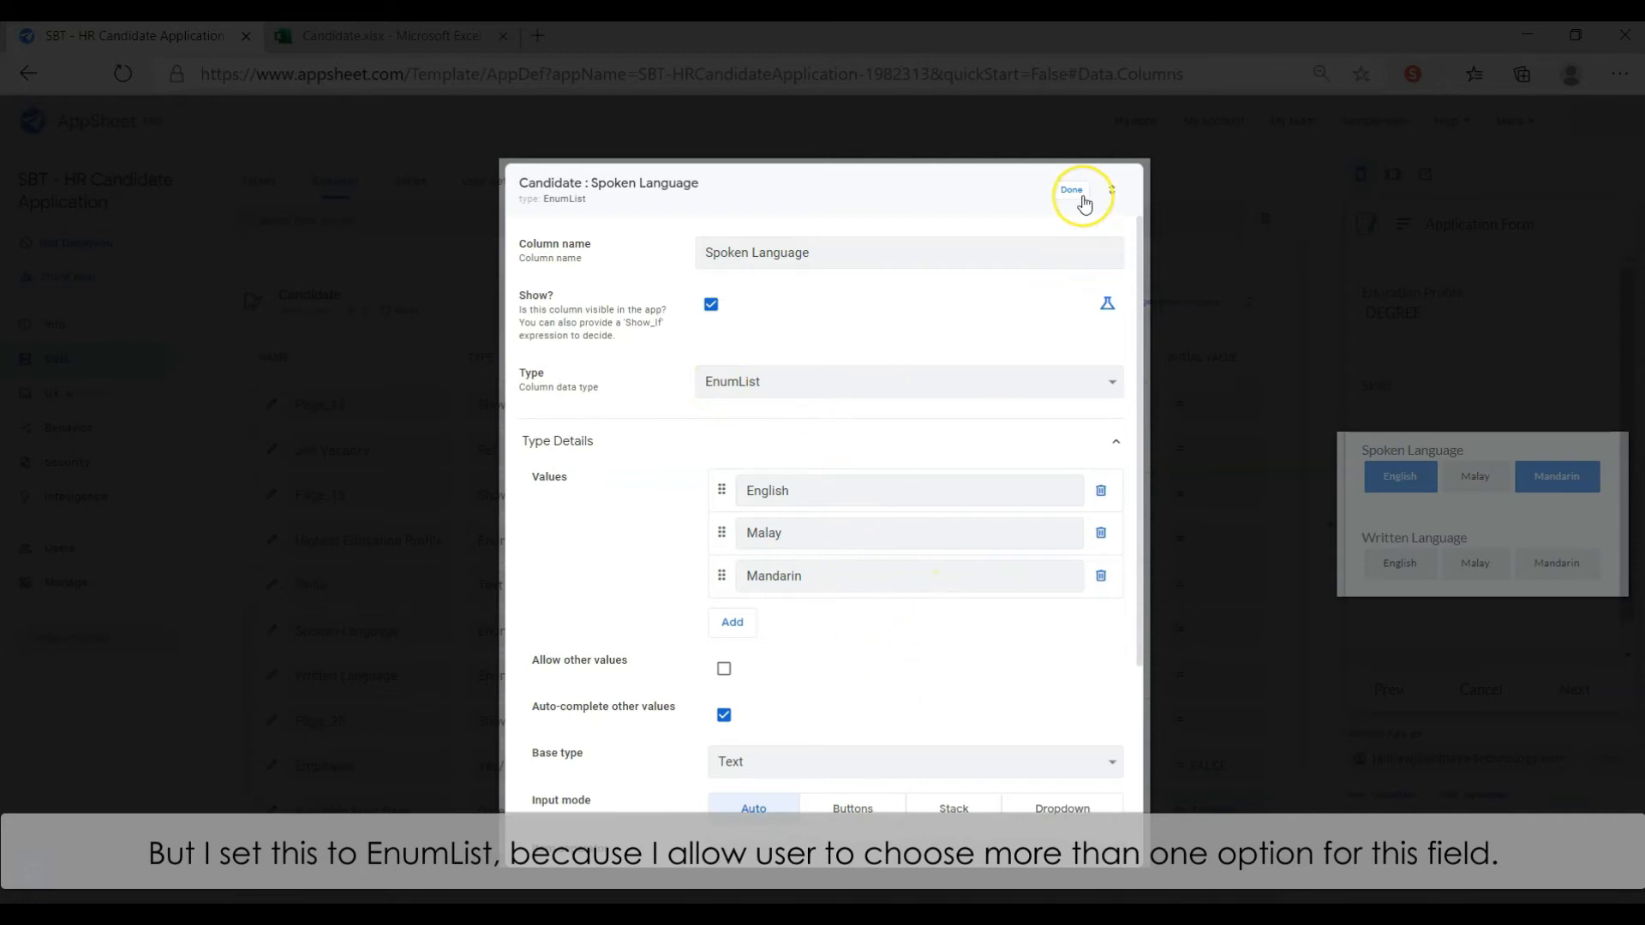
pyautogui.click(1071, 191)
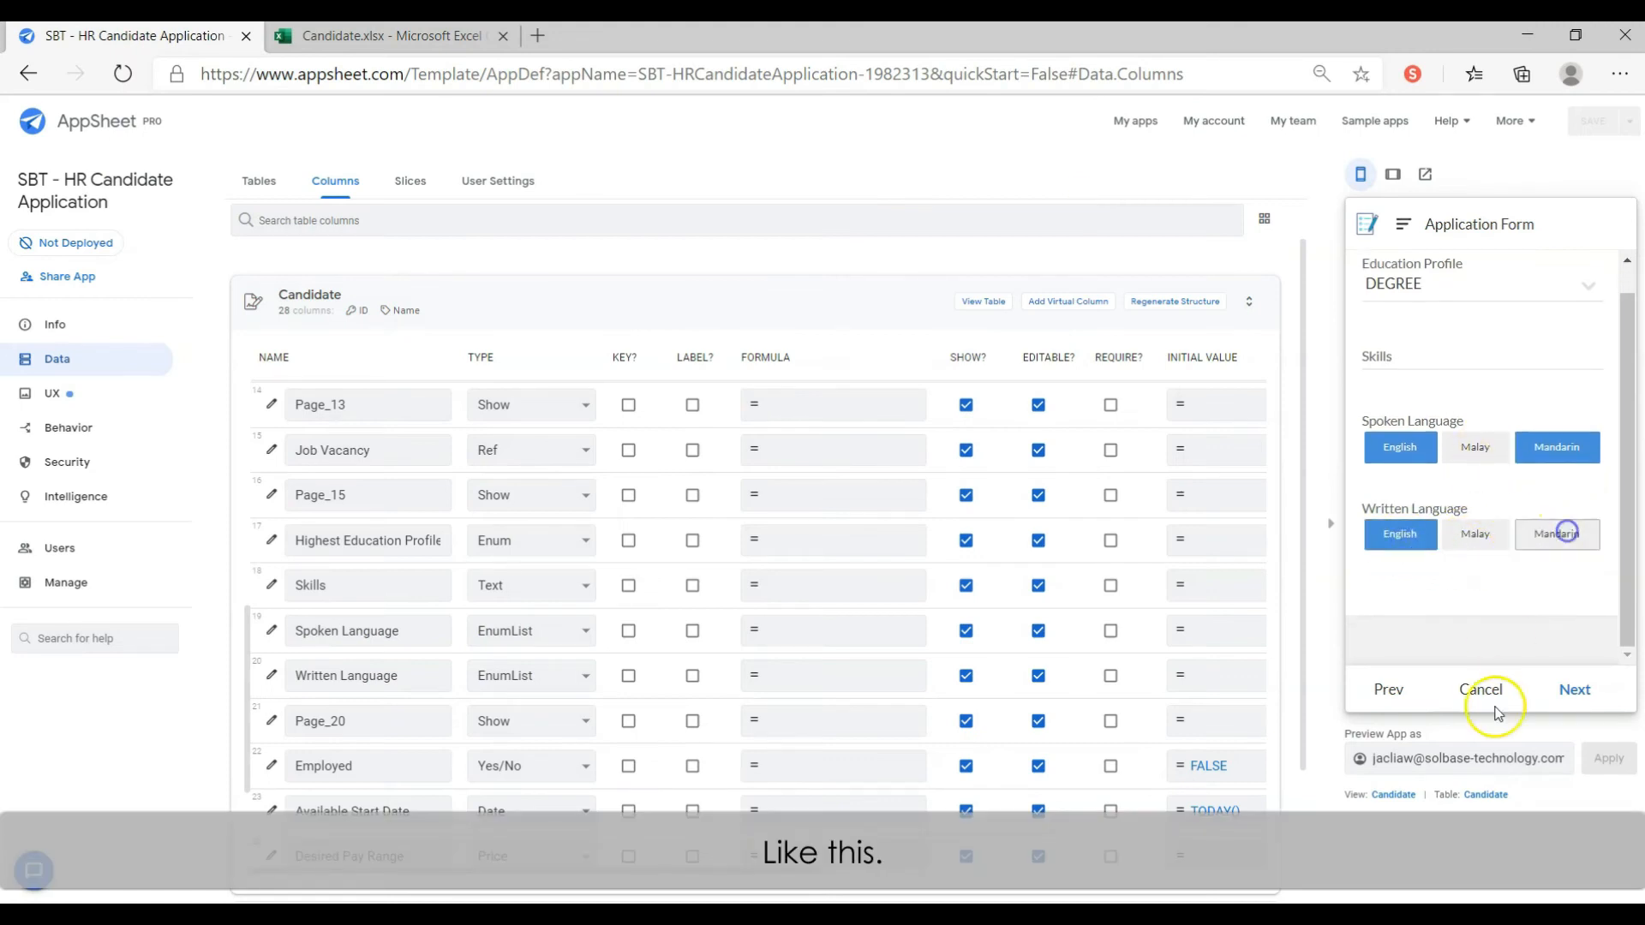
pyautogui.click(1574, 689)
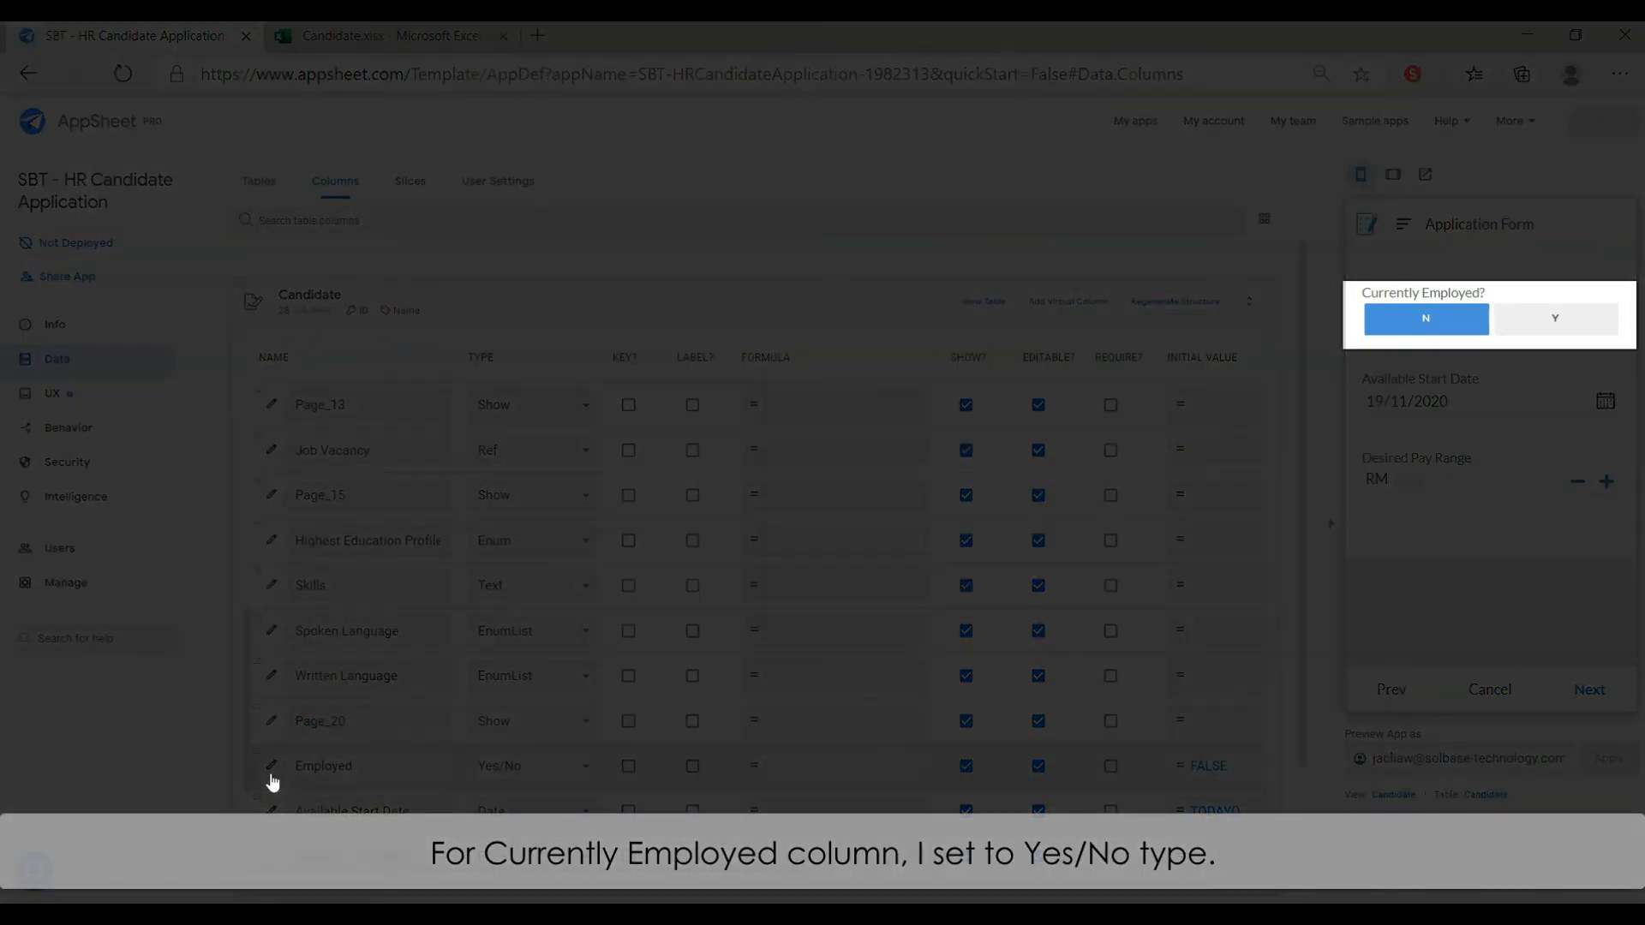
# Check the Employed and Available Start Date column types, then pick 25 November as start date.
pyautogui.click(270, 766)
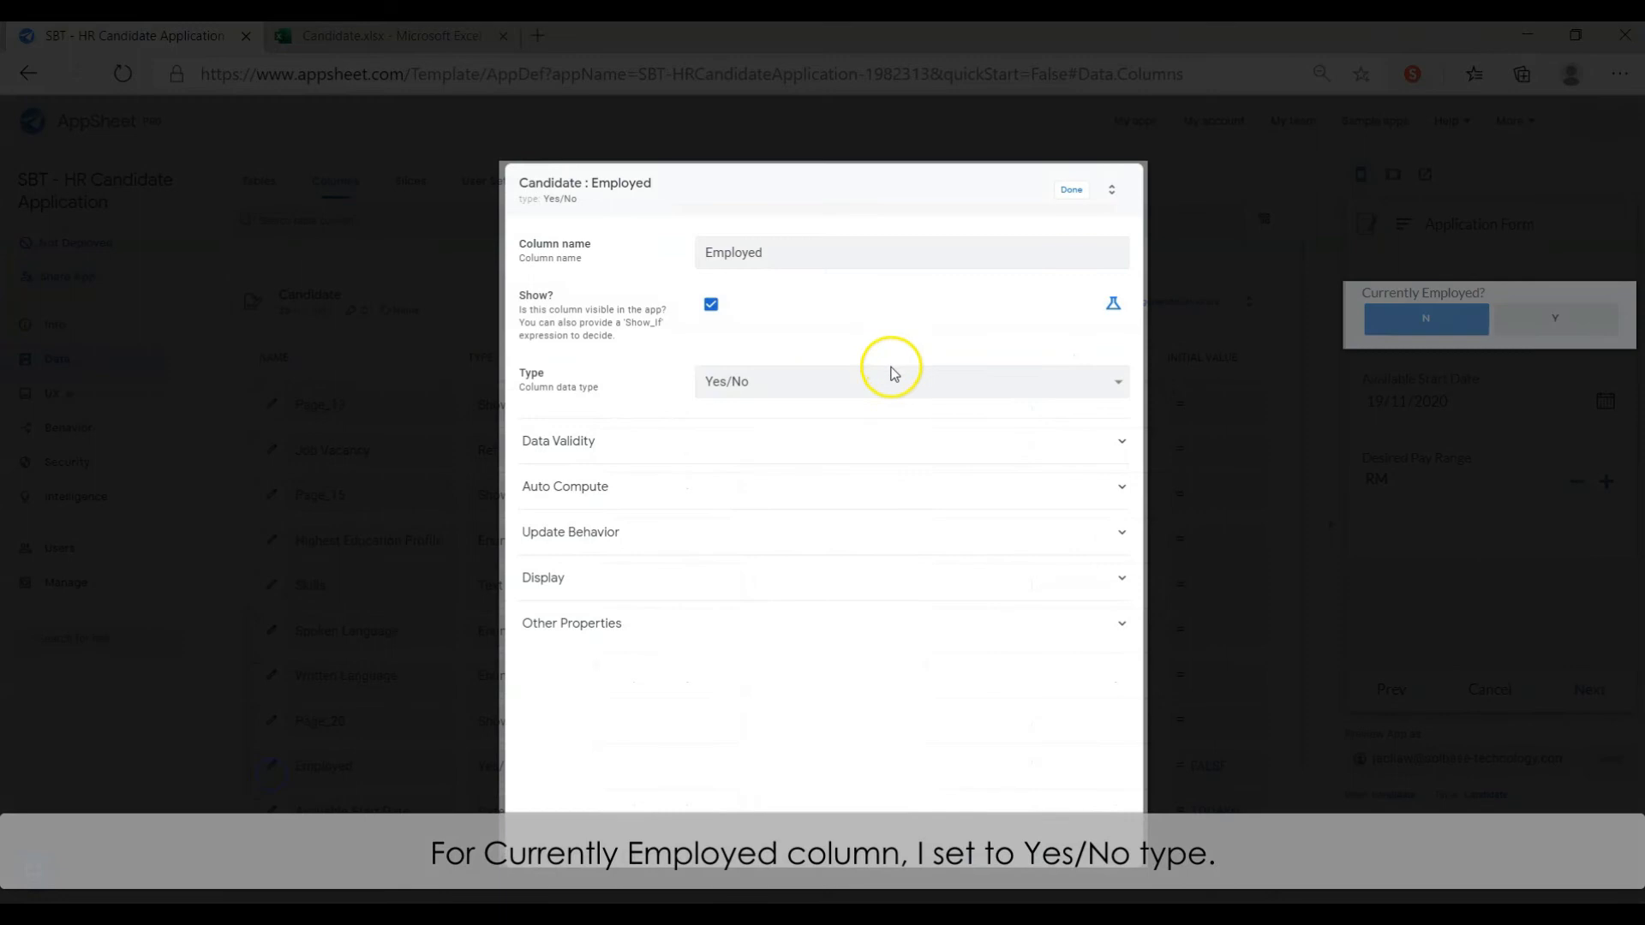
pyautogui.click(1071, 190)
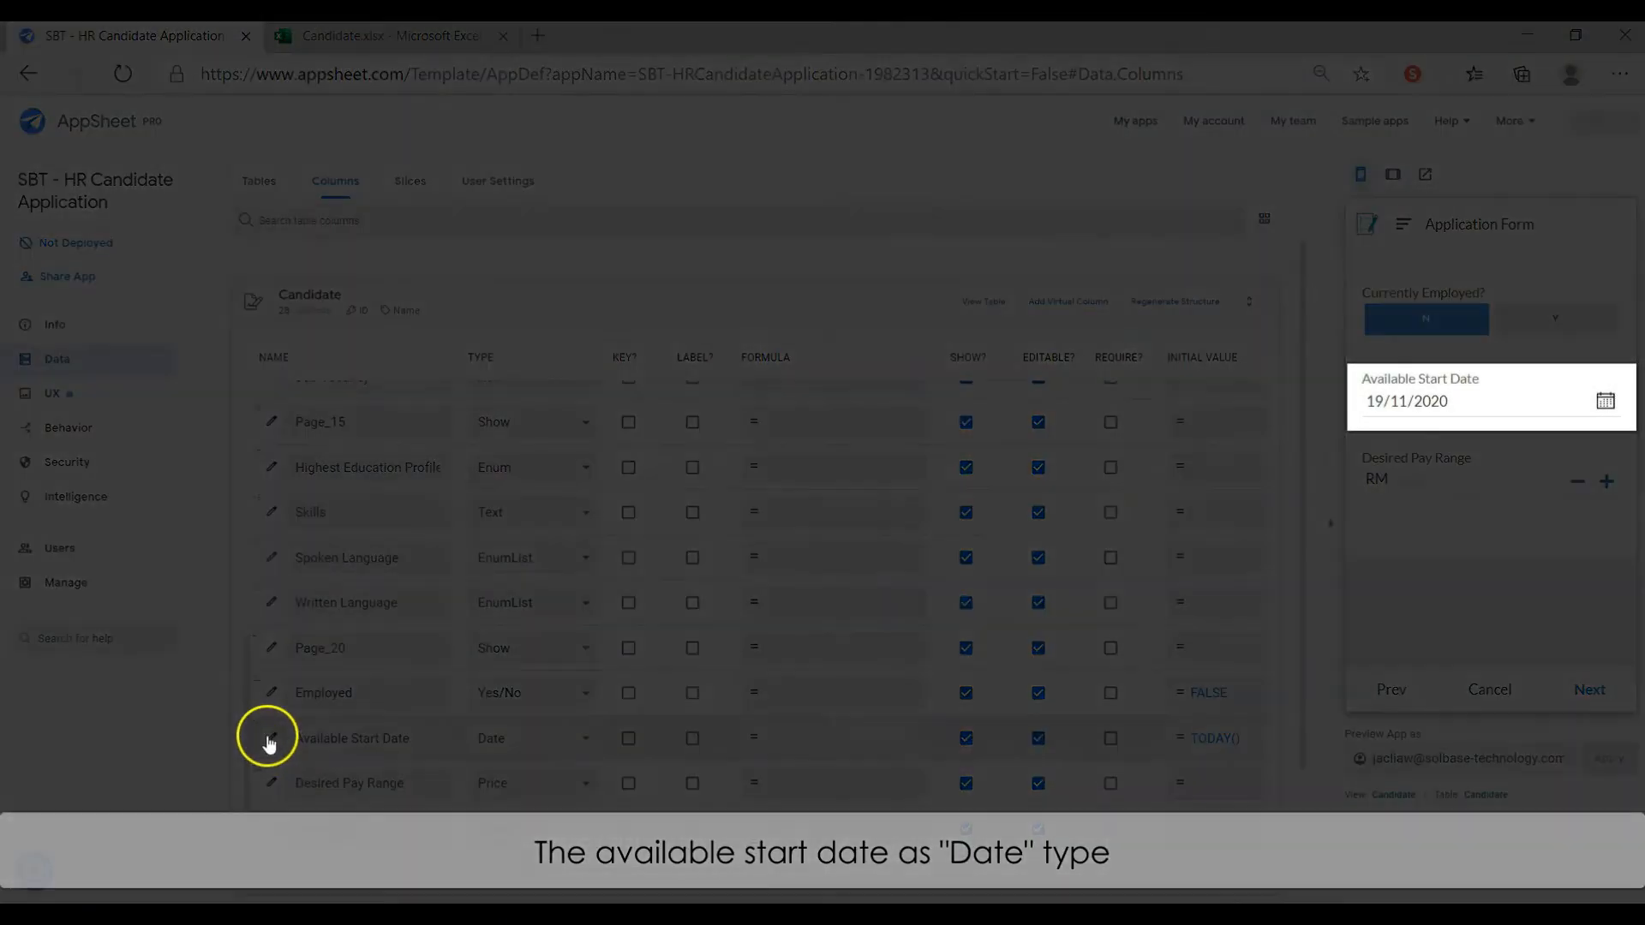
pyautogui.click(270, 738)
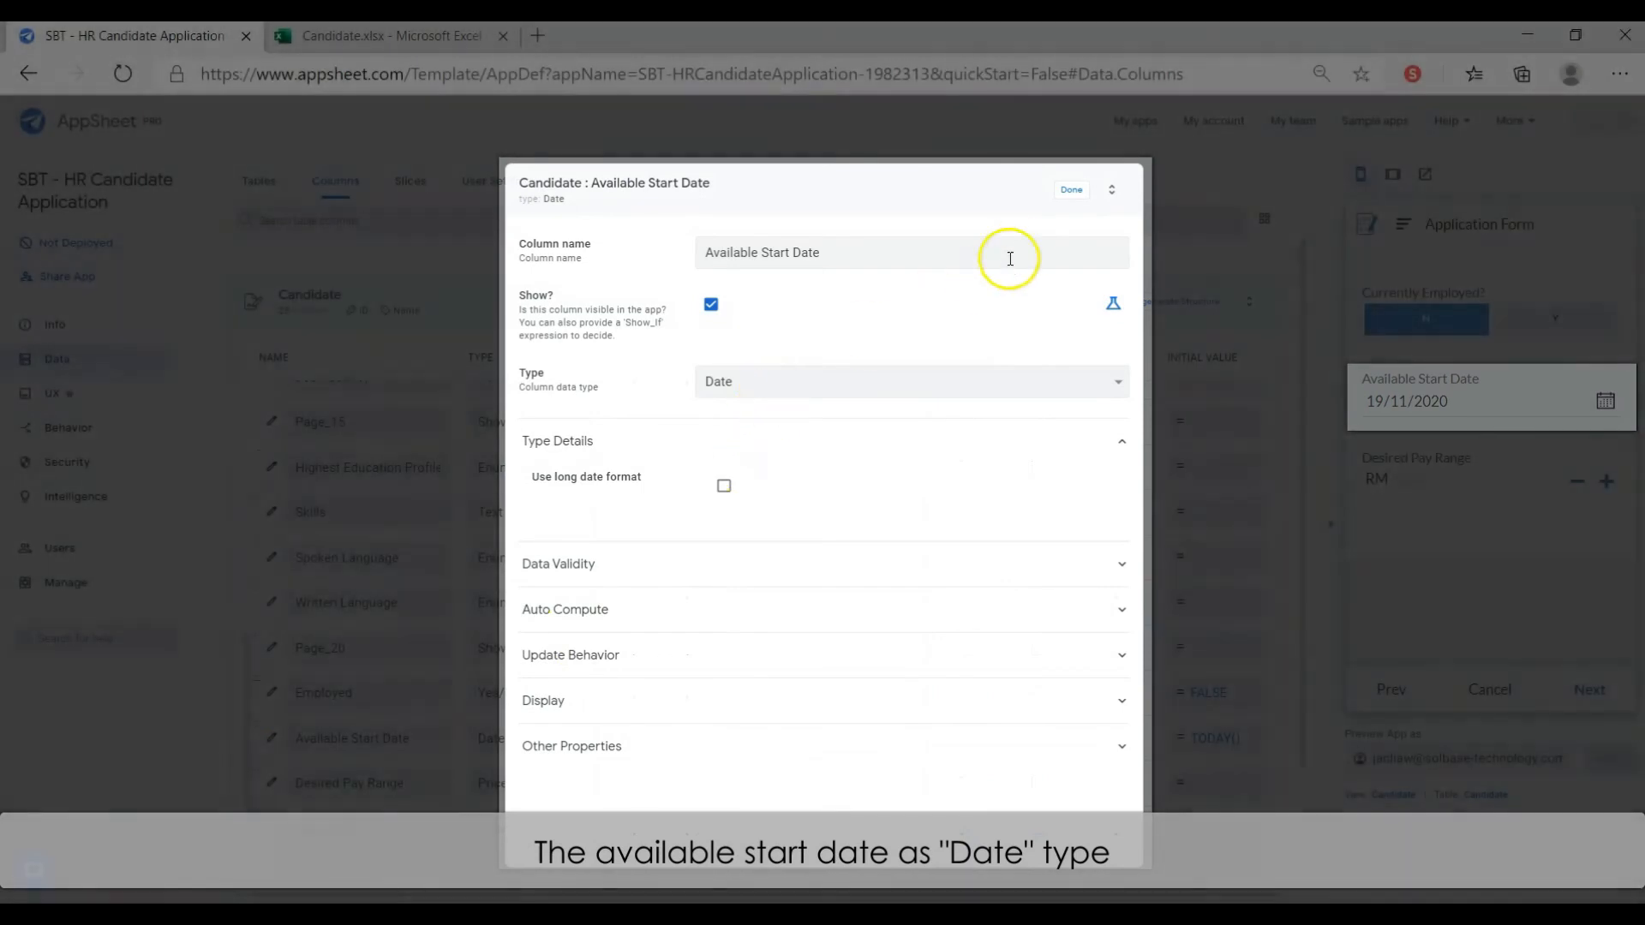
pyautogui.click(1070, 190)
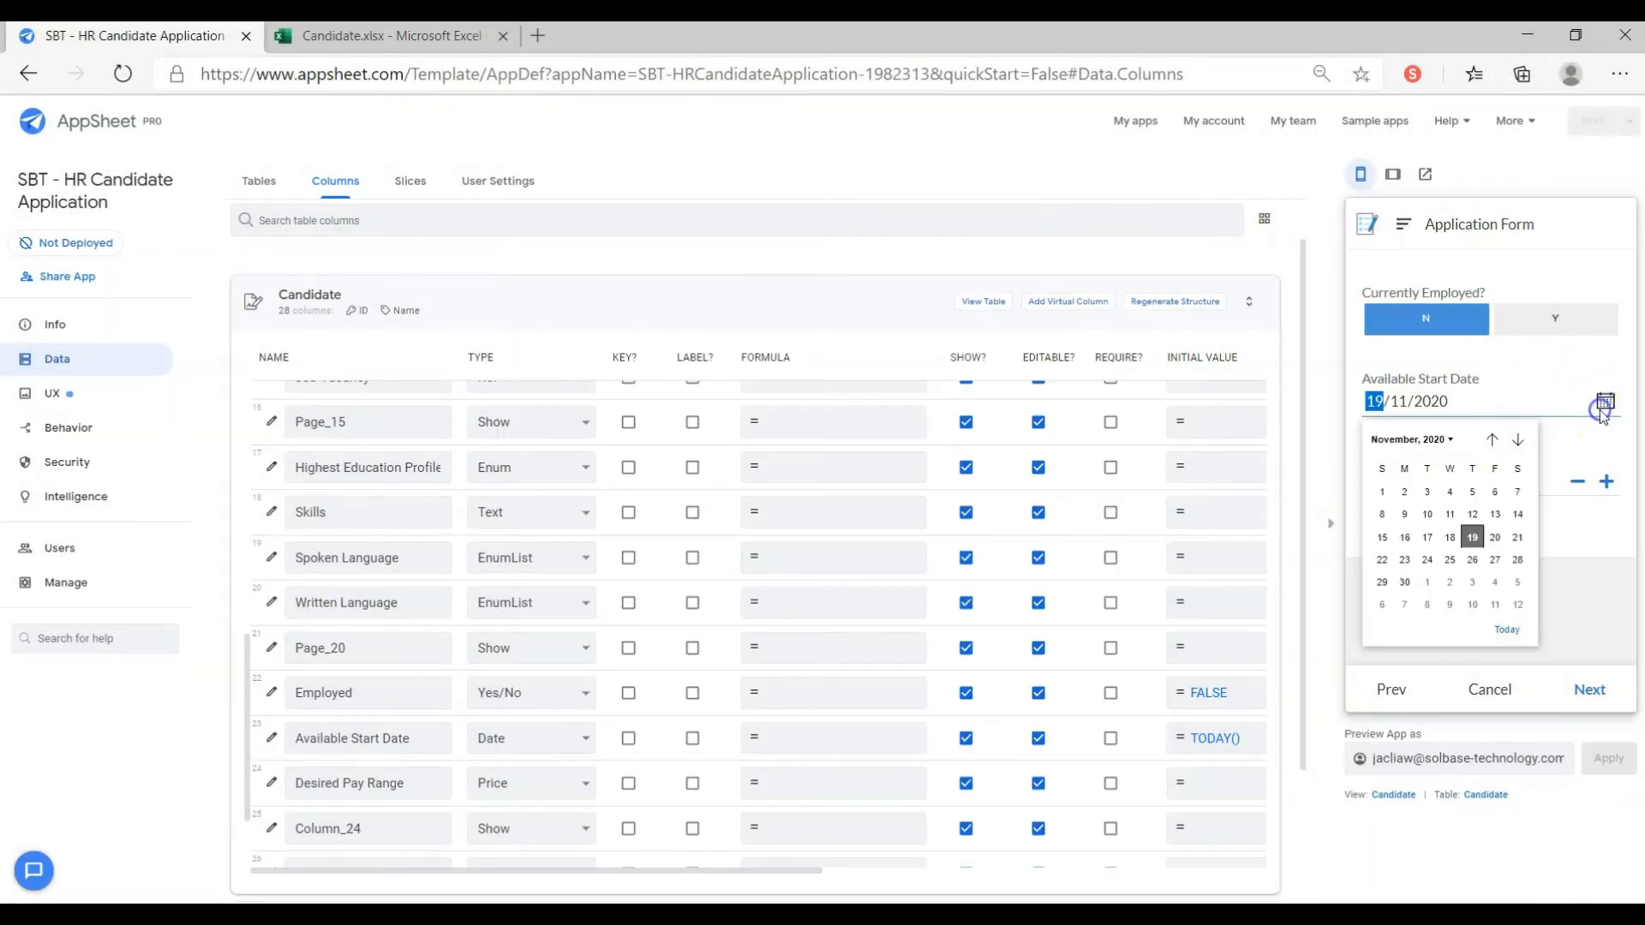
pyautogui.click(1449, 560)
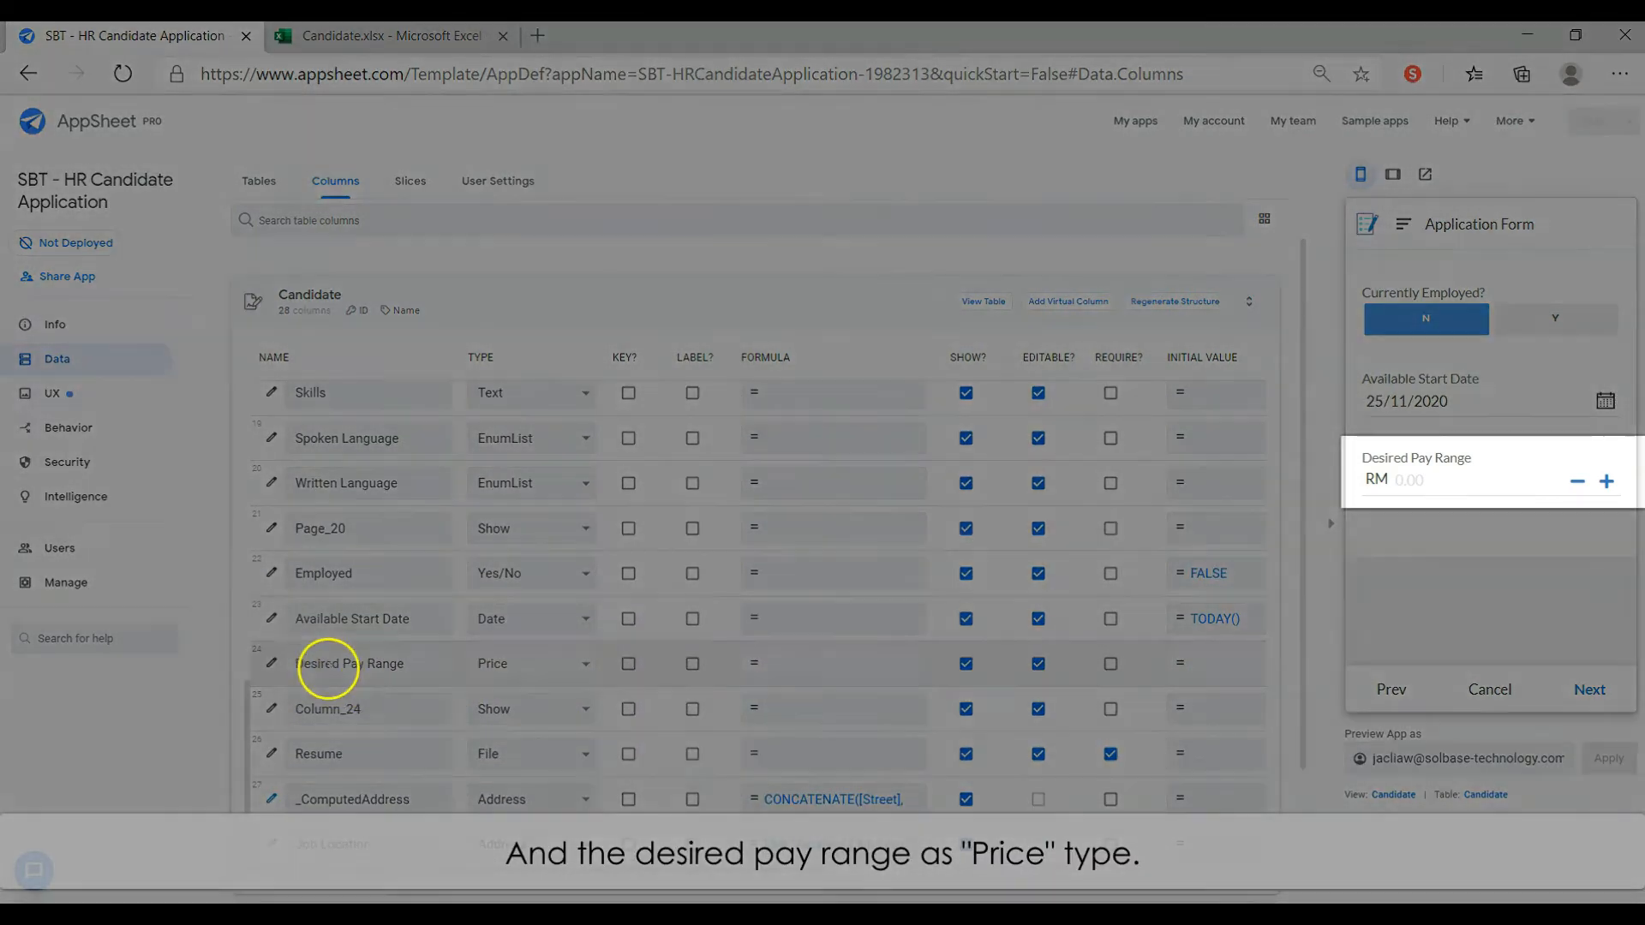
# Give the Desired Pay Range column a 1200 minimum and RM currency symbol.
pyautogui.click(270, 663)
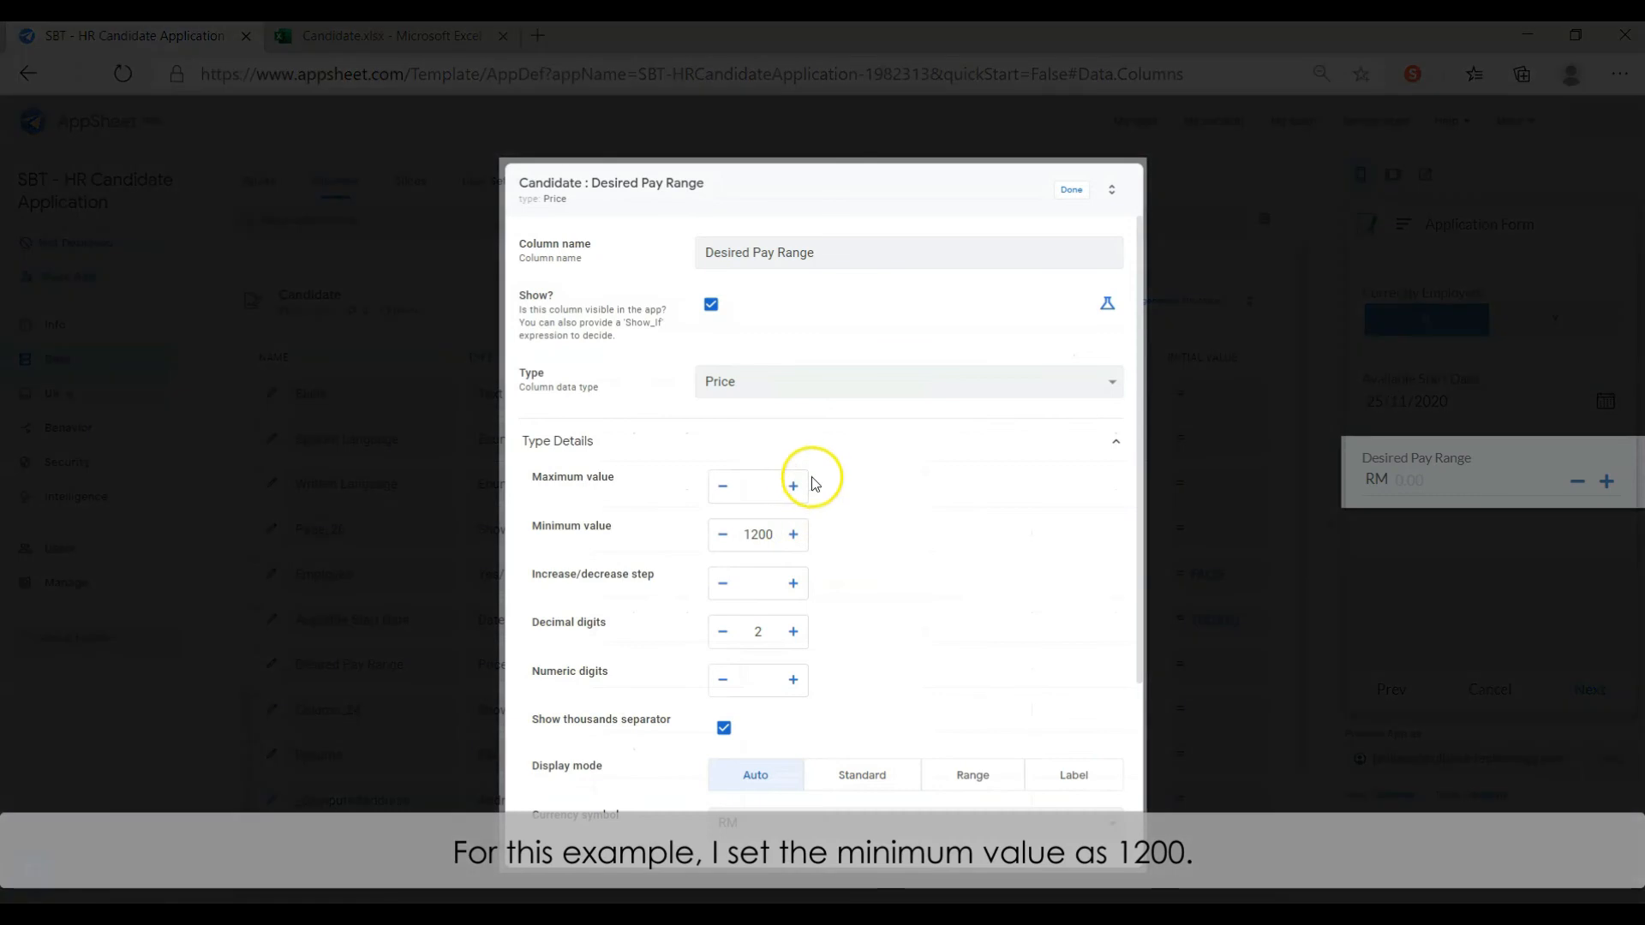
pyautogui.moveTo(740, 559)
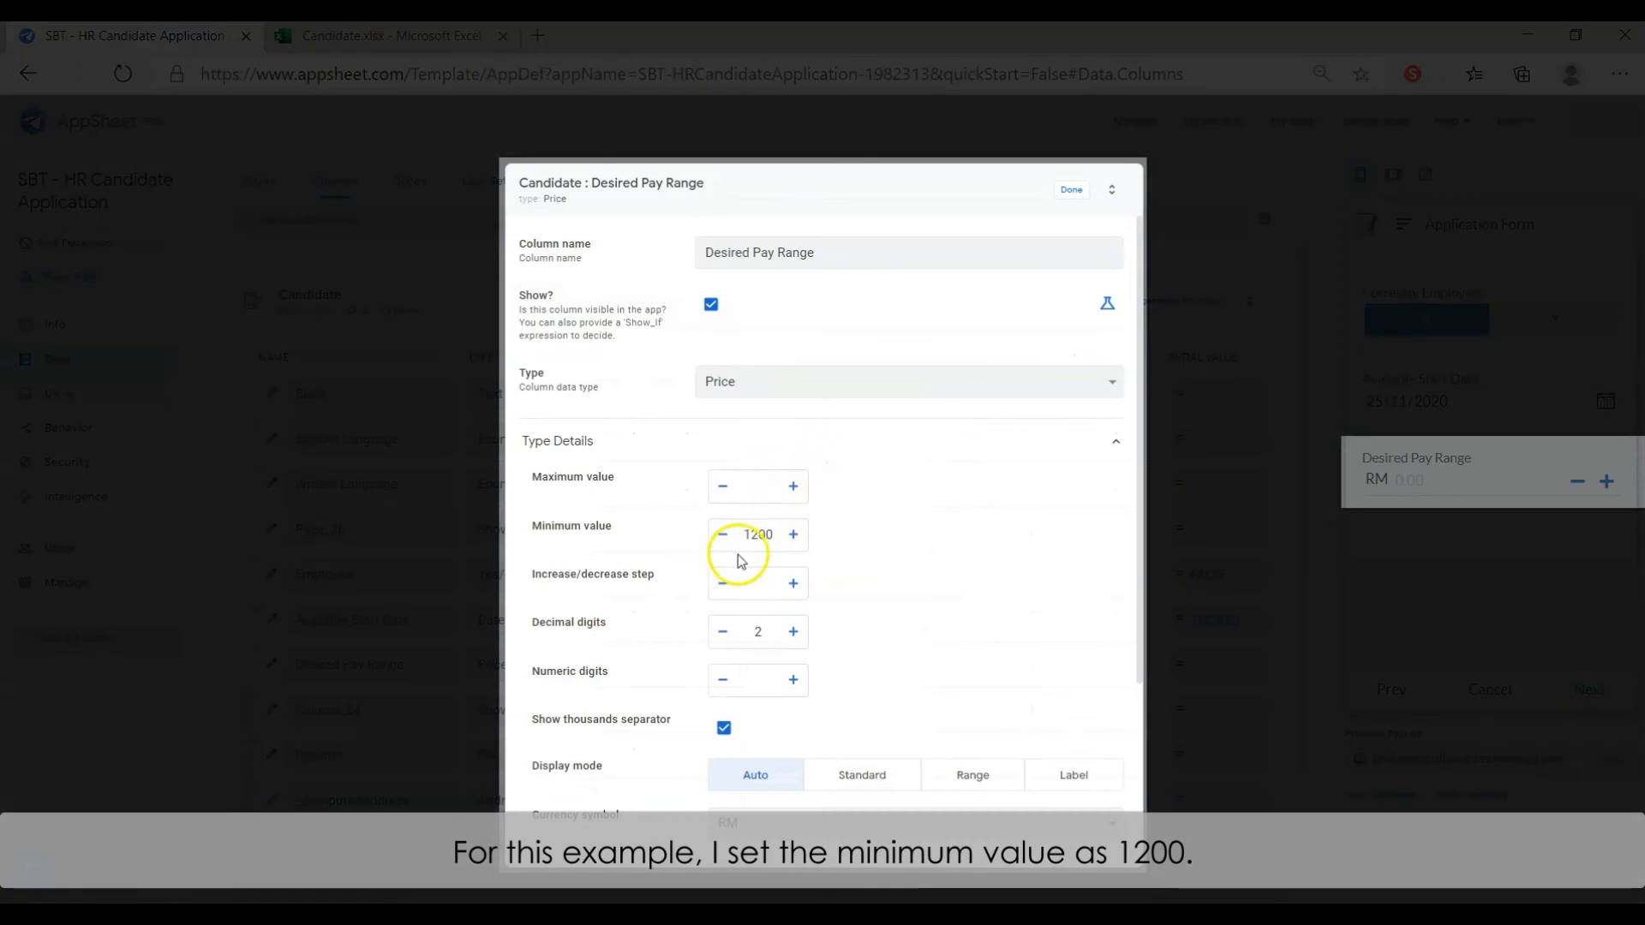
pyautogui.moveTo(758, 631)
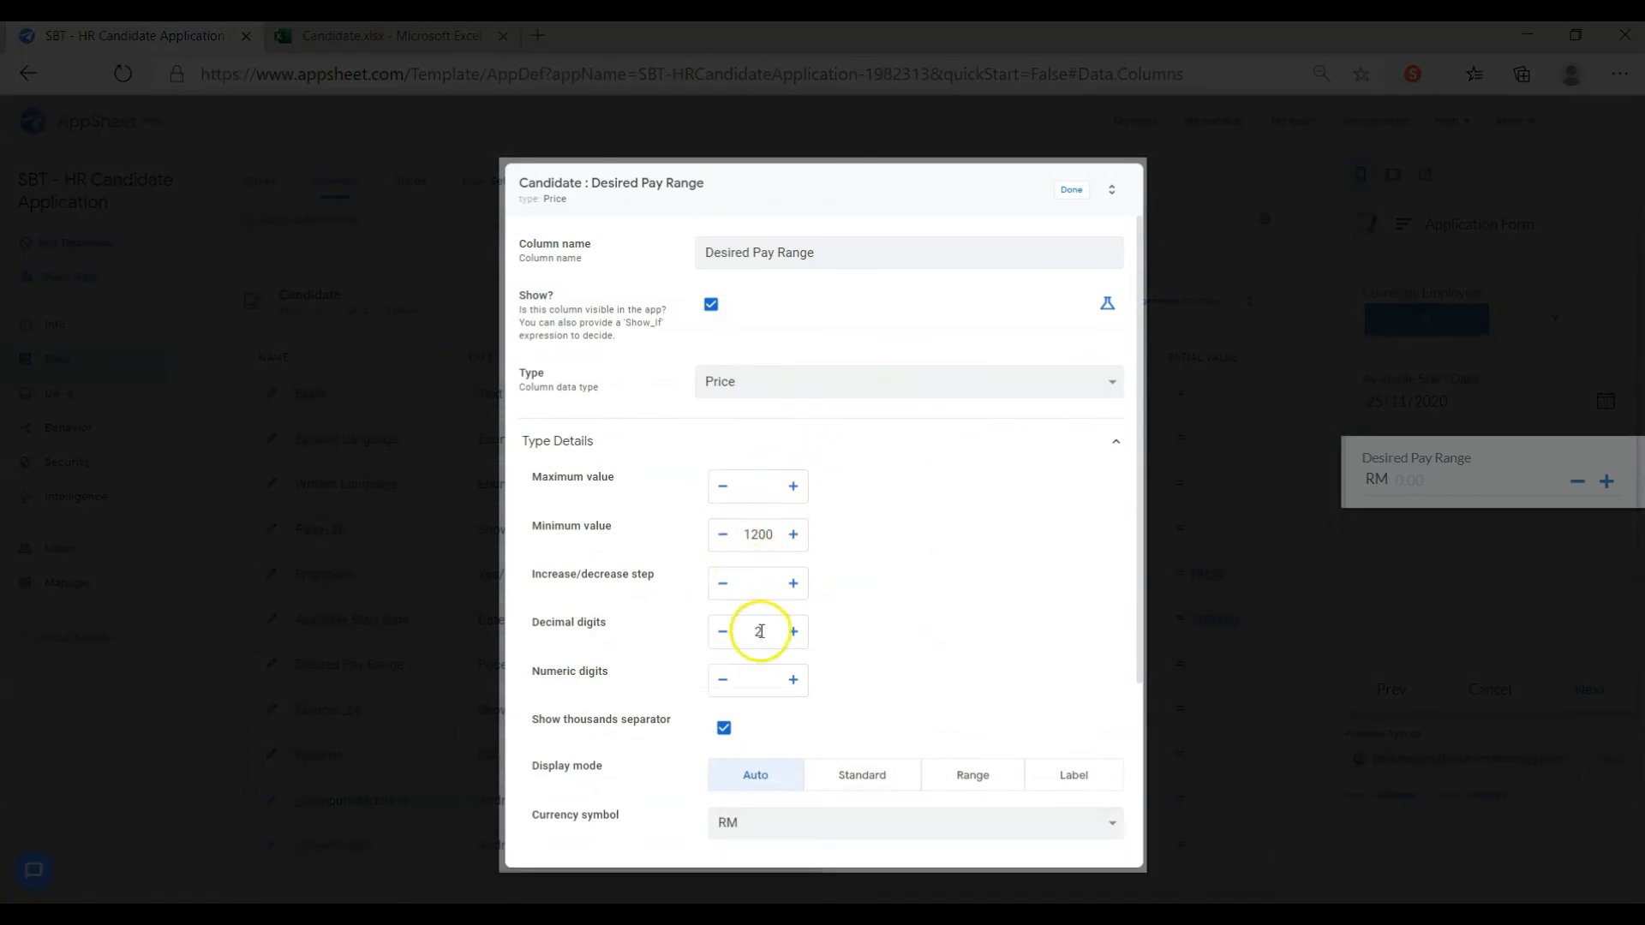
pyautogui.scroll(-3)
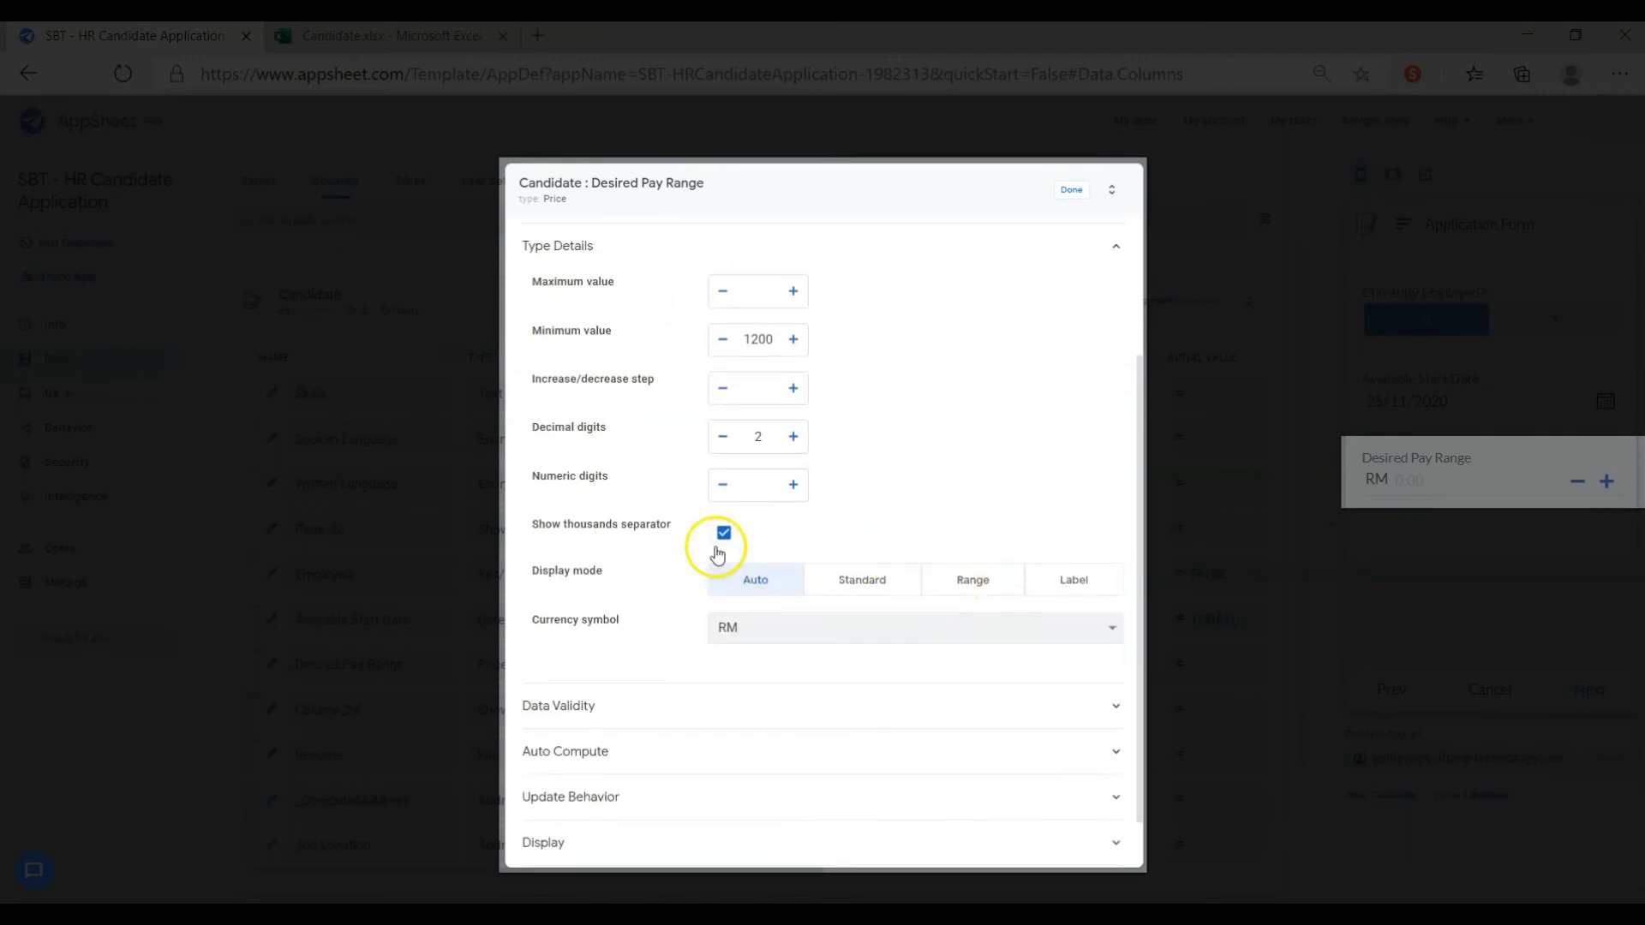
pyautogui.click(913, 627)
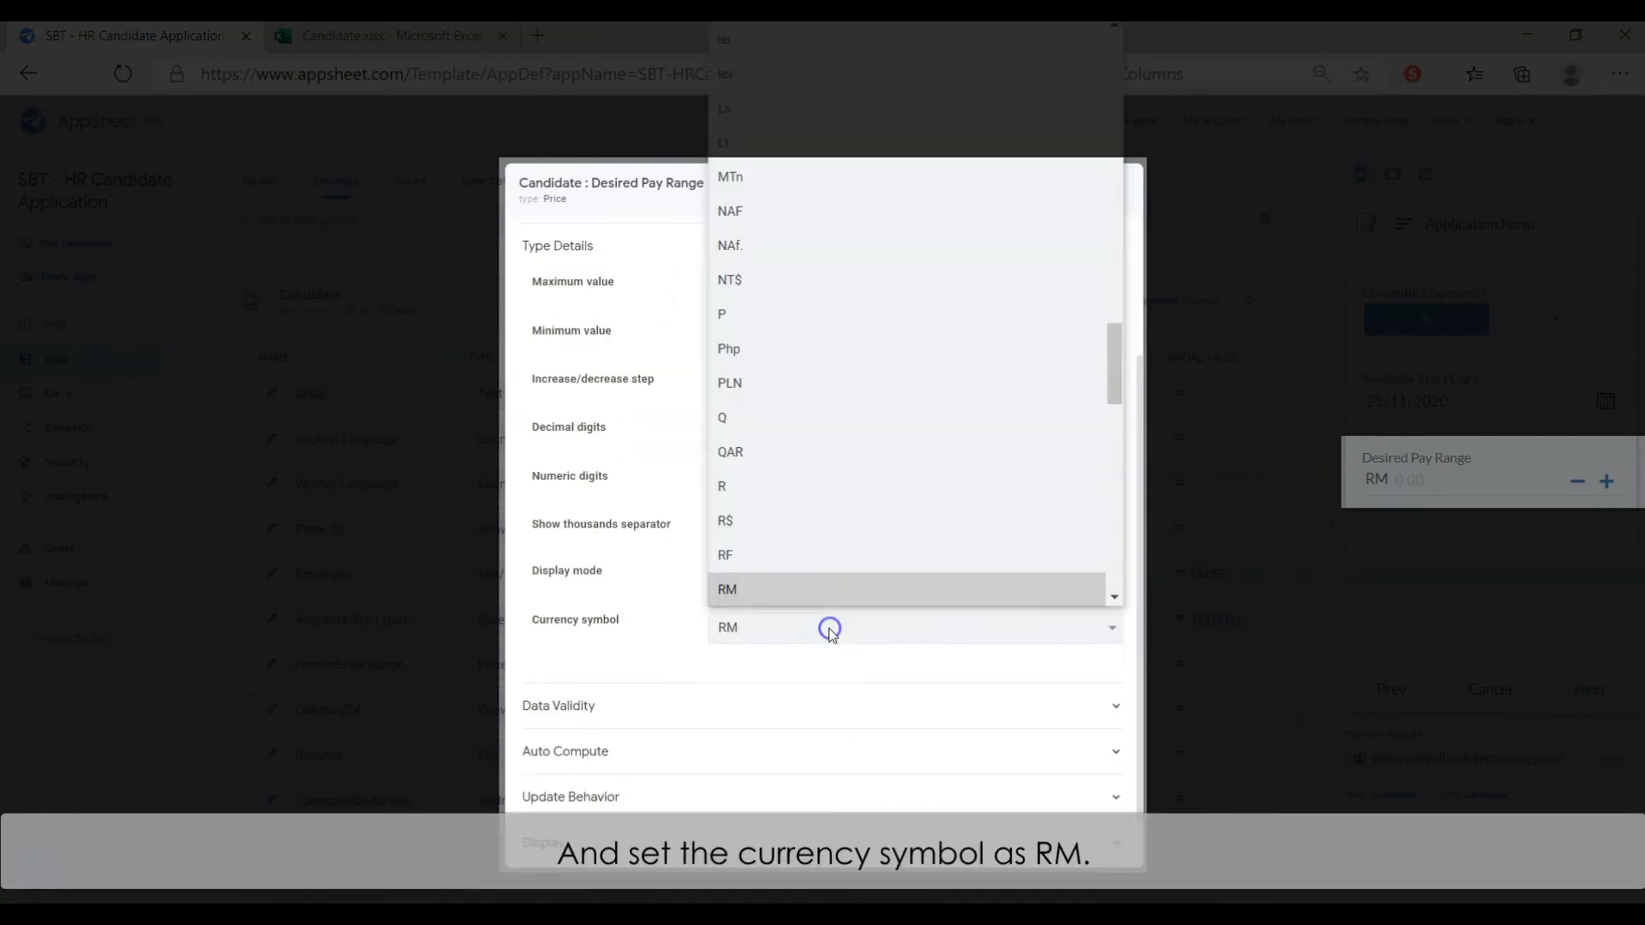
pyautogui.click(728, 589)
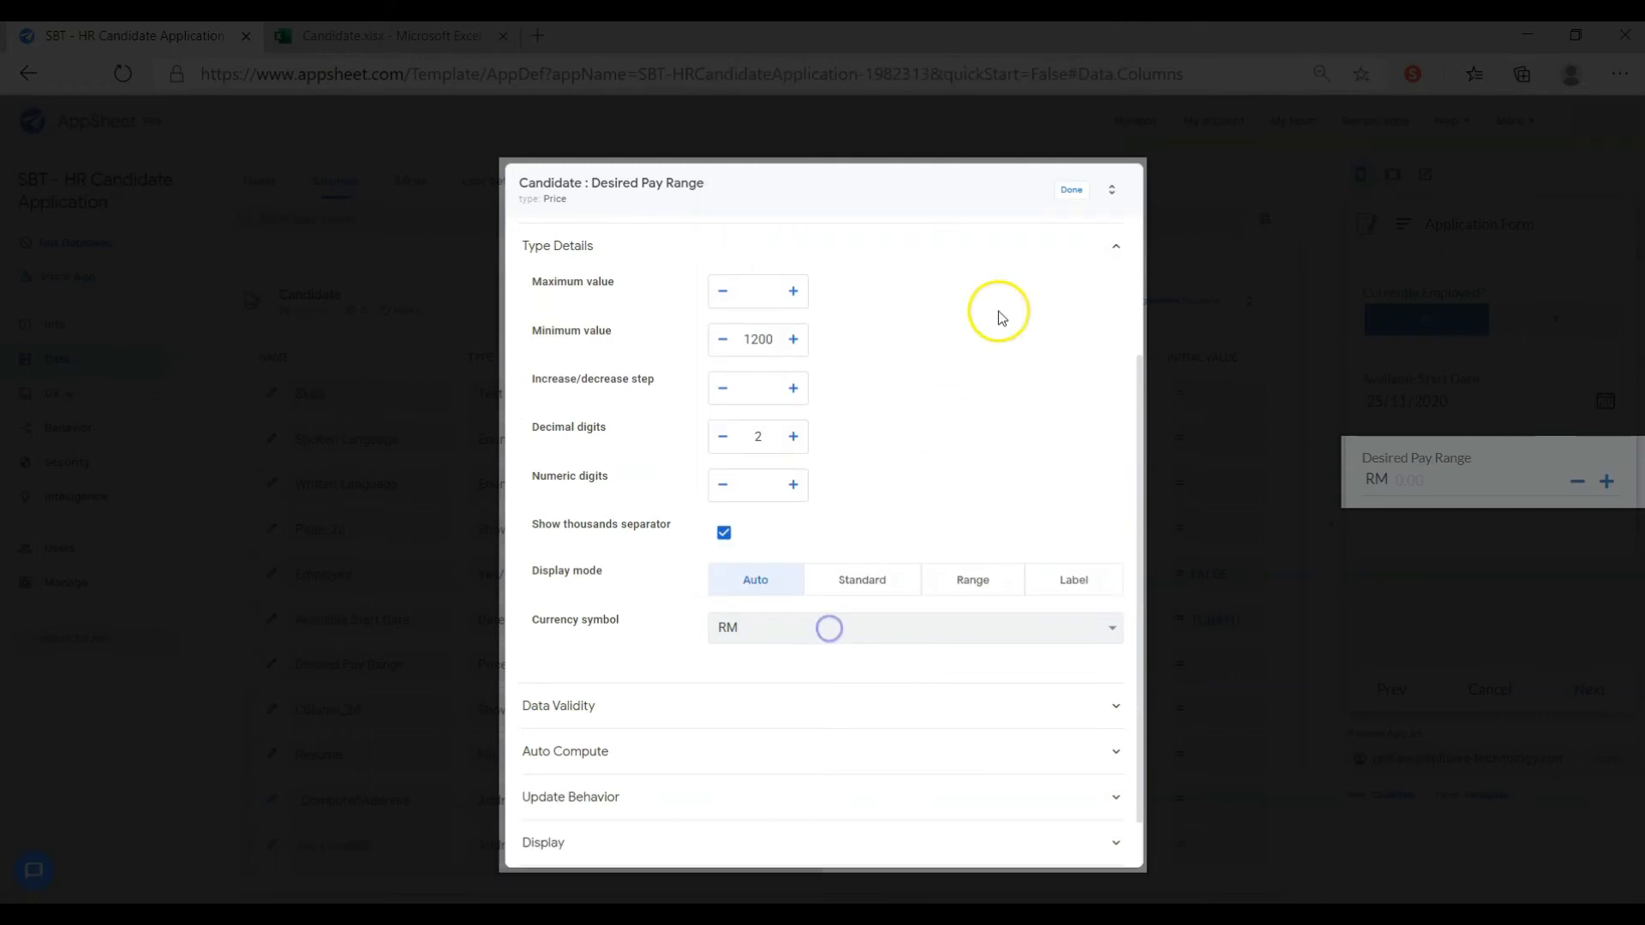
pyautogui.click(1071, 190)
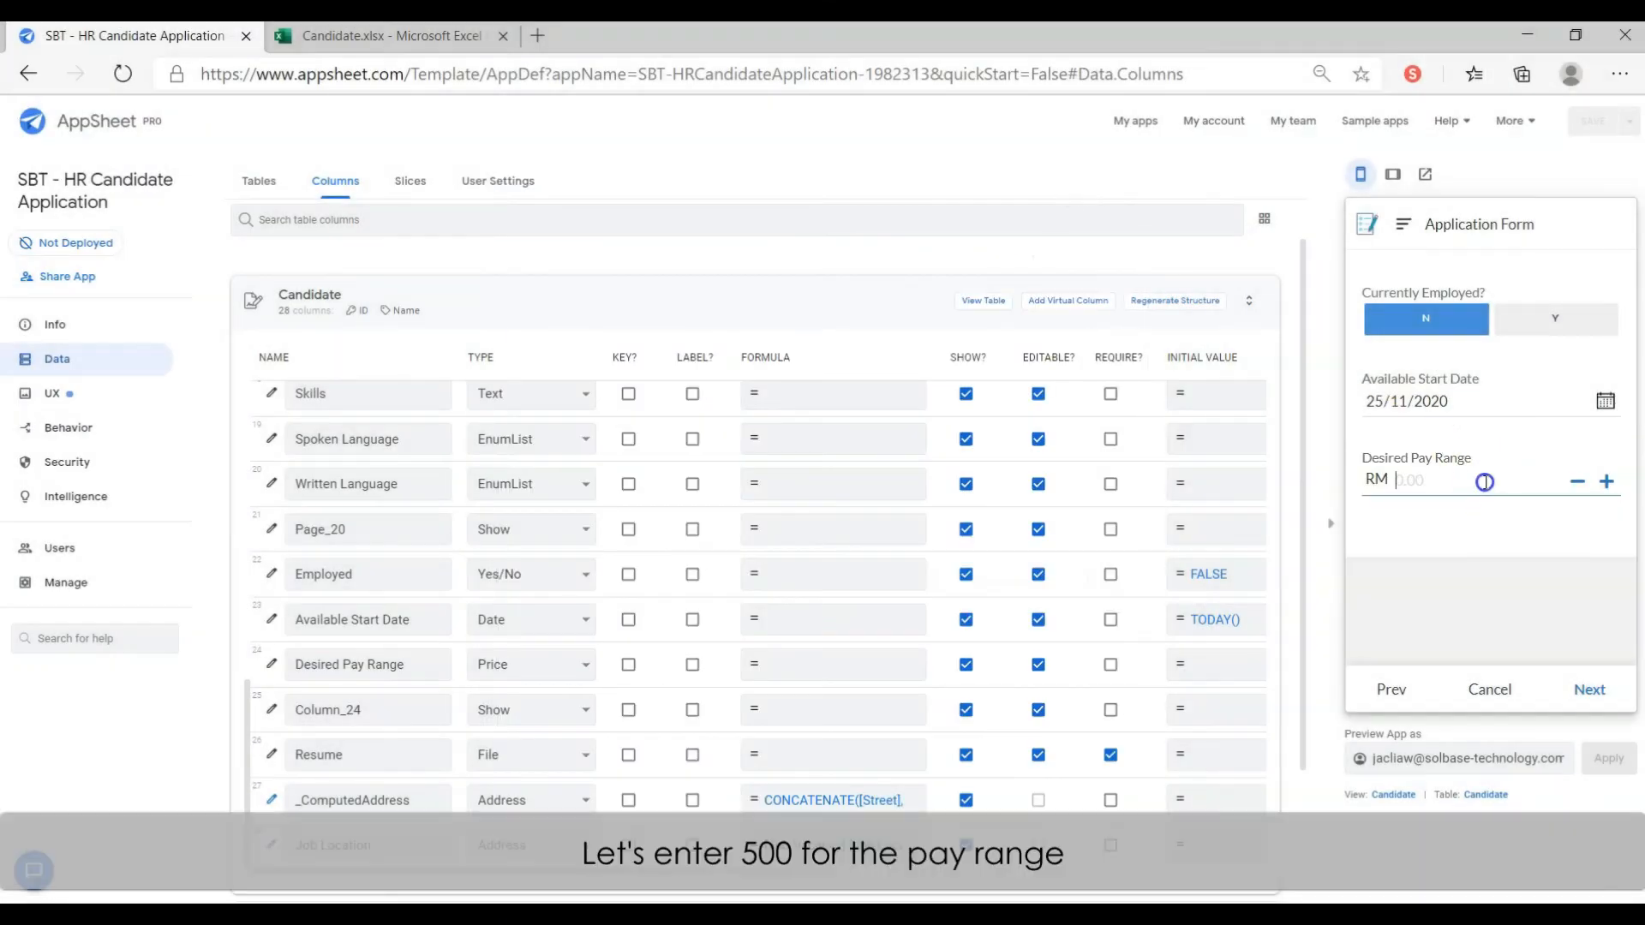
# Test the preview pay range: 500 is rejected, then enter 1200.
pyautogui.write('500')
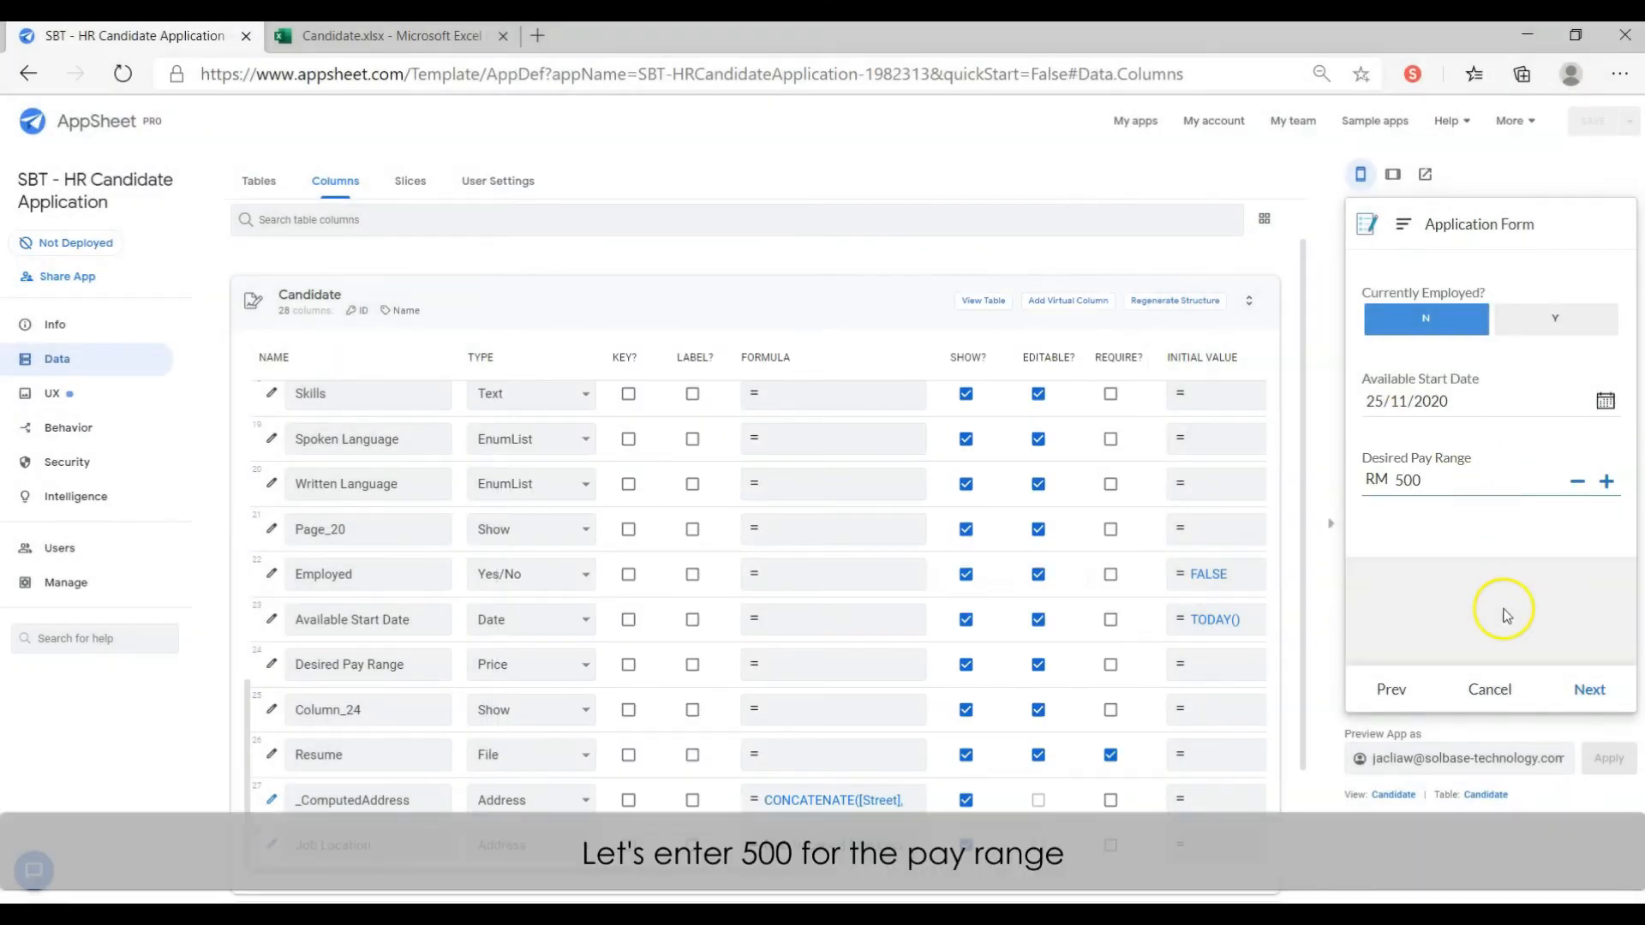
pyautogui.click(1469, 480)
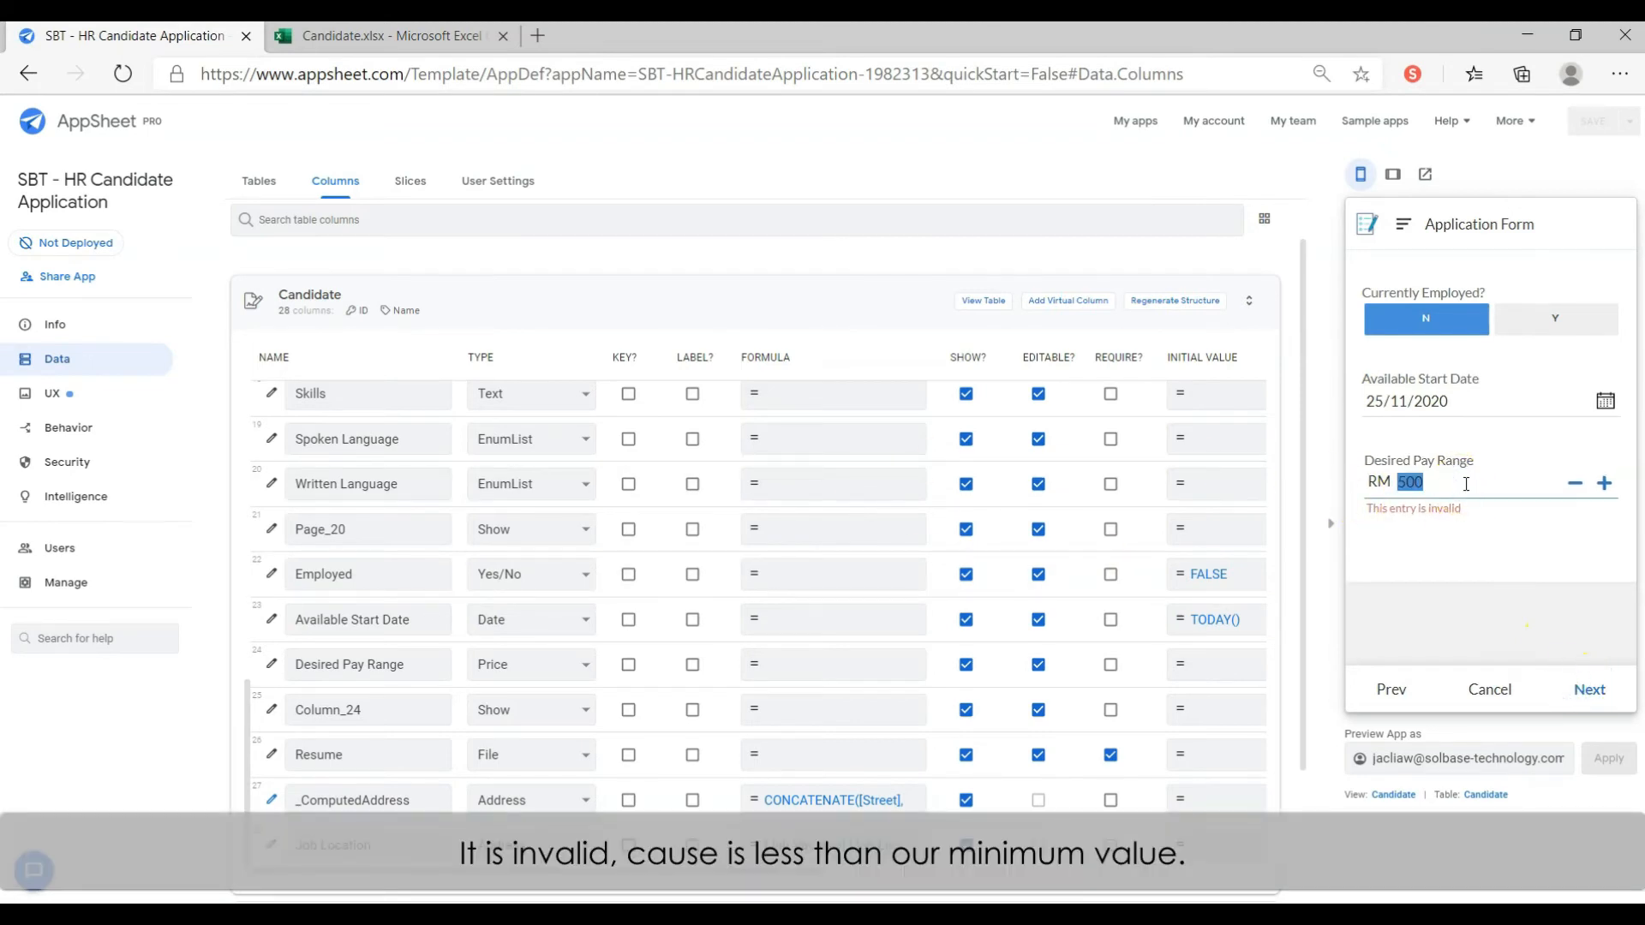
pyautogui.write('1200')
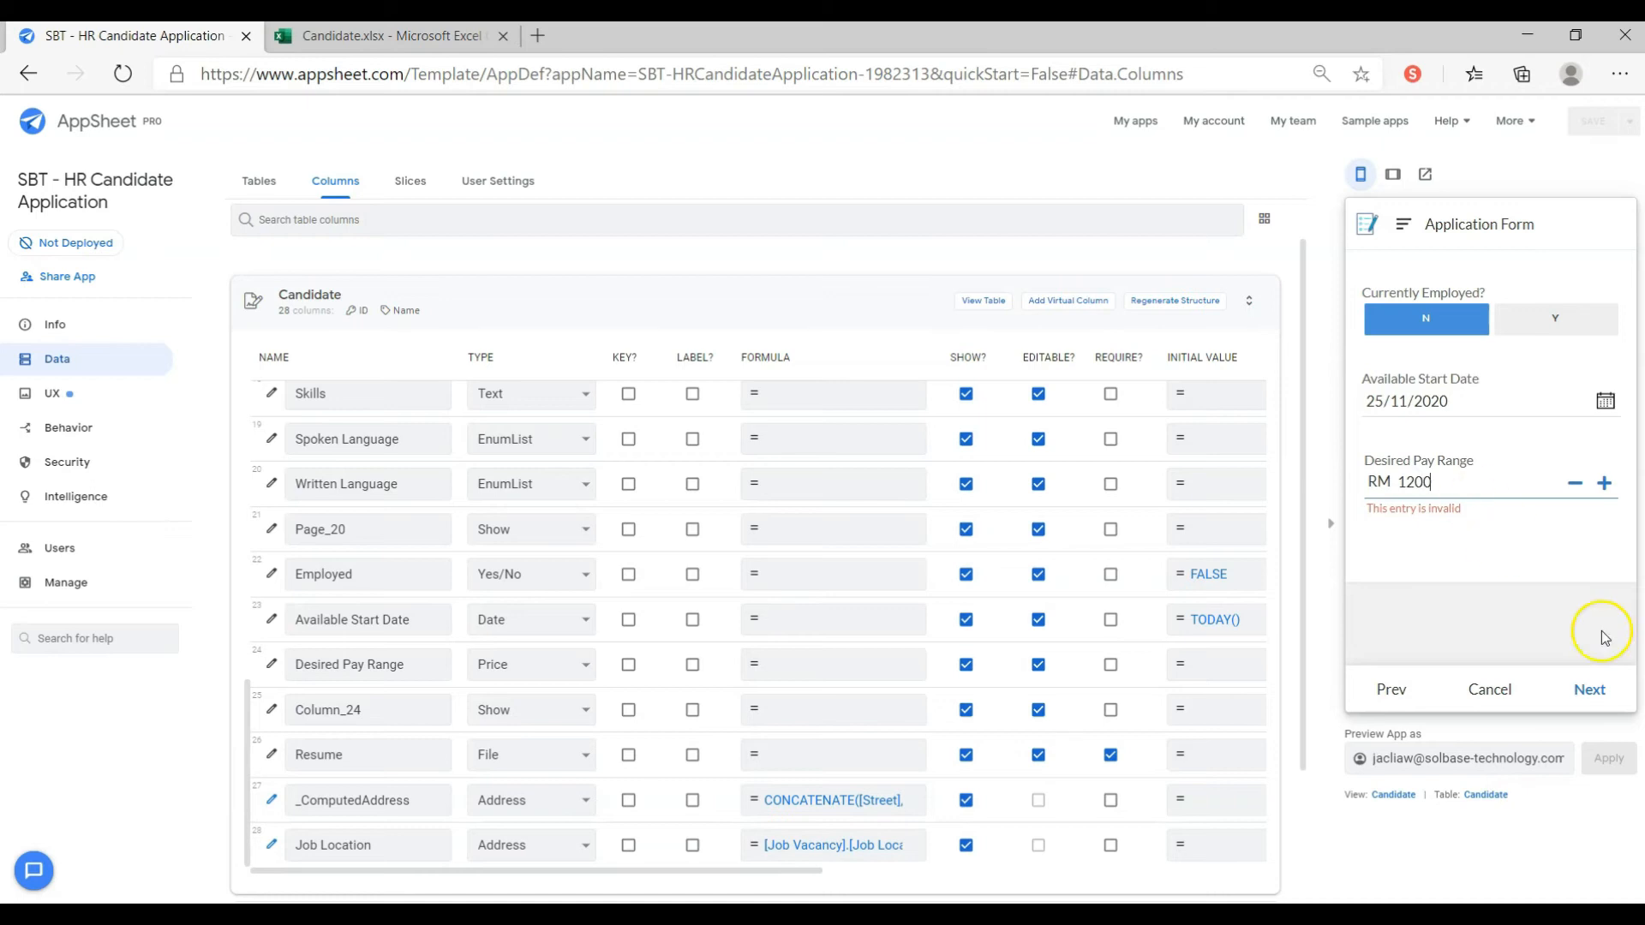
# On the last page, confirm the Resume column is File type and attach Free-Professional-Resume-Template.jpg.
pyautogui.click(1589, 689)
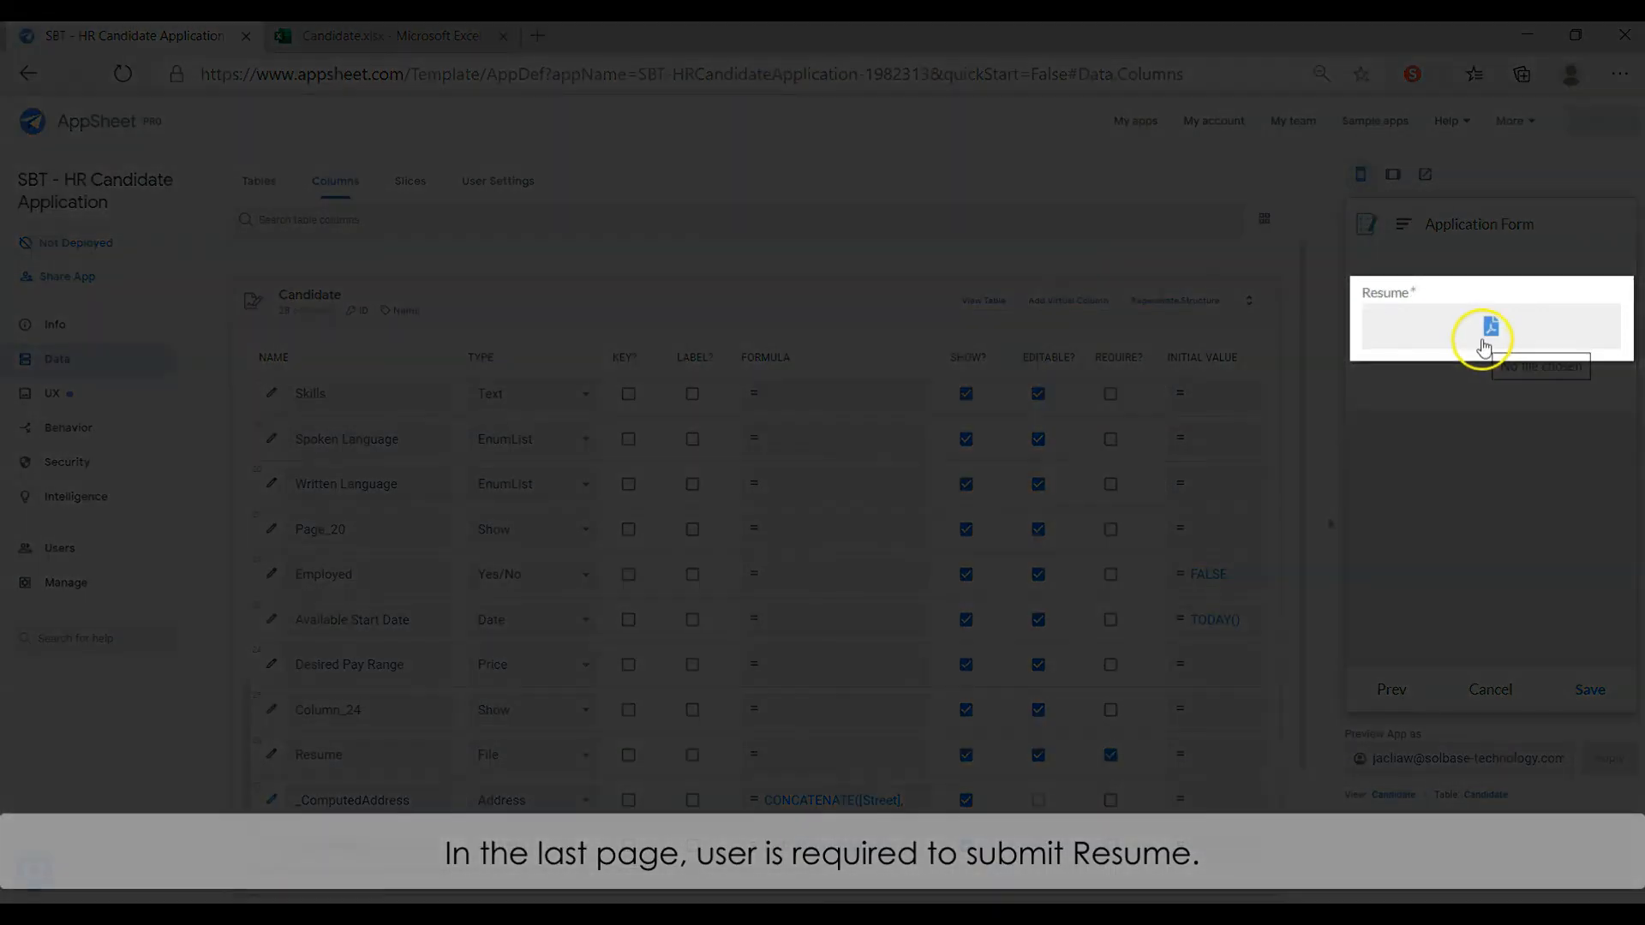
pyautogui.scroll(-3)
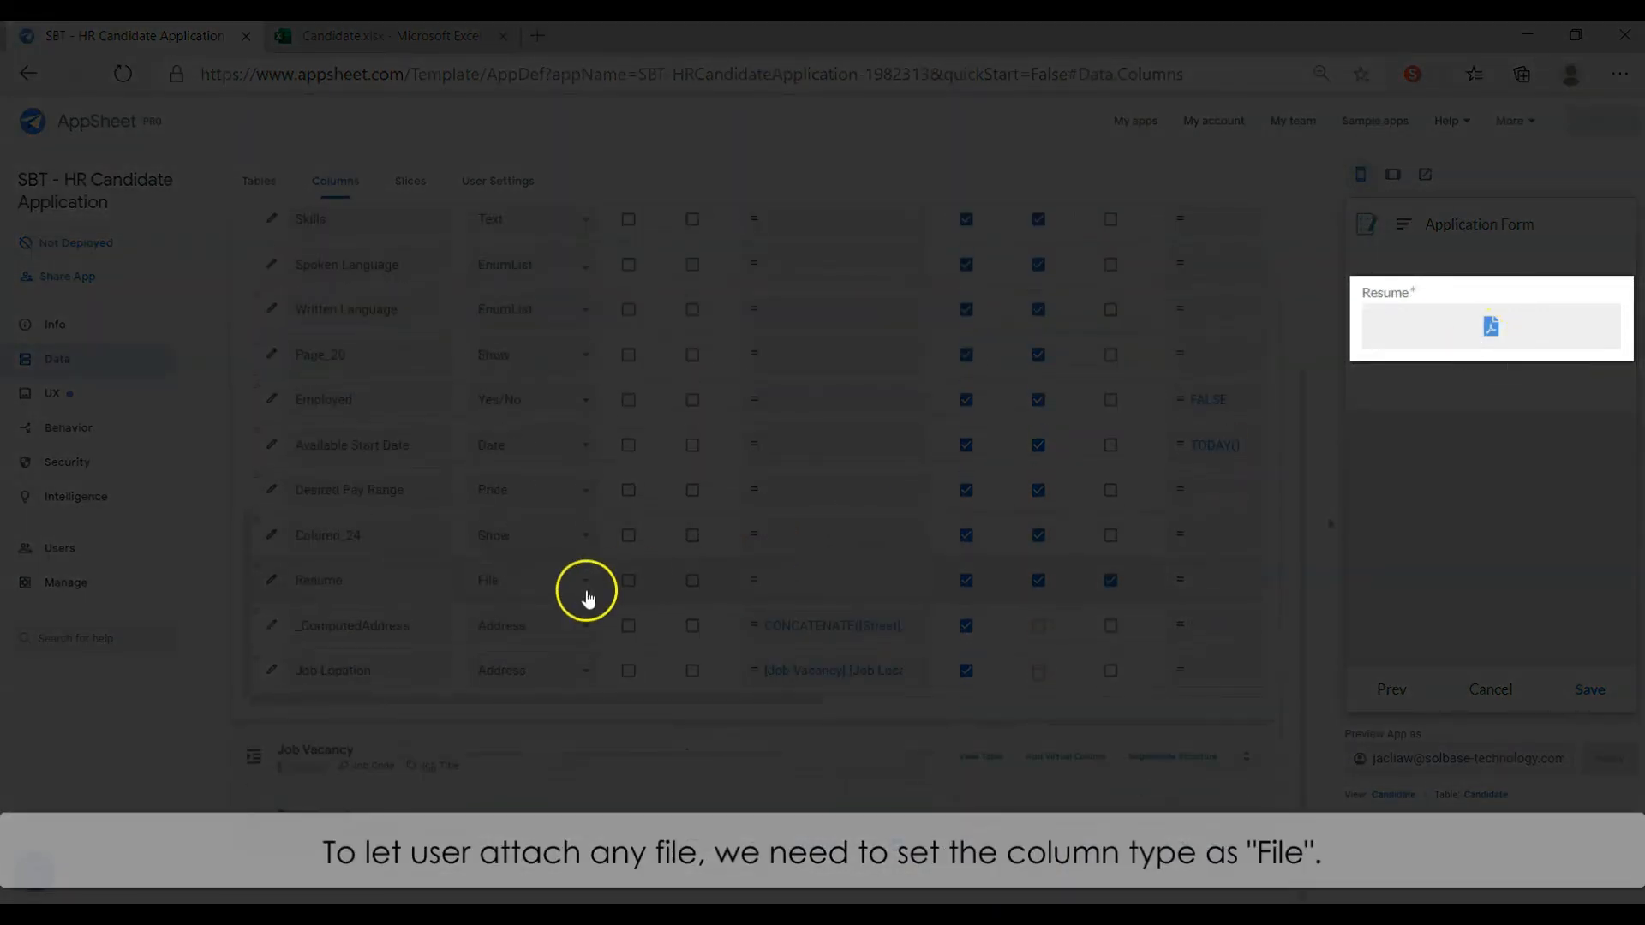
pyautogui.moveTo(276, 584)
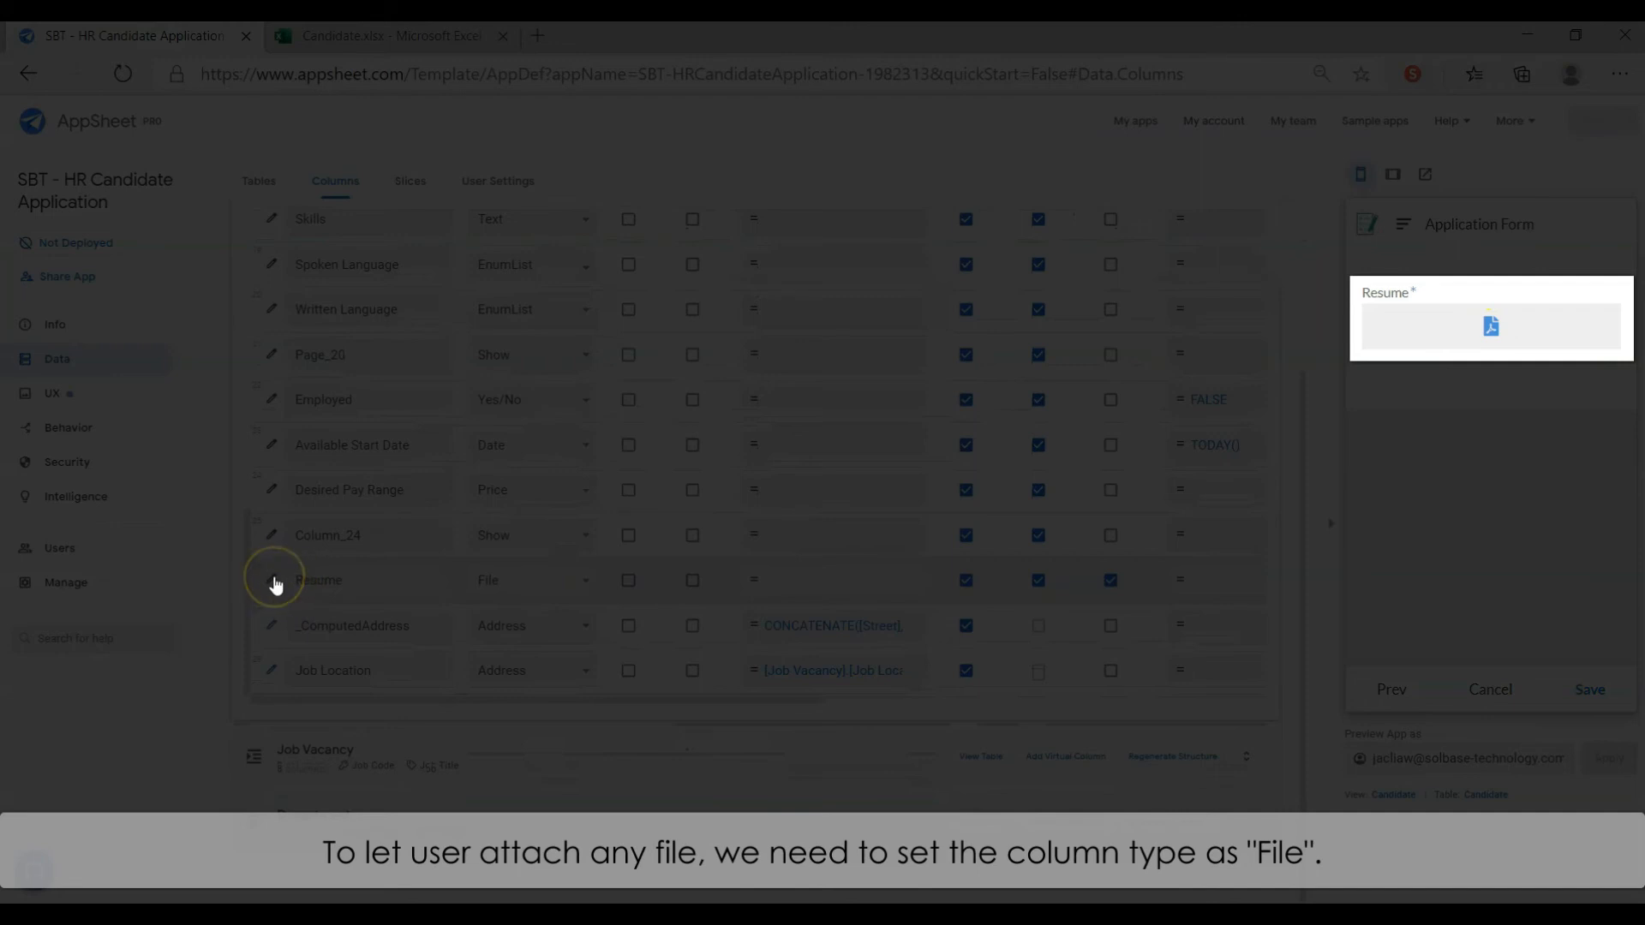
pyautogui.click(271, 580)
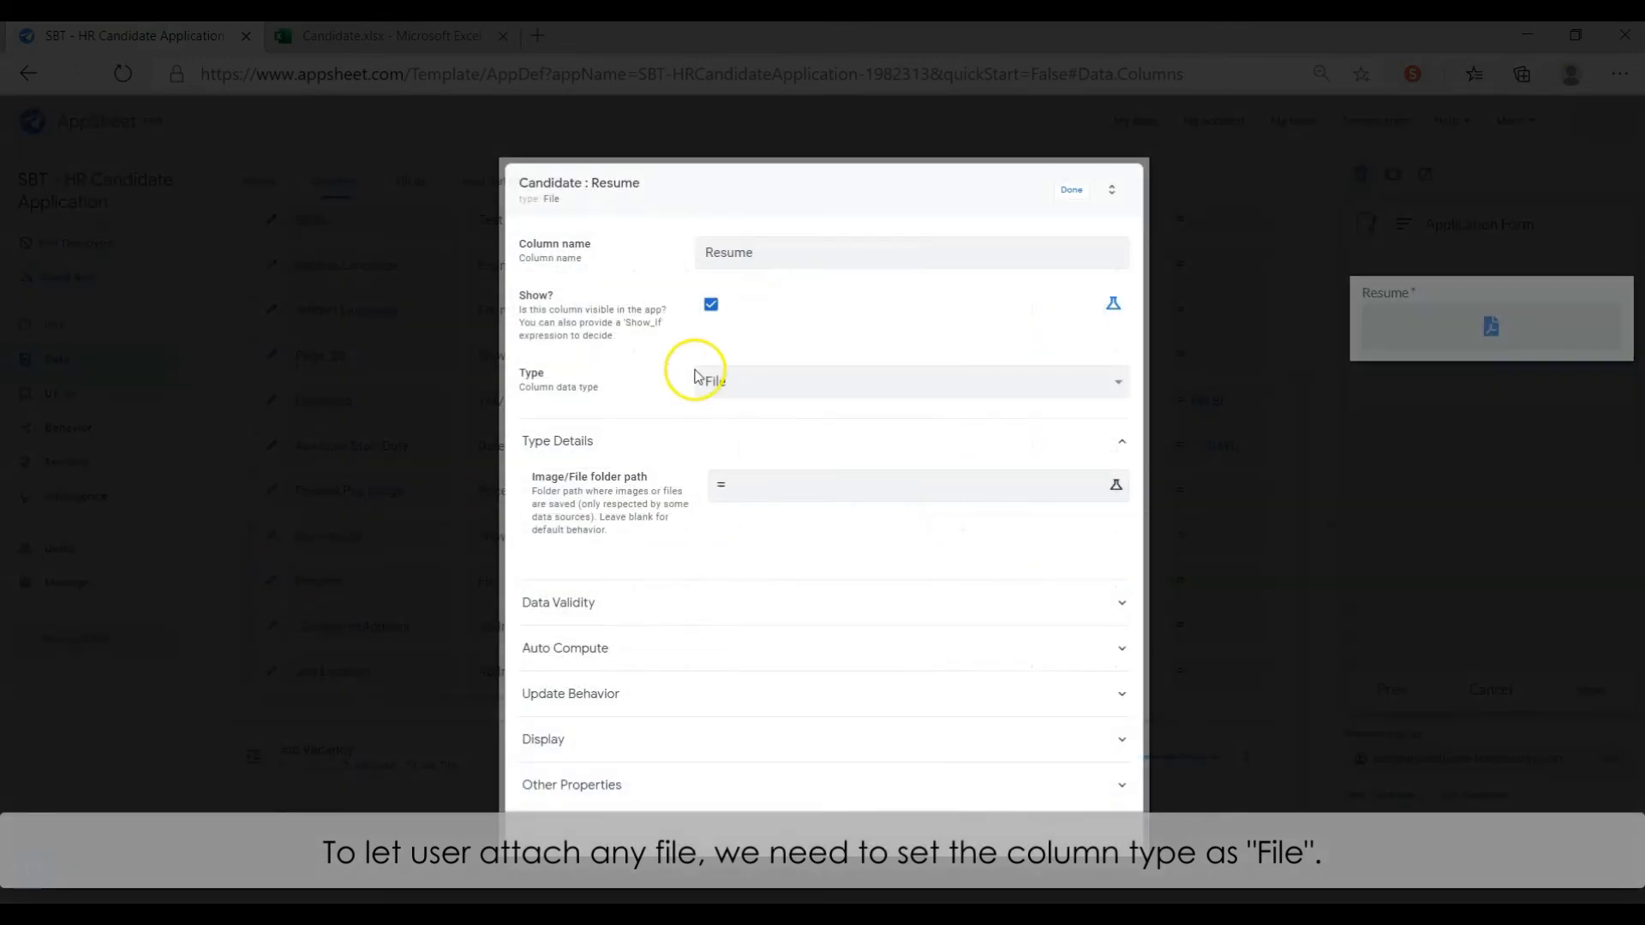
pyautogui.click(1071, 190)
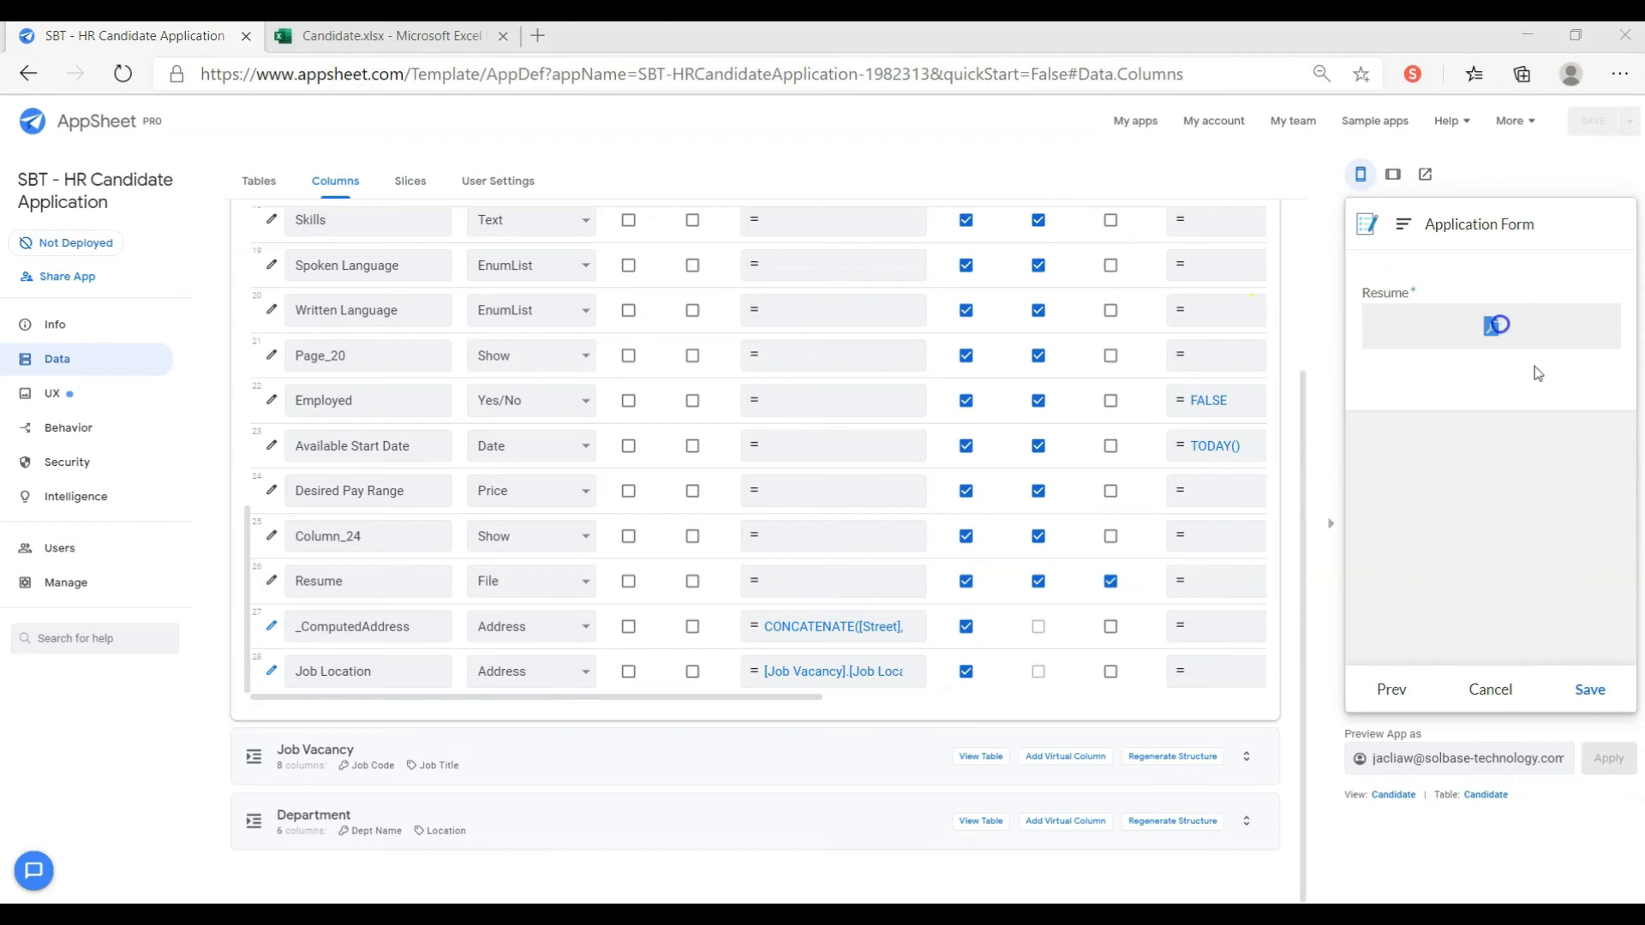
pyautogui.click(1489, 326)
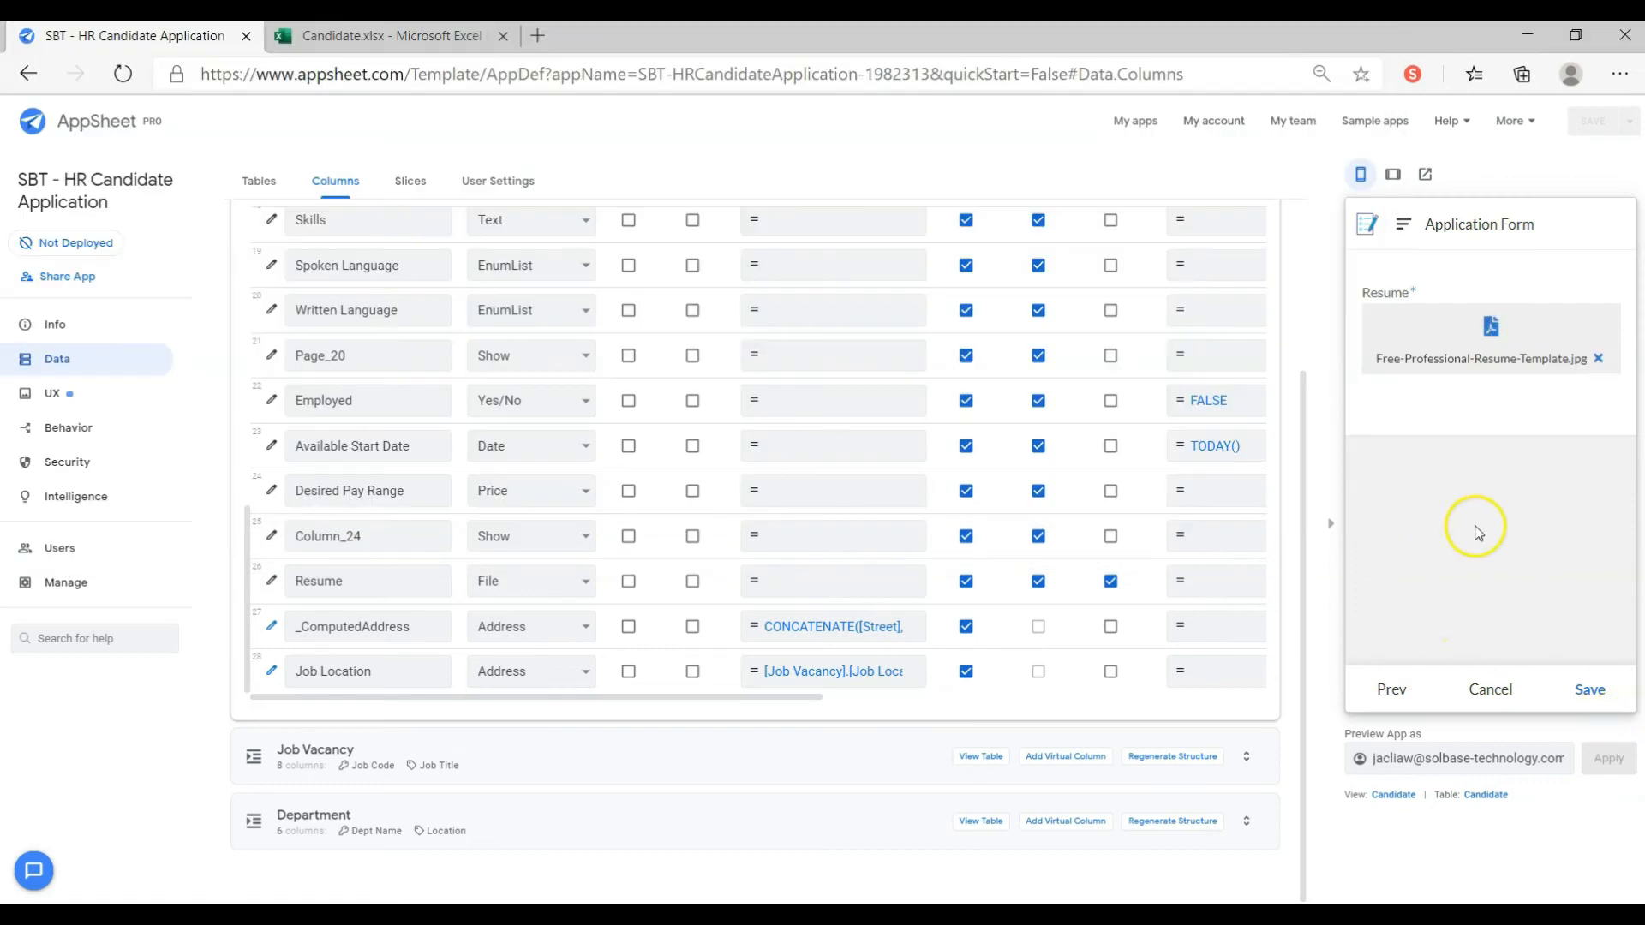
pyautogui.scroll(3)
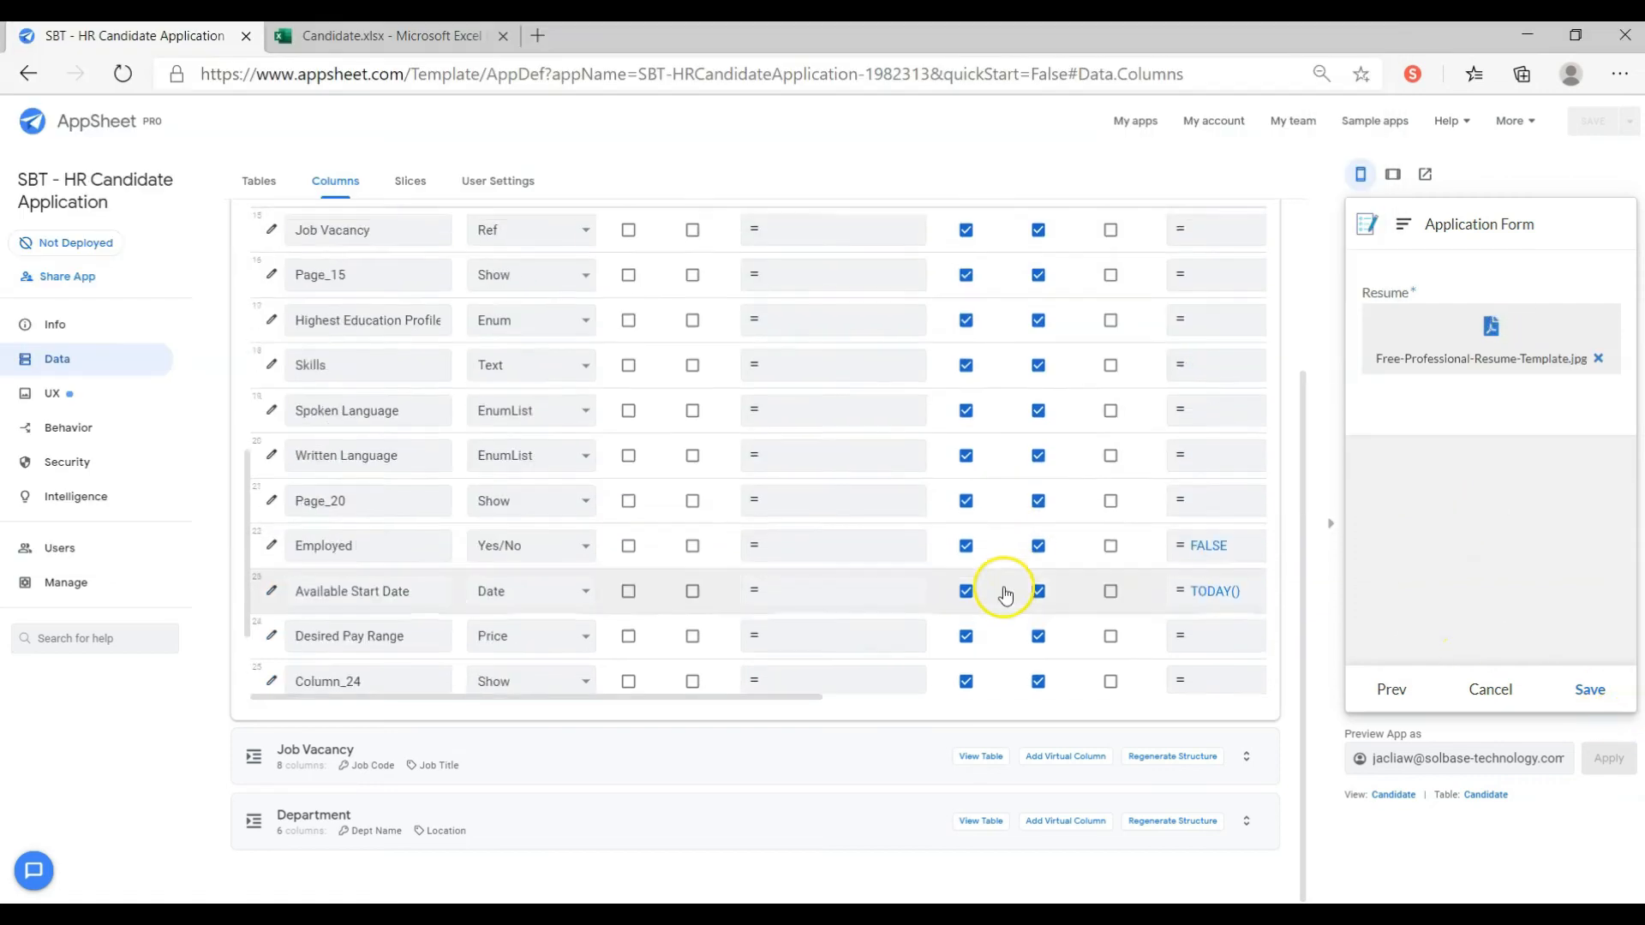
pyautogui.scroll(3)
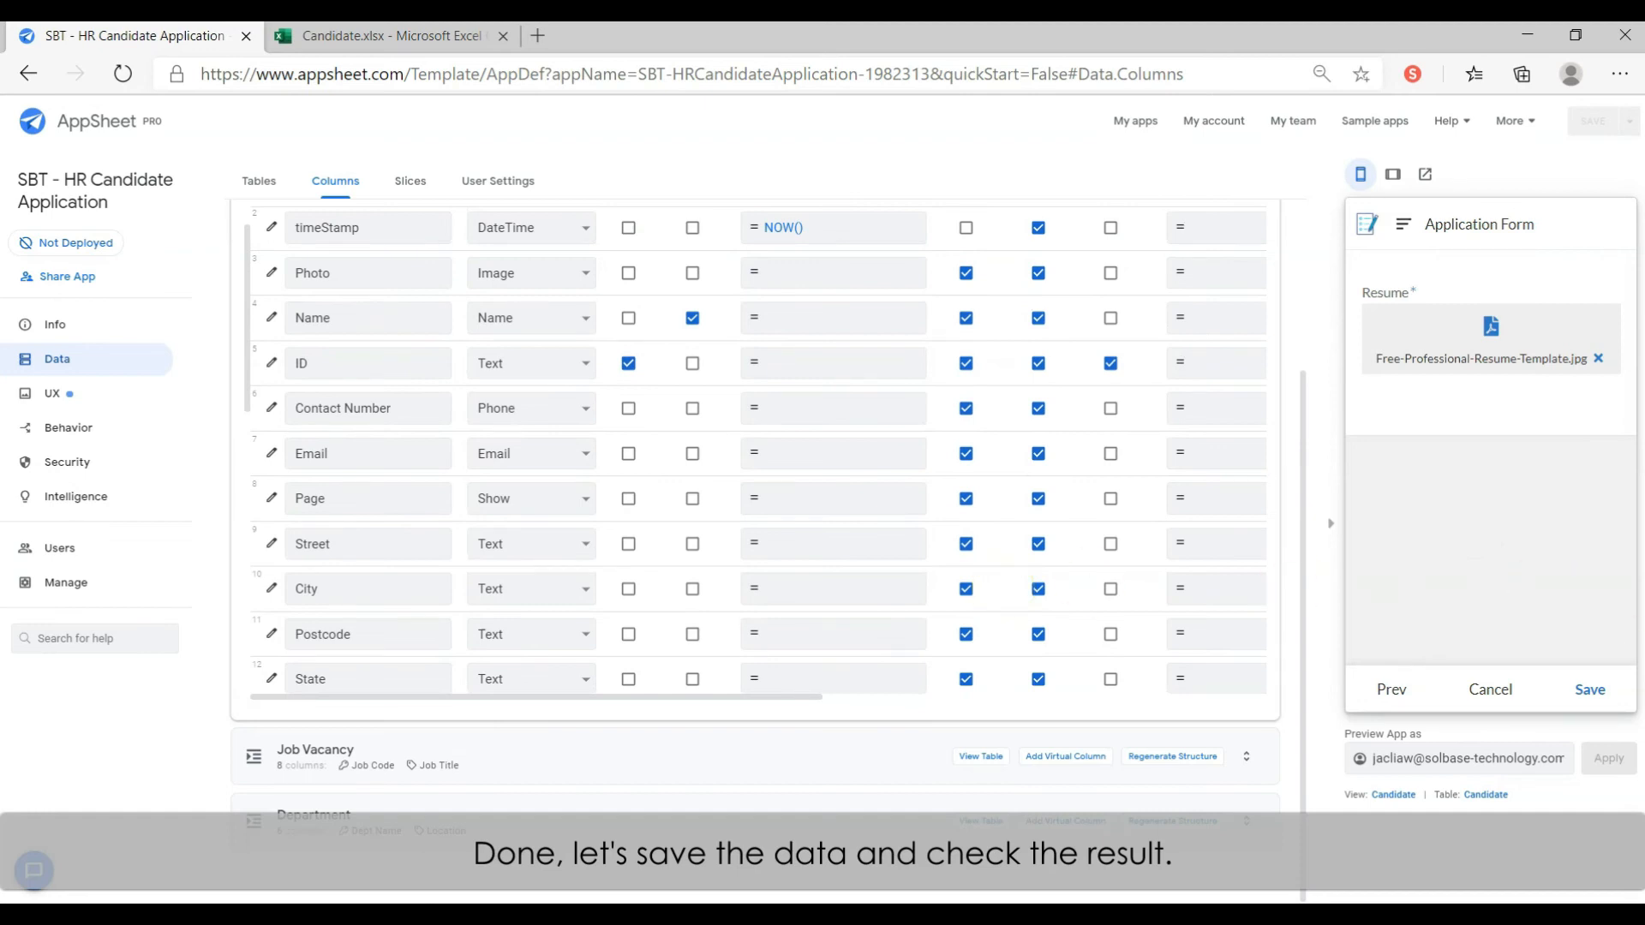
# Save the completed application and view the new row in Candidate.xlsx.
pyautogui.click(1588, 689)
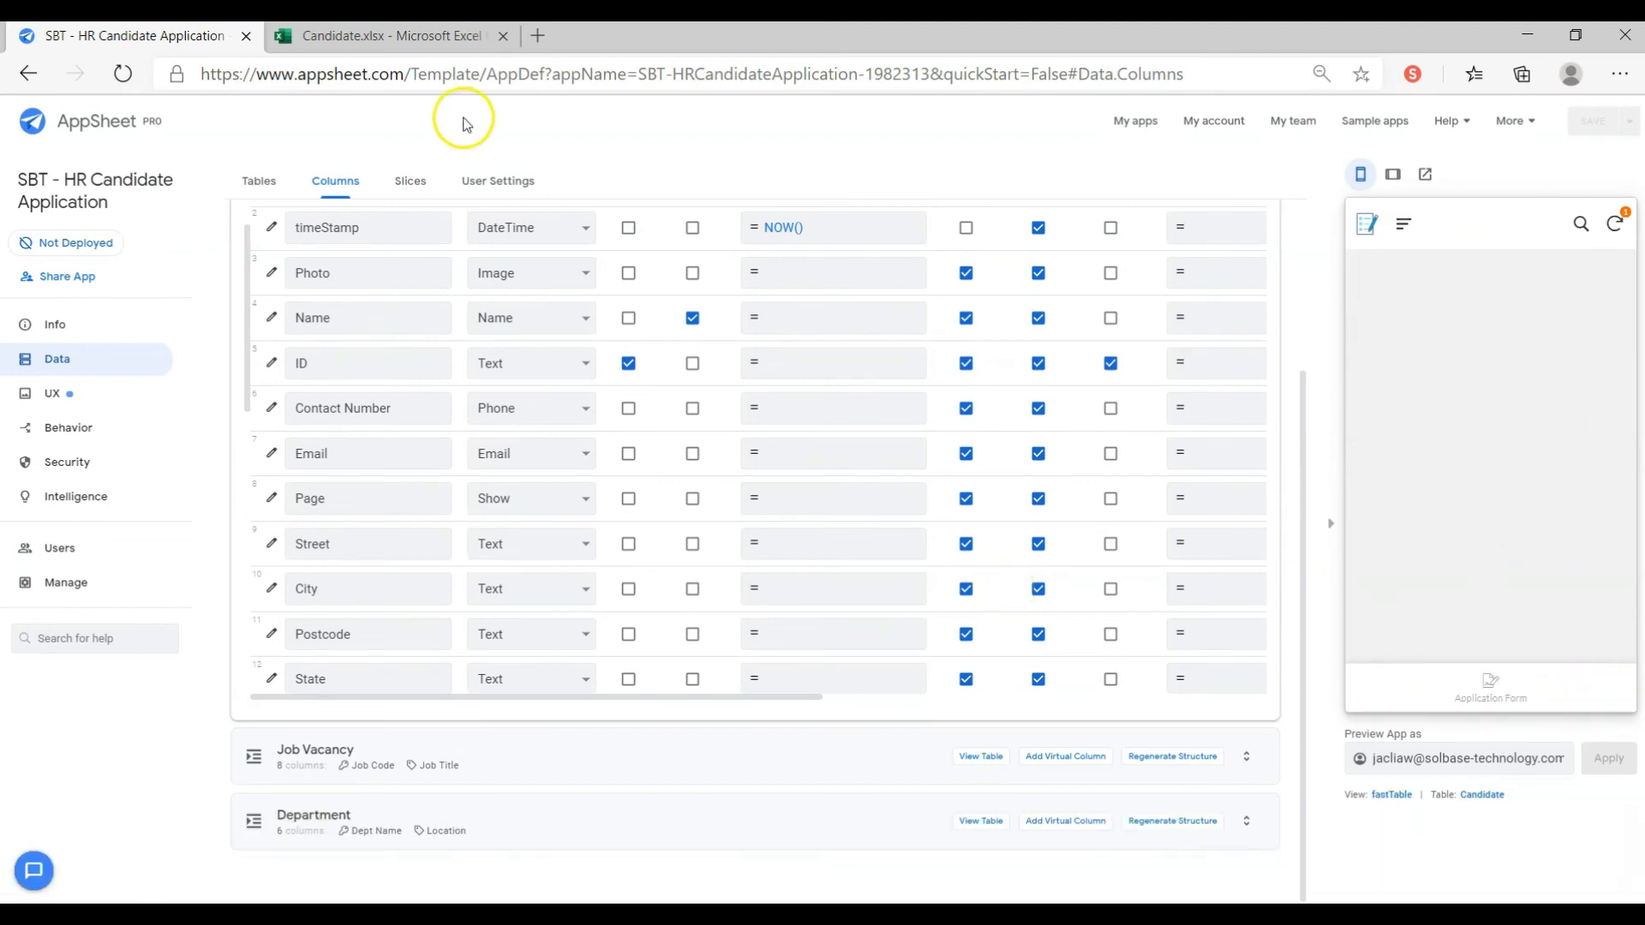
pyautogui.moveTo(459, 47)
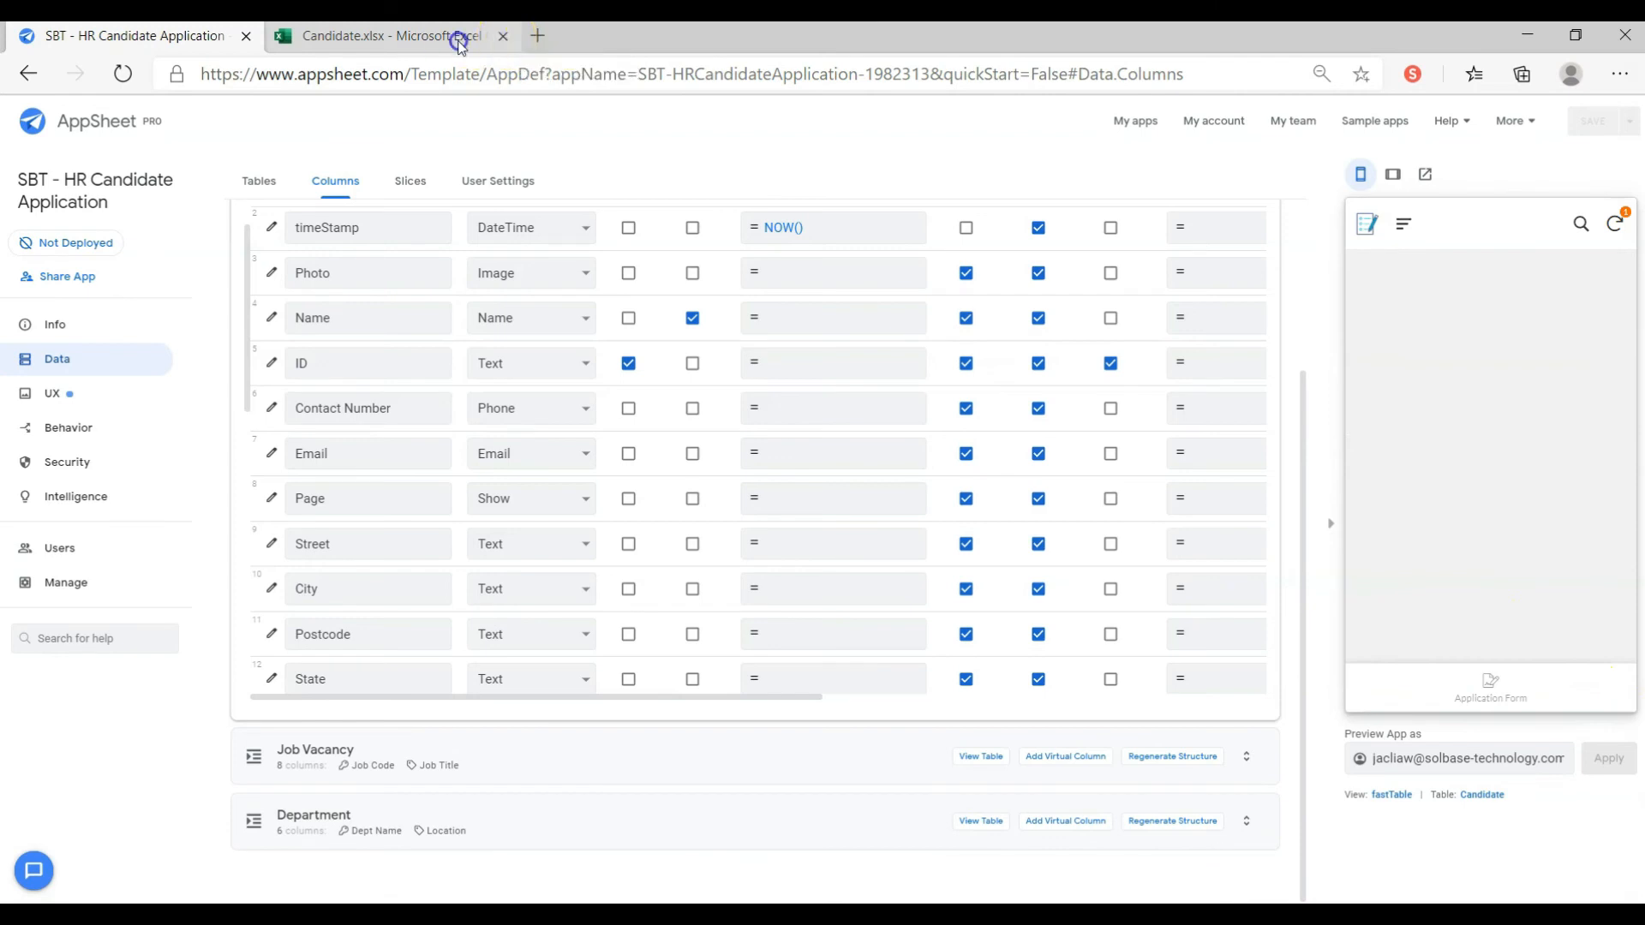
pyautogui.click(385, 35)
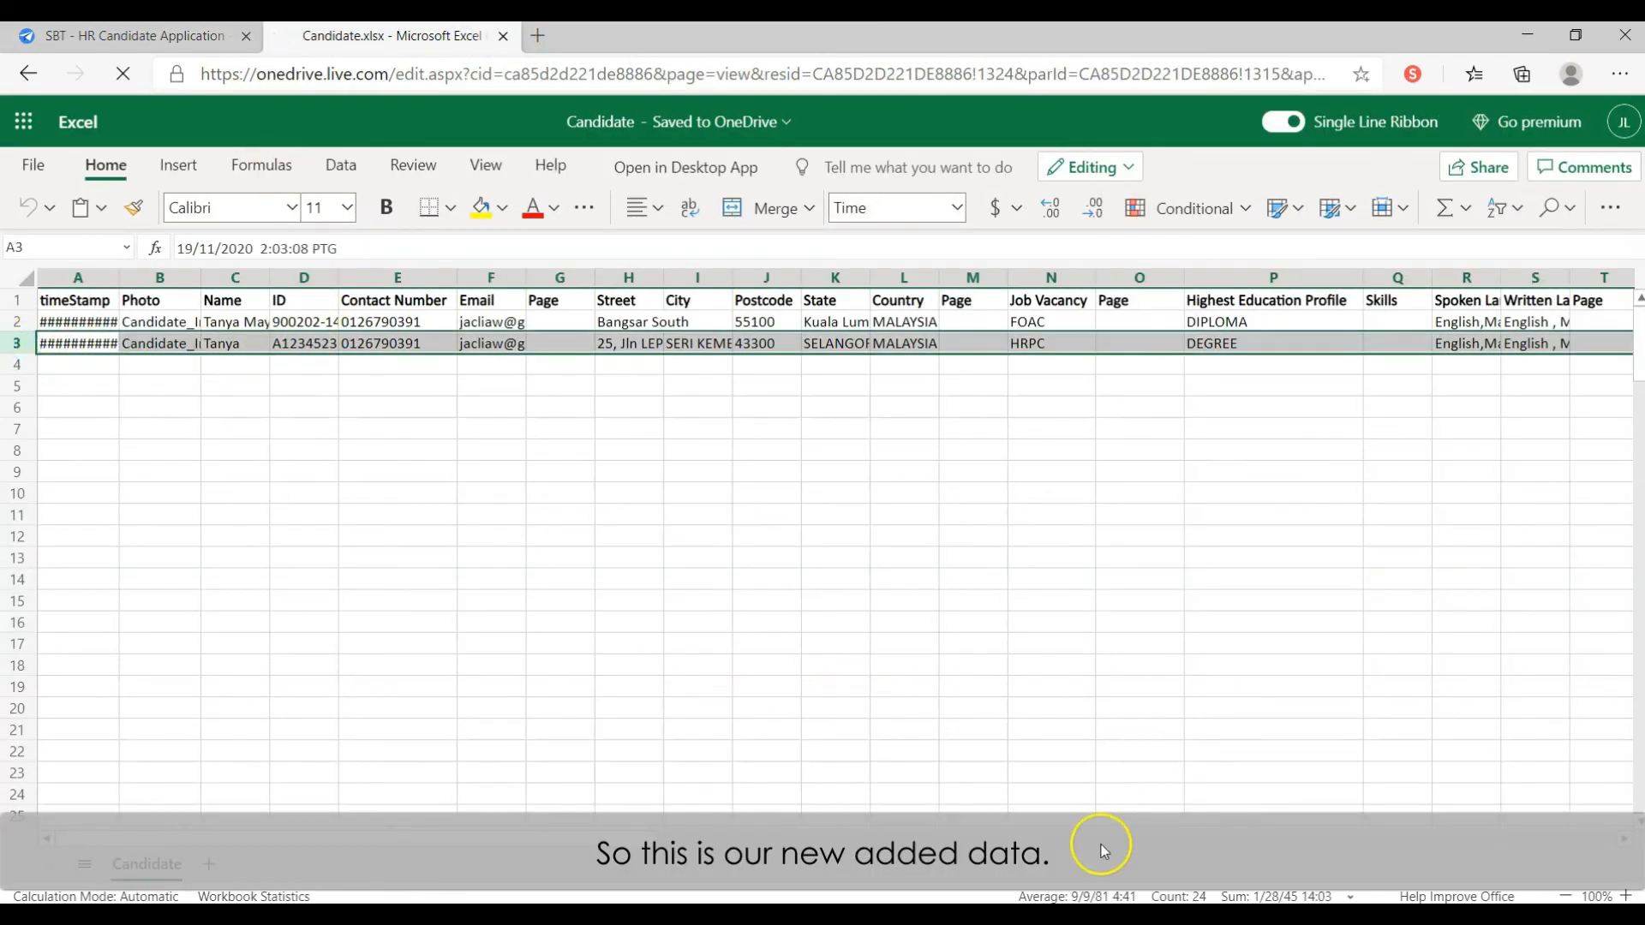
pyautogui.moveTo(729, 710)
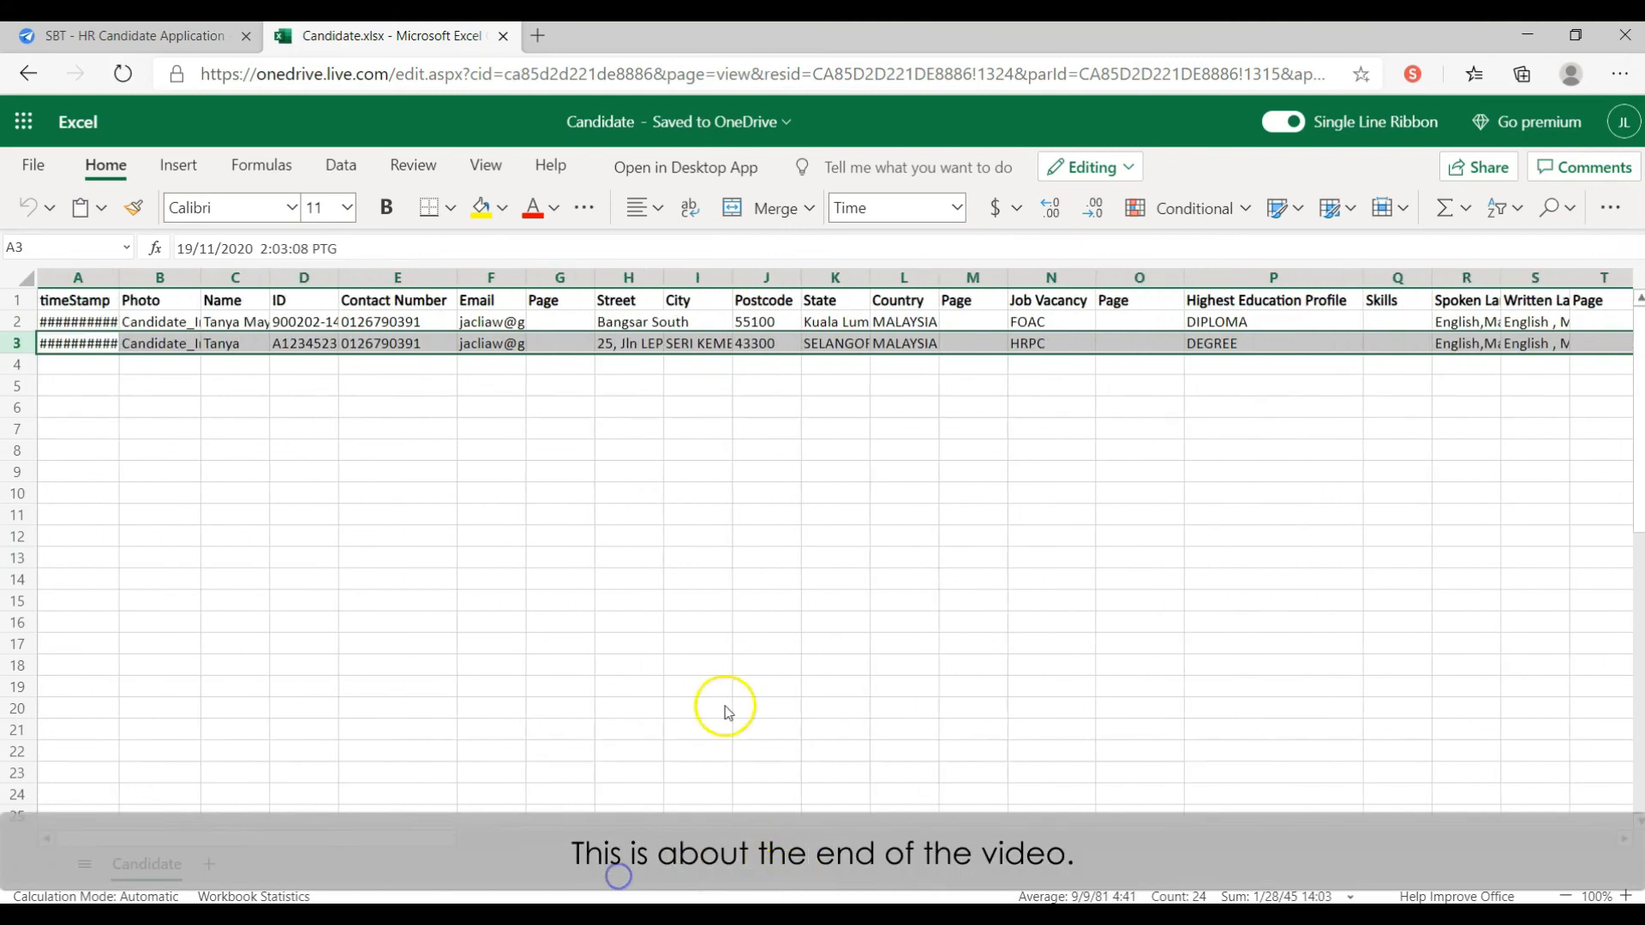
# Switch back to the SBT - HR Candidate Application editor and scroll the Candidate columns list.
pyautogui.click(131, 35)
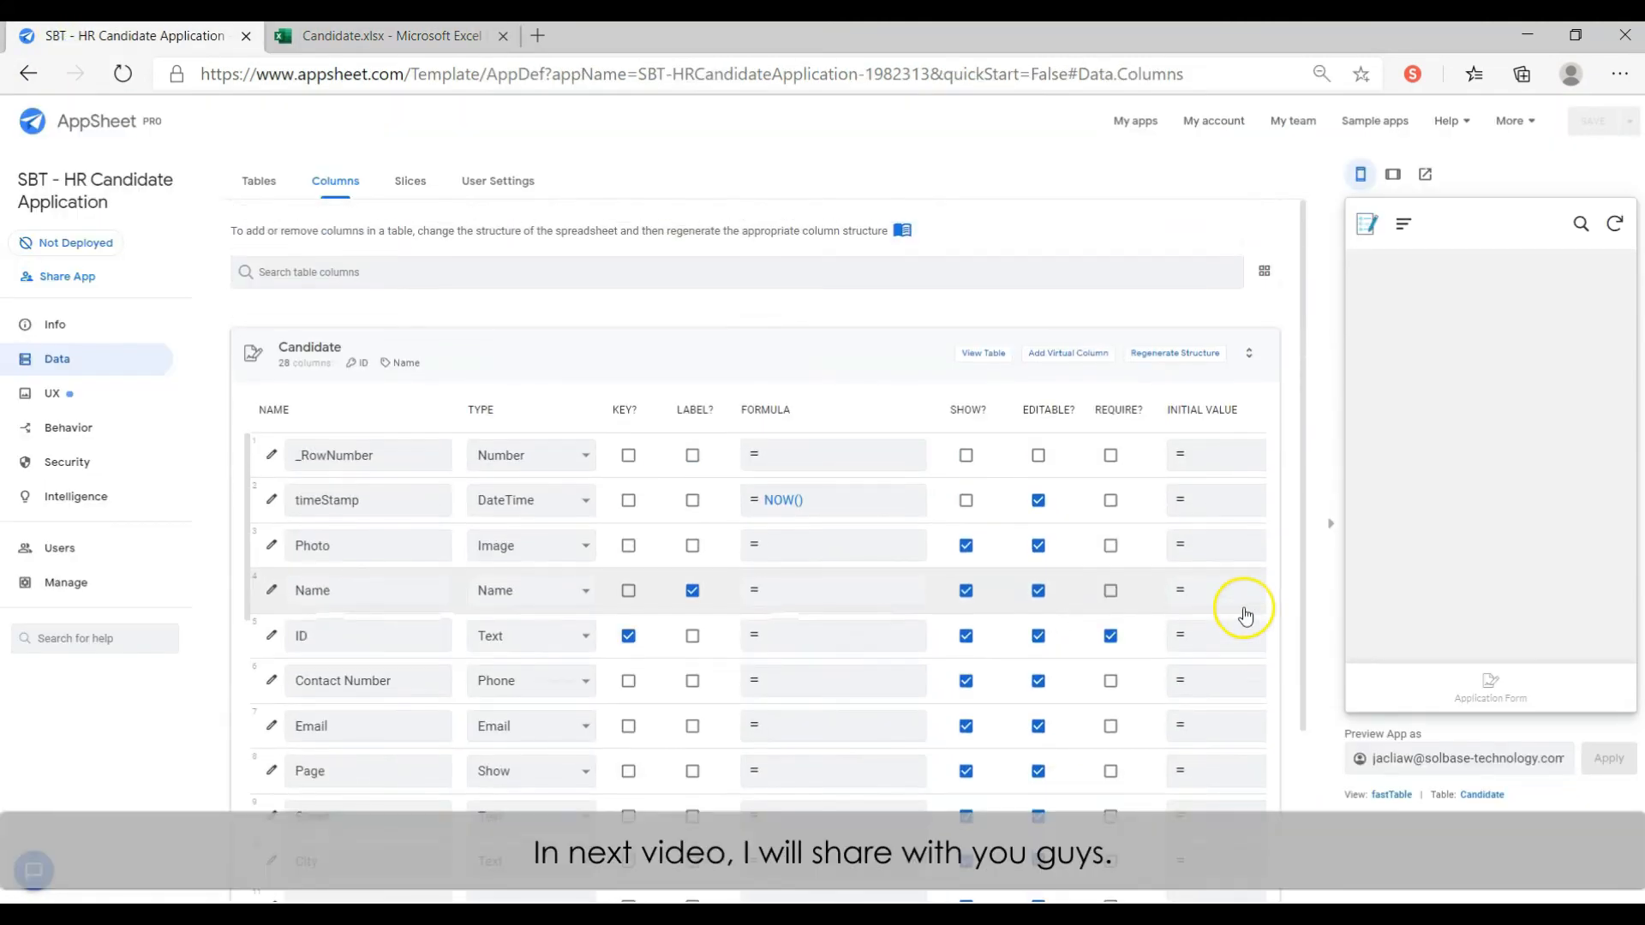
pyautogui.moveTo(1247, 615)
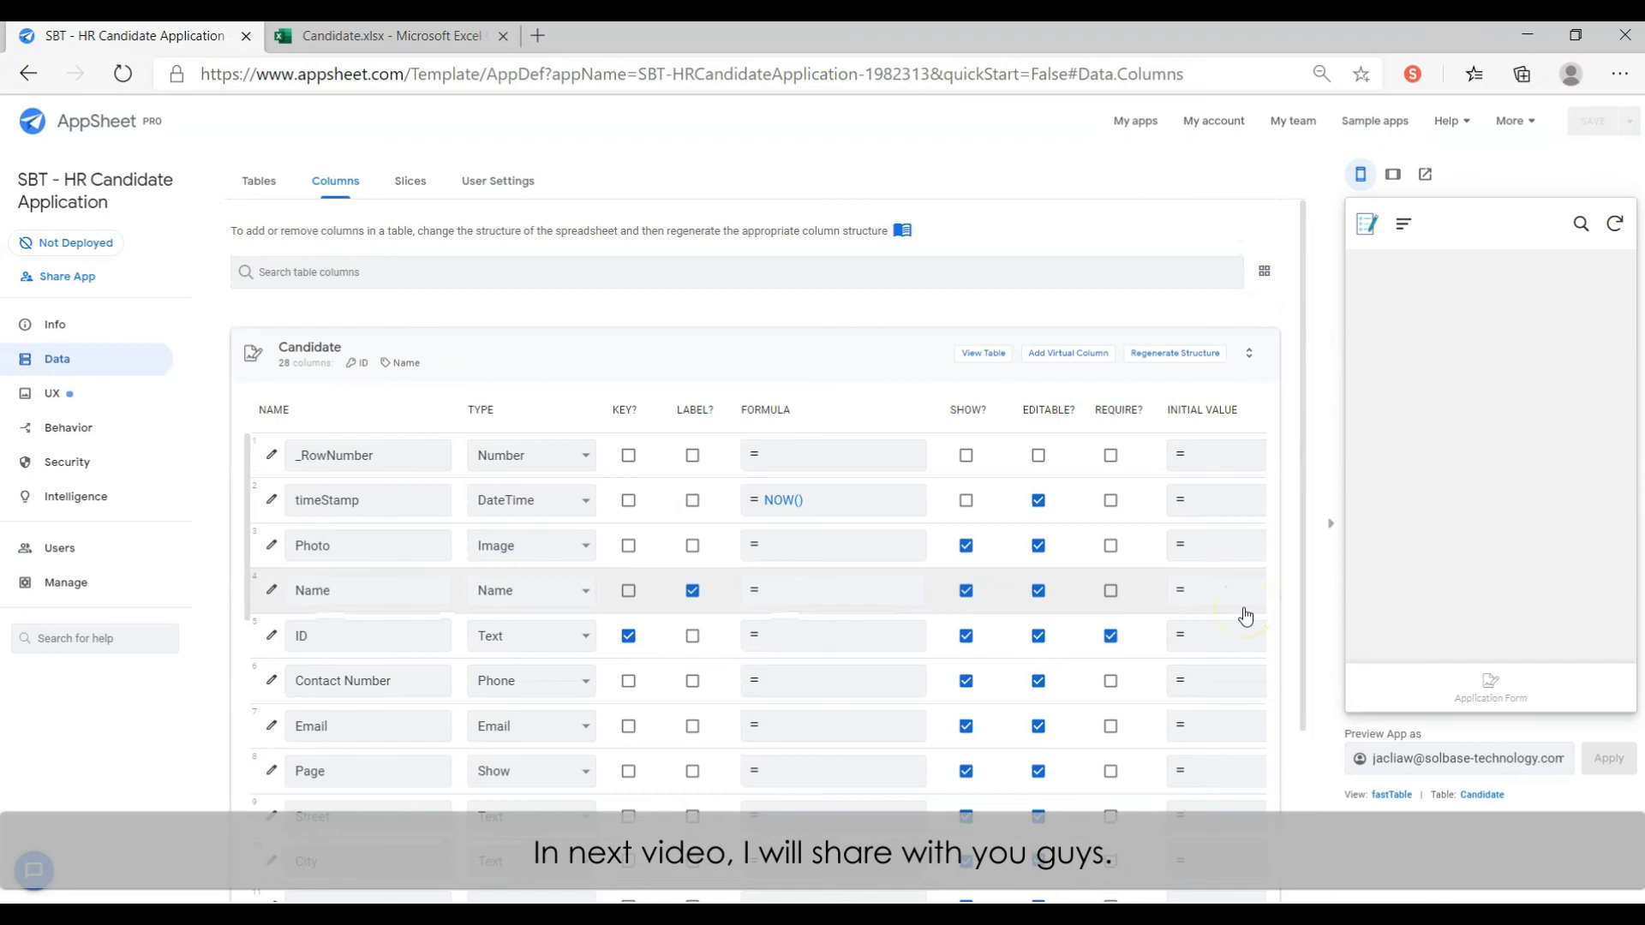
pyautogui.scroll(-3)
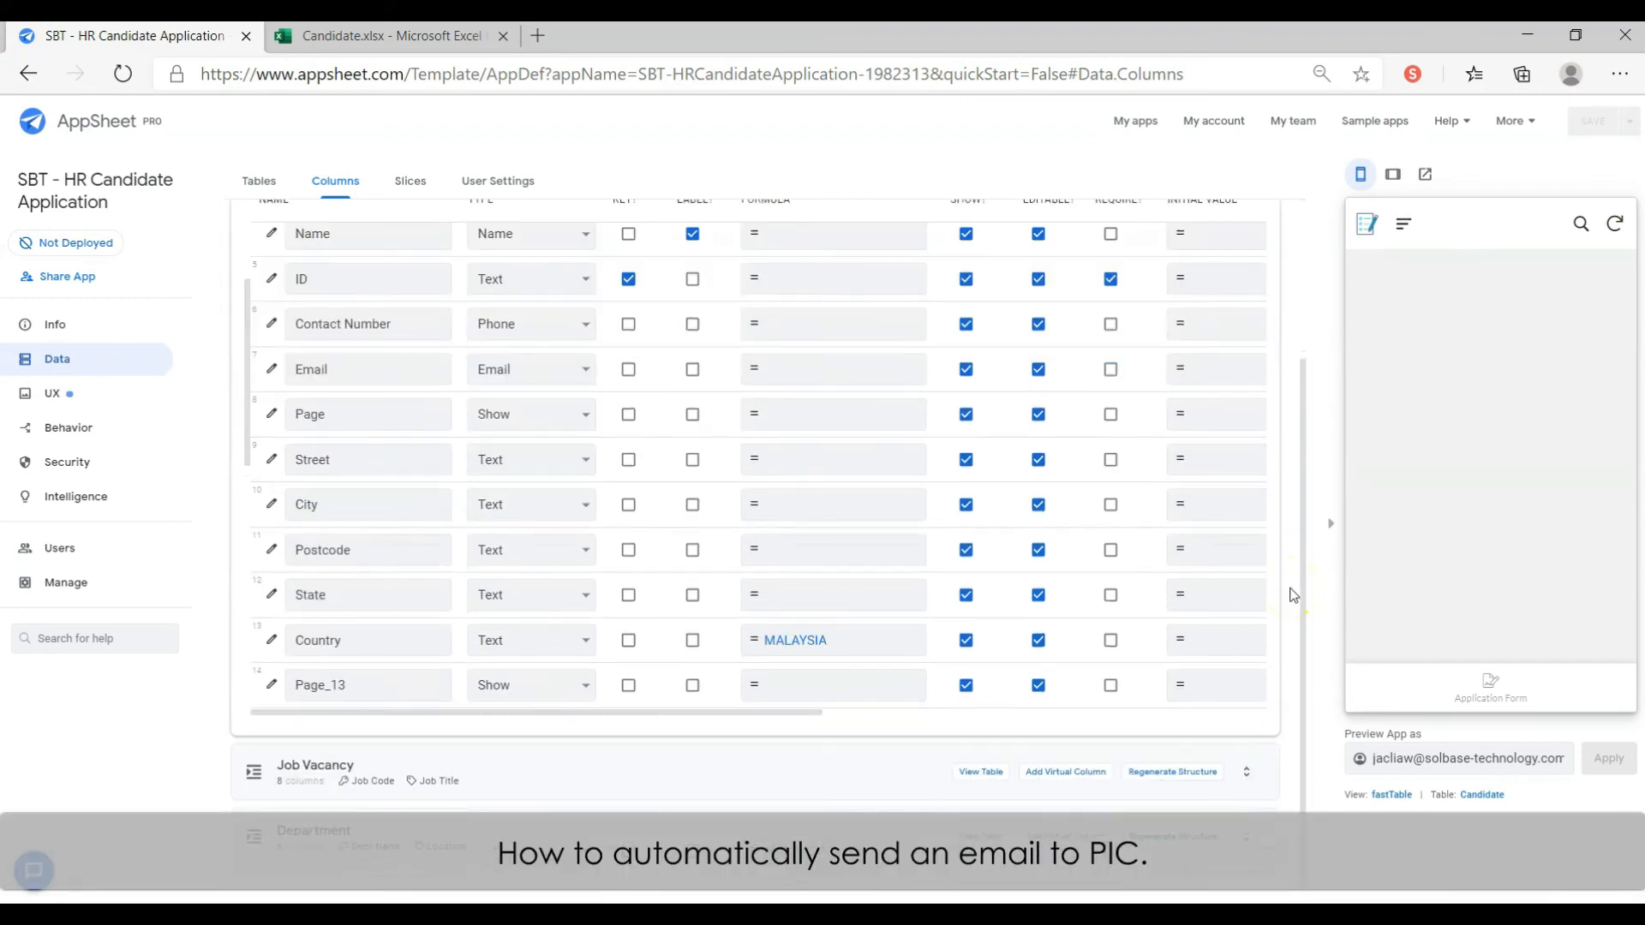
pyautogui.moveTo(1301, 574)
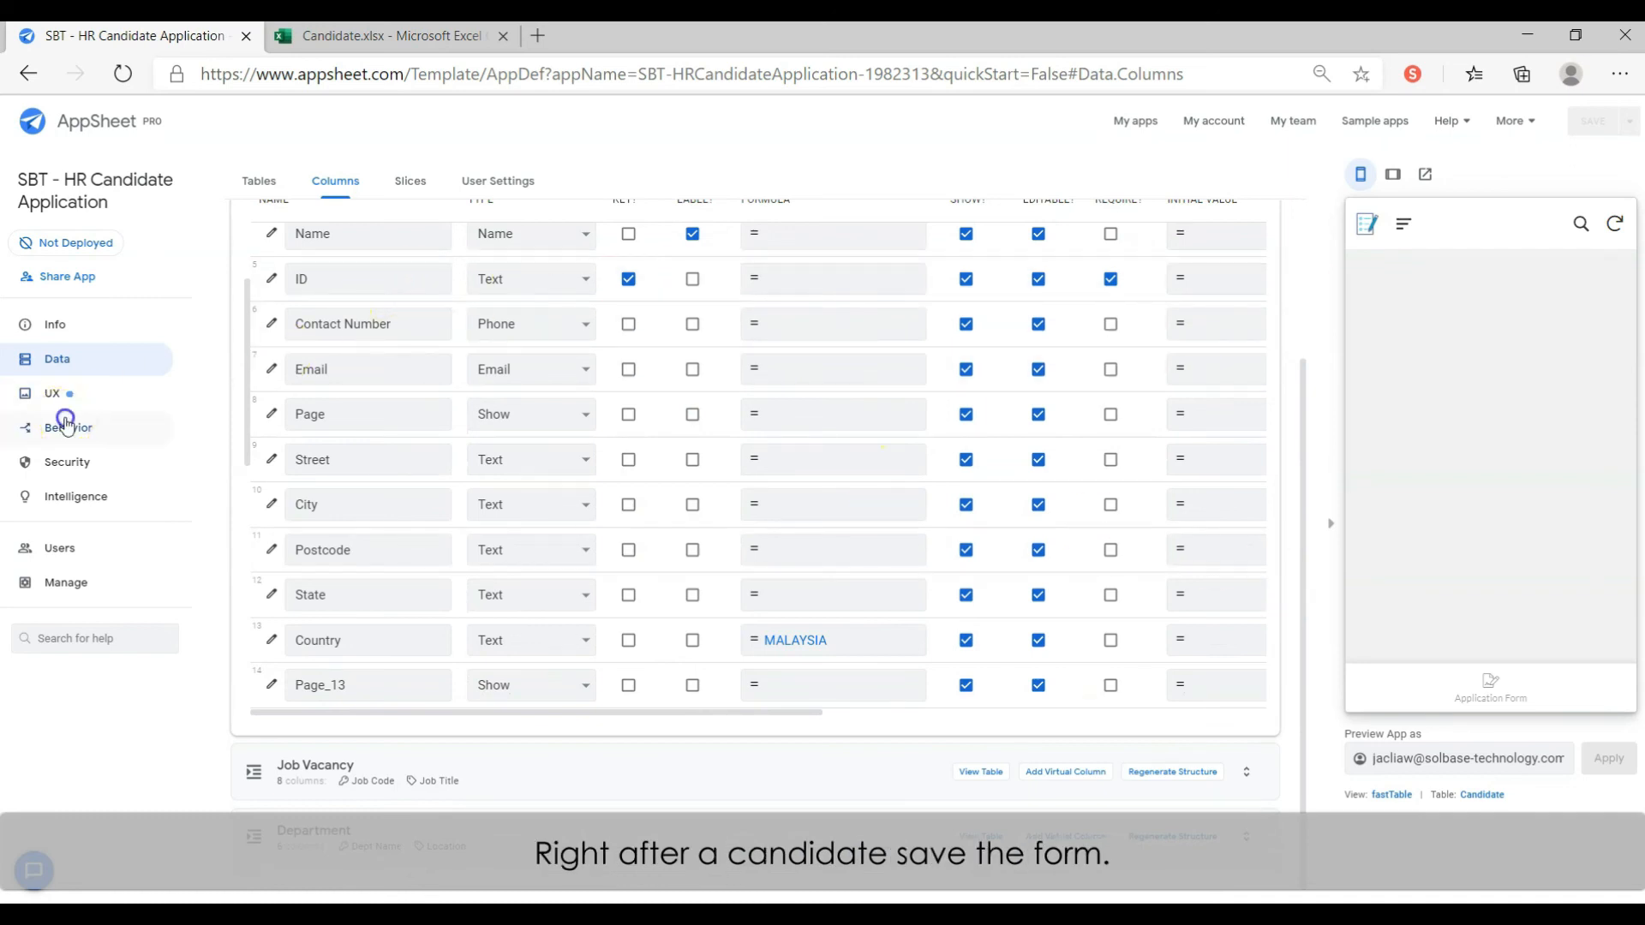
# Open the Behavior area to show the app's Actions list.
pyautogui.click(69, 426)
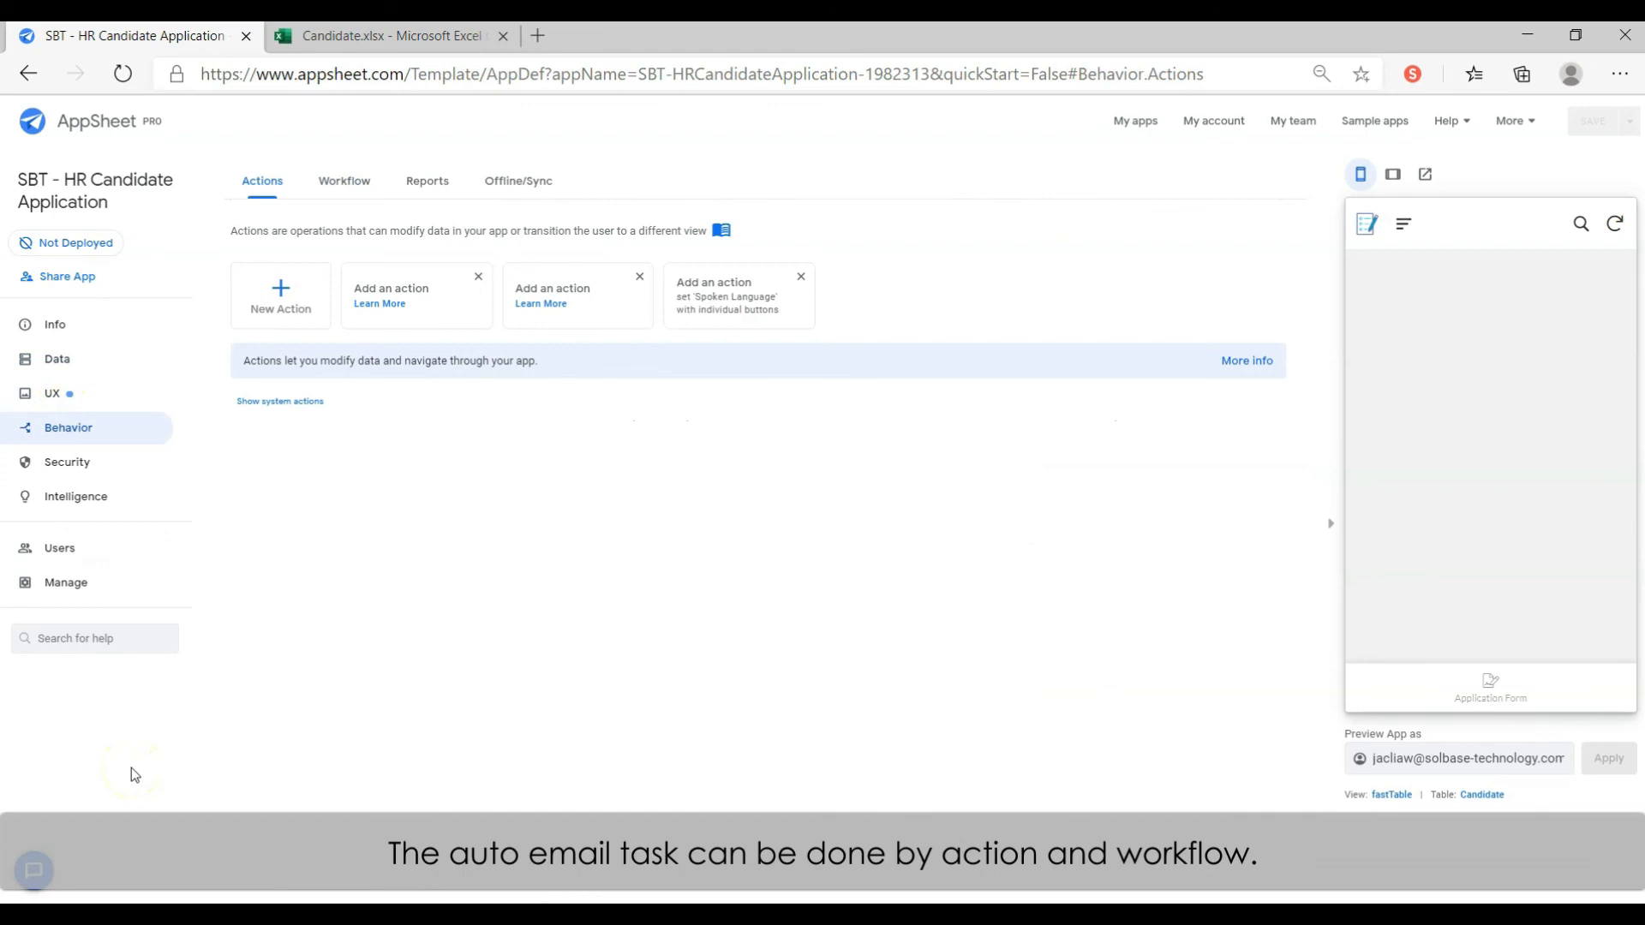
pyautogui.moveTo(141, 763)
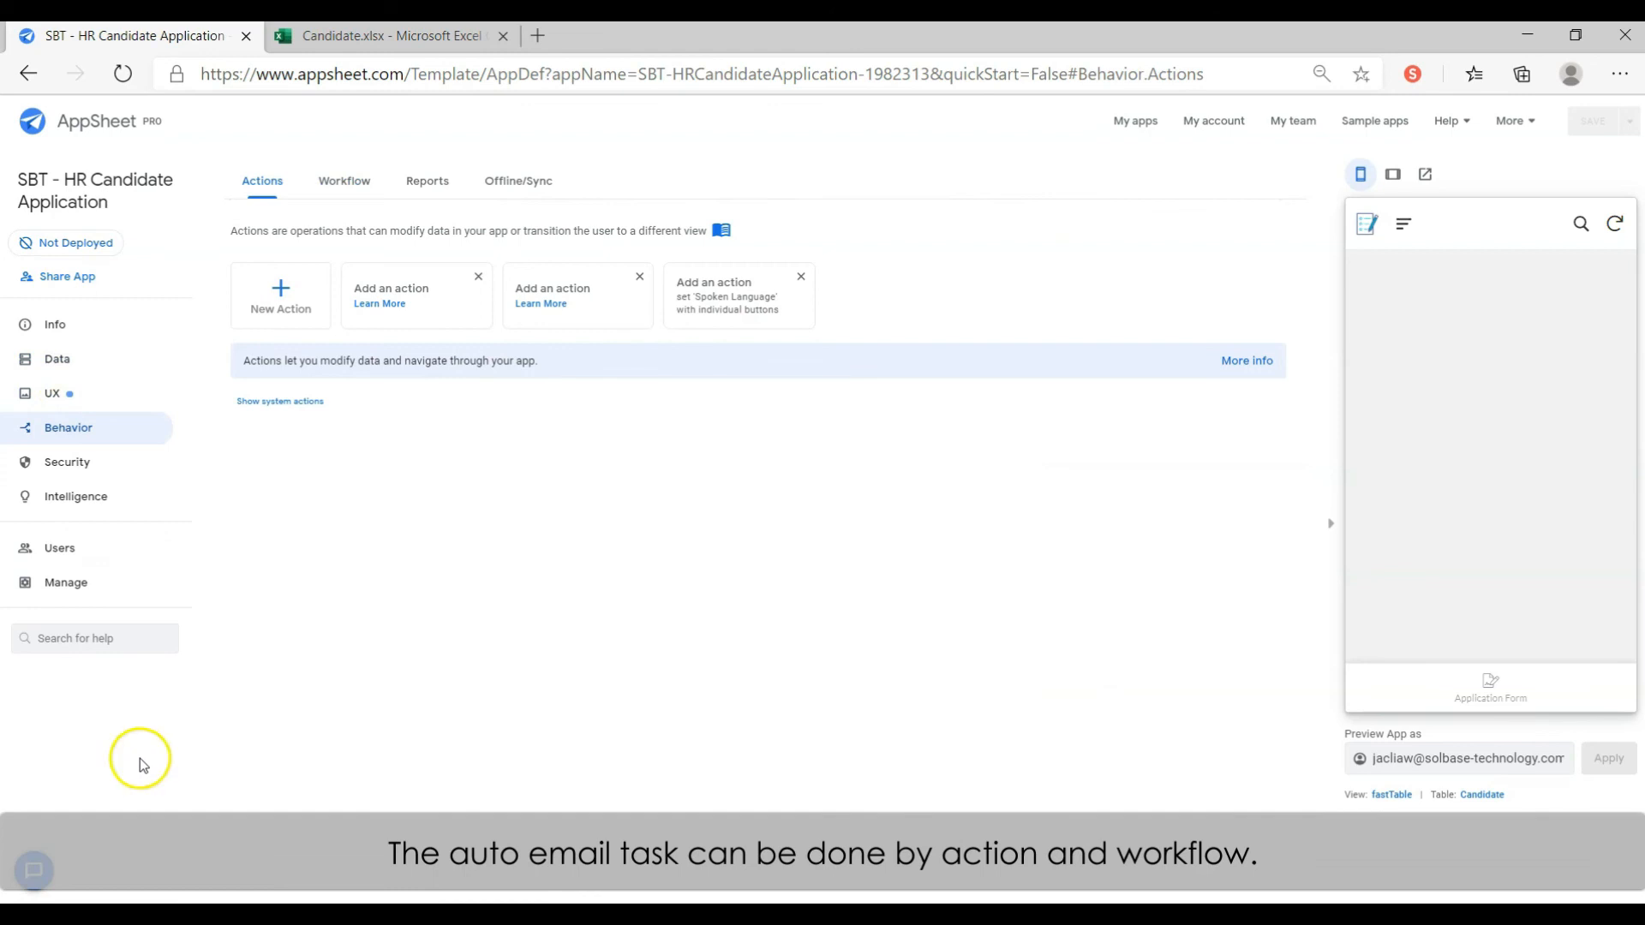
pyautogui.moveTo(219, 697)
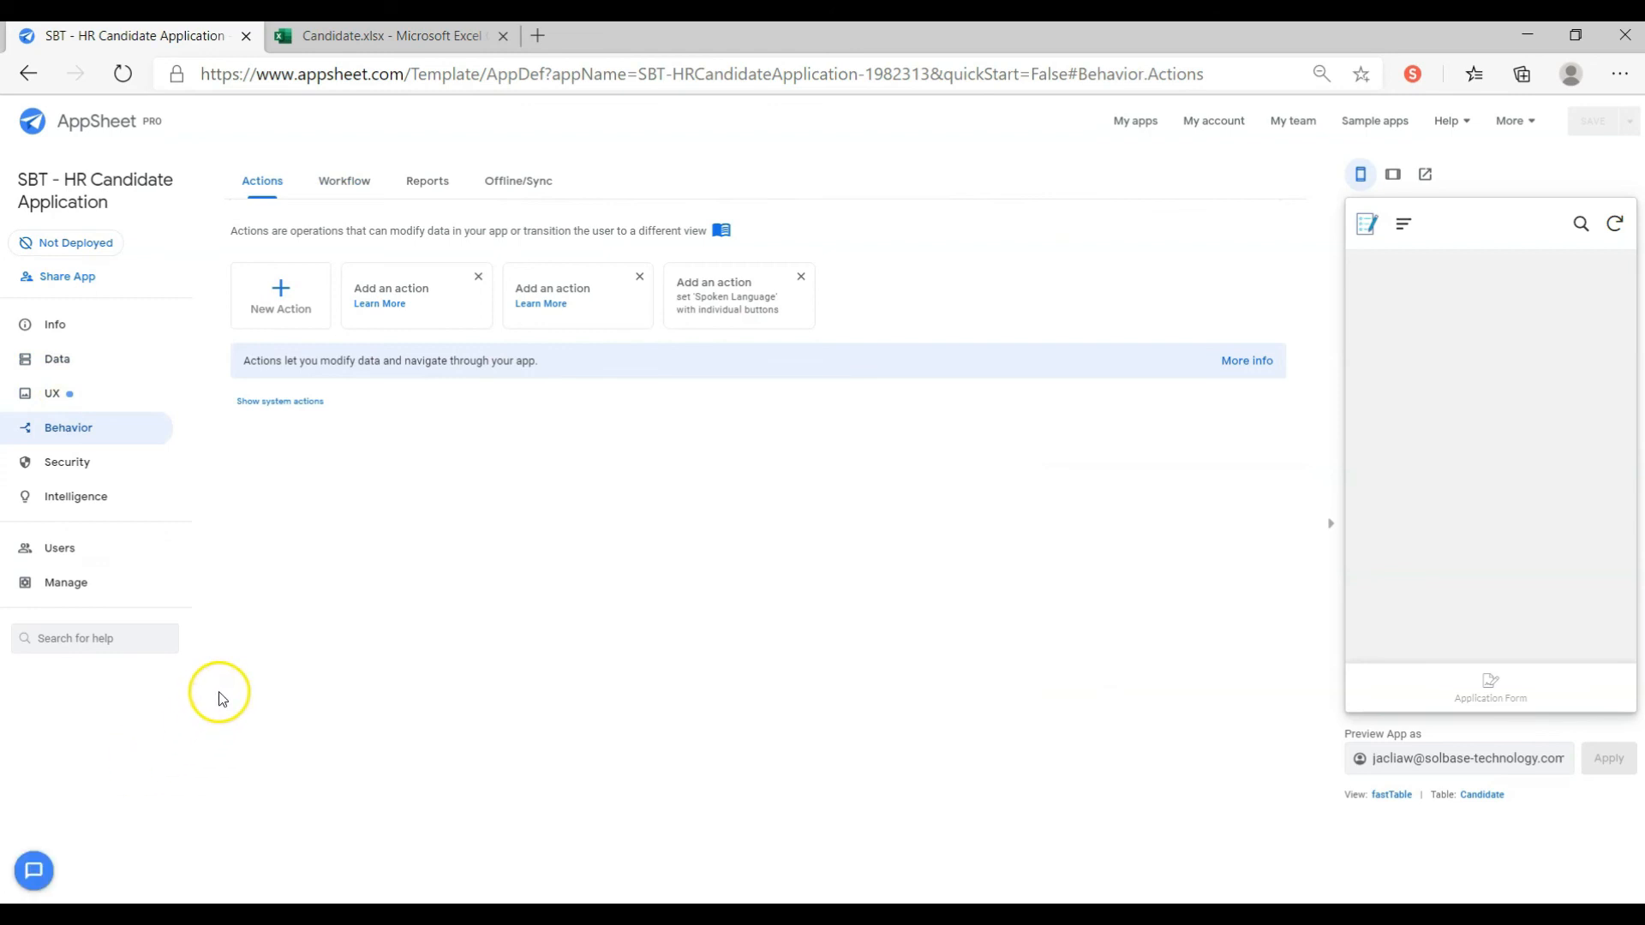